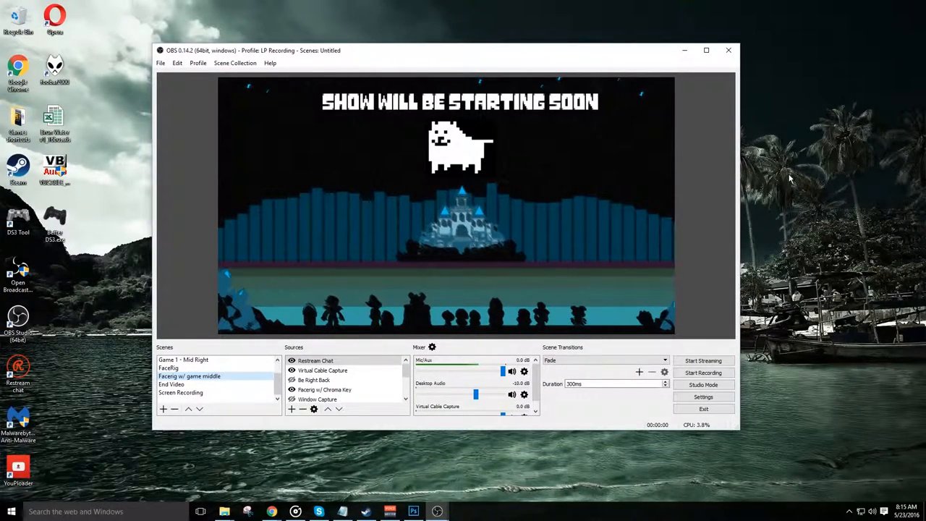
pyautogui.moveTo(801, 182)
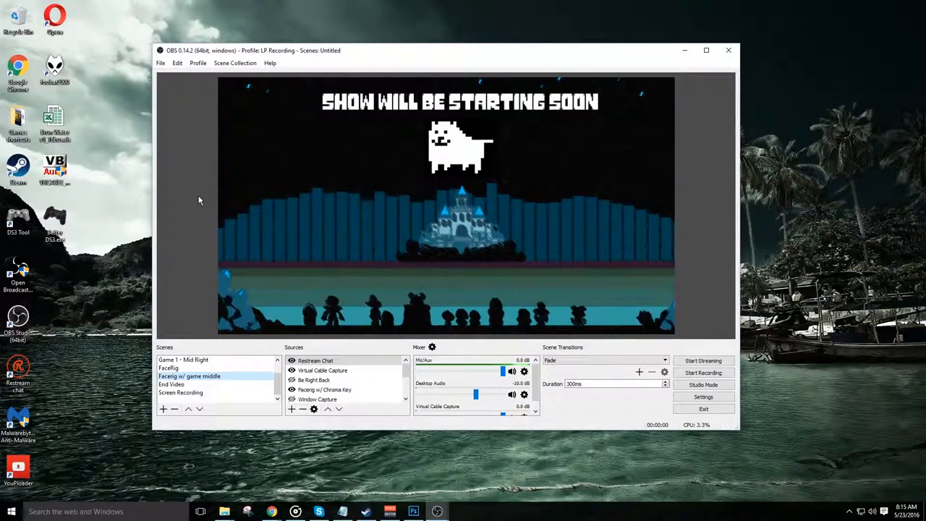
# - Switch the OBS profile from LP Recording to Streaming - Youtube only
pyautogui.click(198, 63)
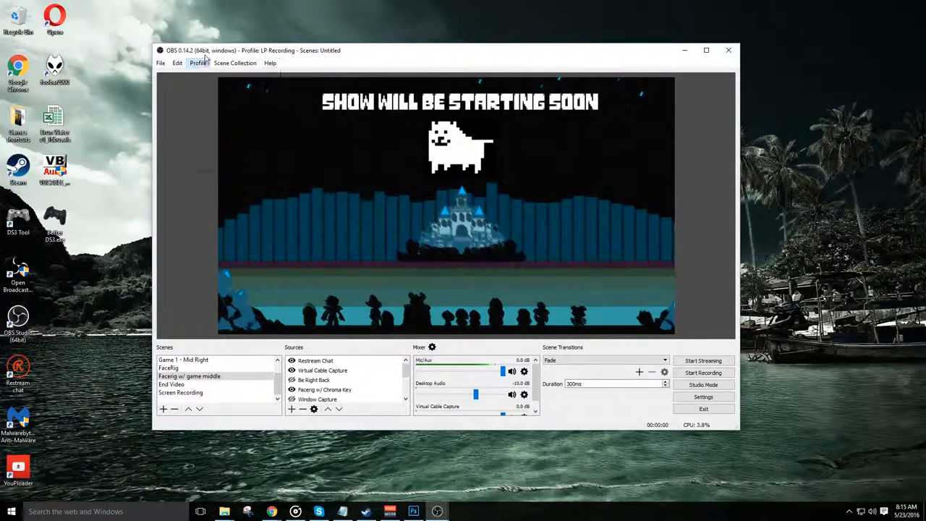
pyautogui.click(198, 63)
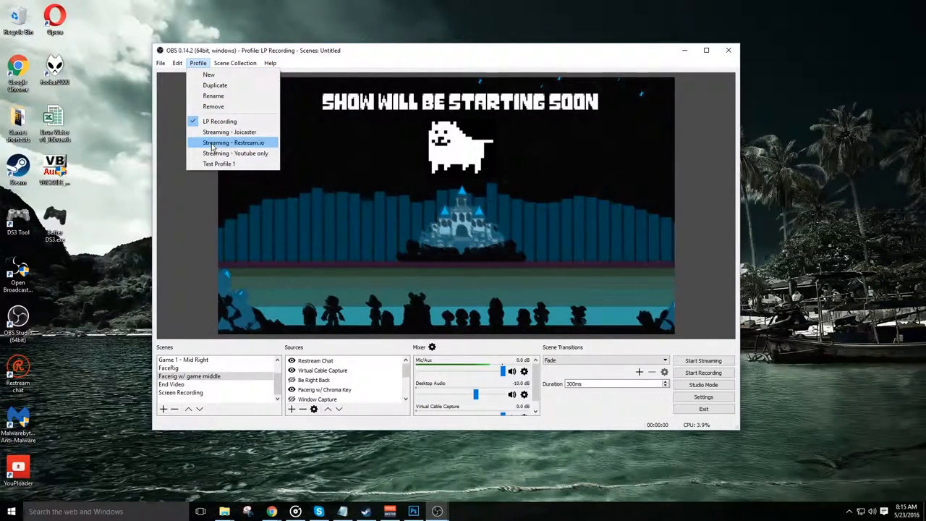
pyautogui.moveTo(235, 153)
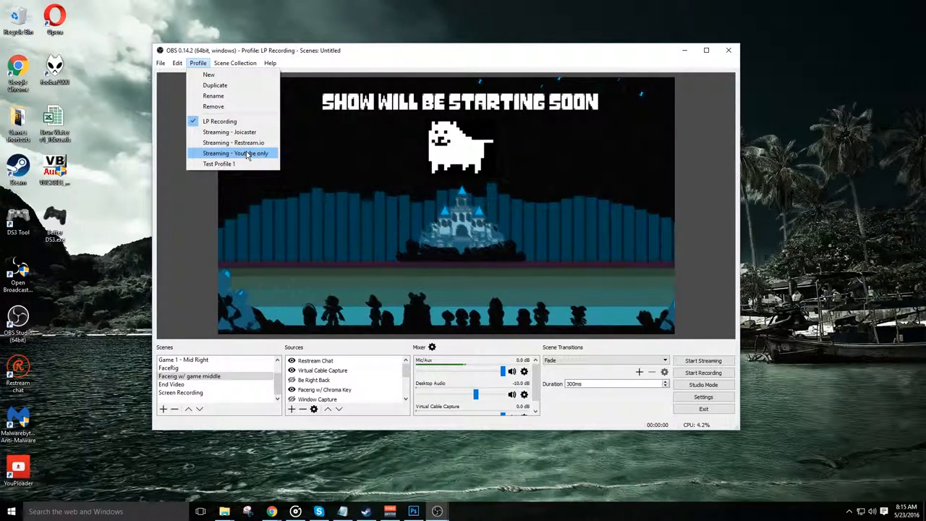
pyautogui.click(236, 153)
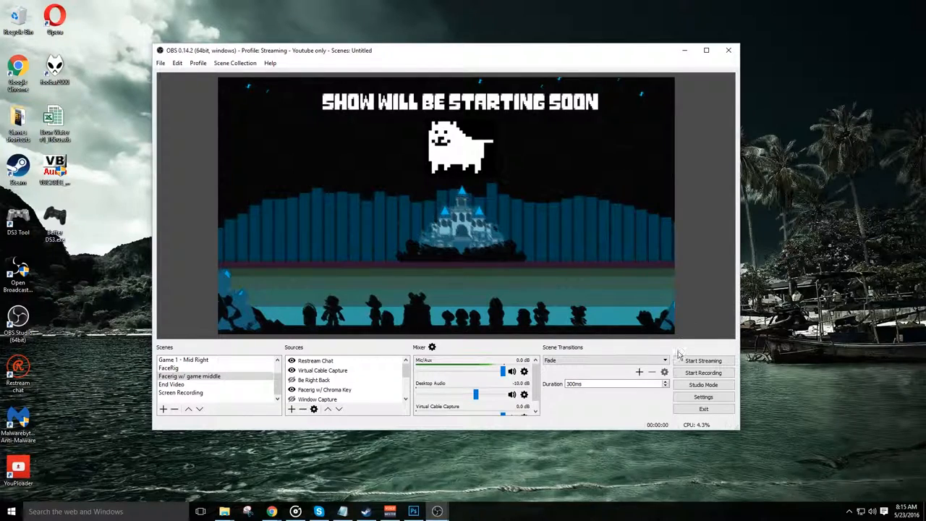
# - In Stream settings, keep Streaming Services, YouTube / YouTube Gaming and the Primary ingest server
pyautogui.click(702, 396)
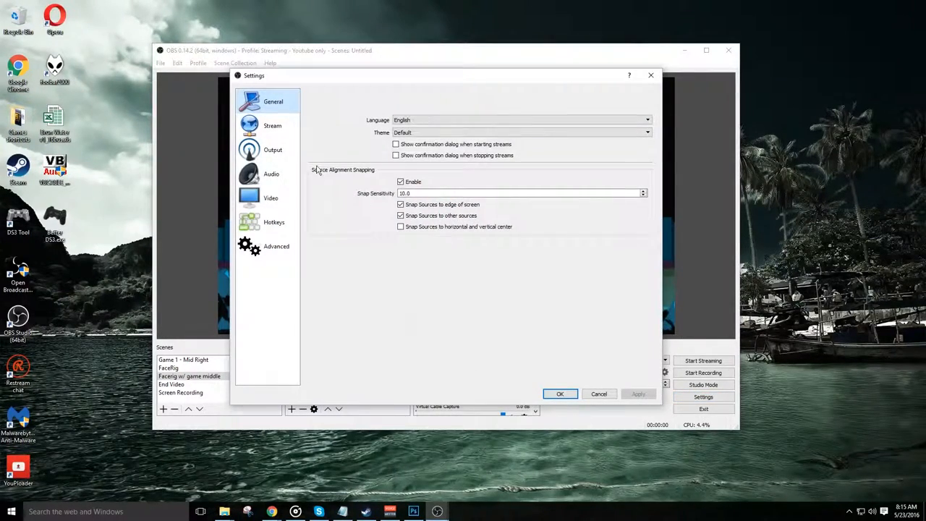
pyautogui.click(271, 125)
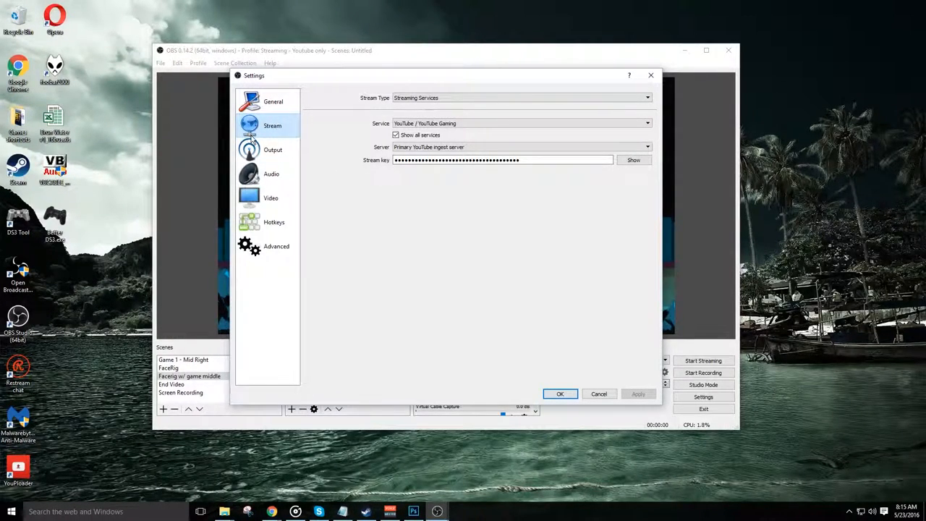
pyautogui.click(521, 98)
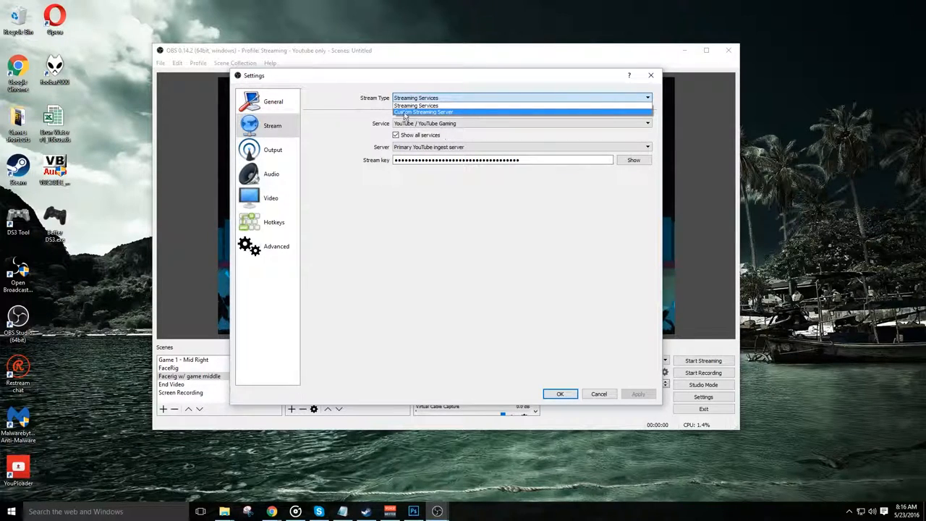
pyautogui.click(416, 106)
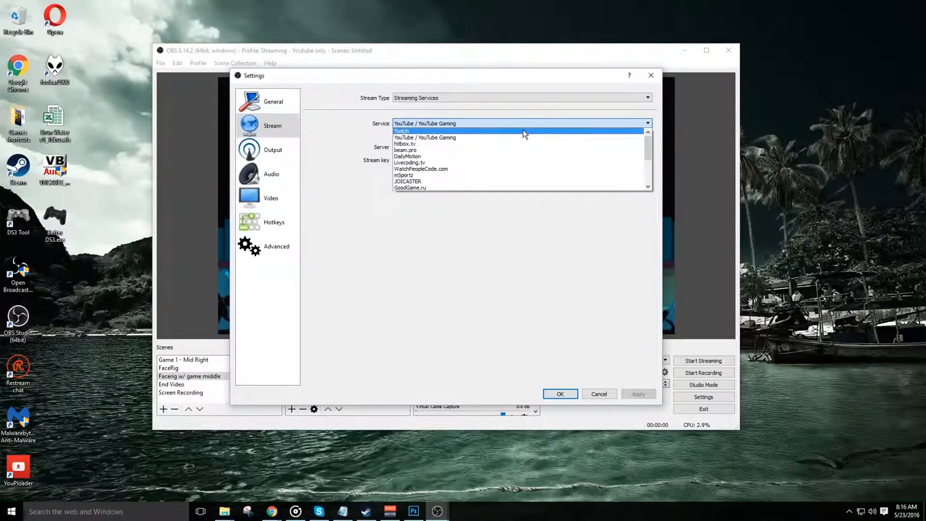
pyautogui.moveTo(423, 152)
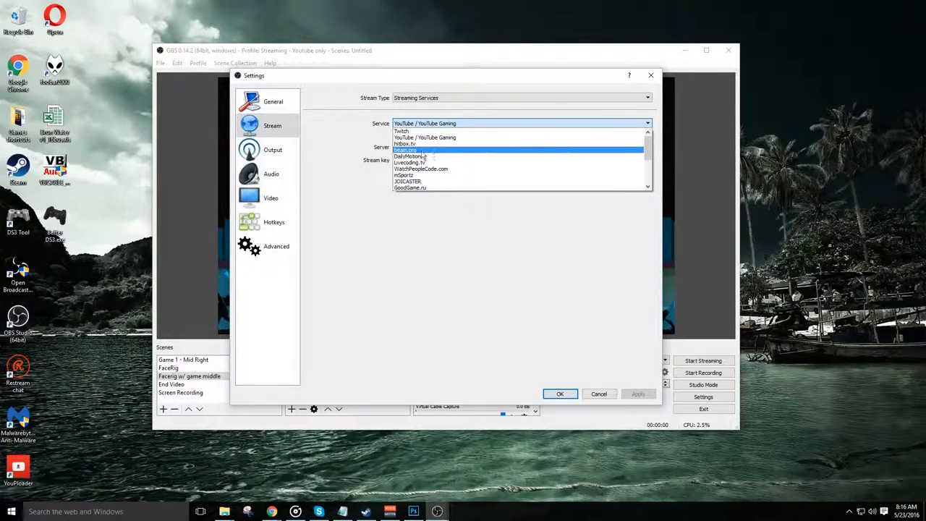
pyautogui.moveTo(405, 131)
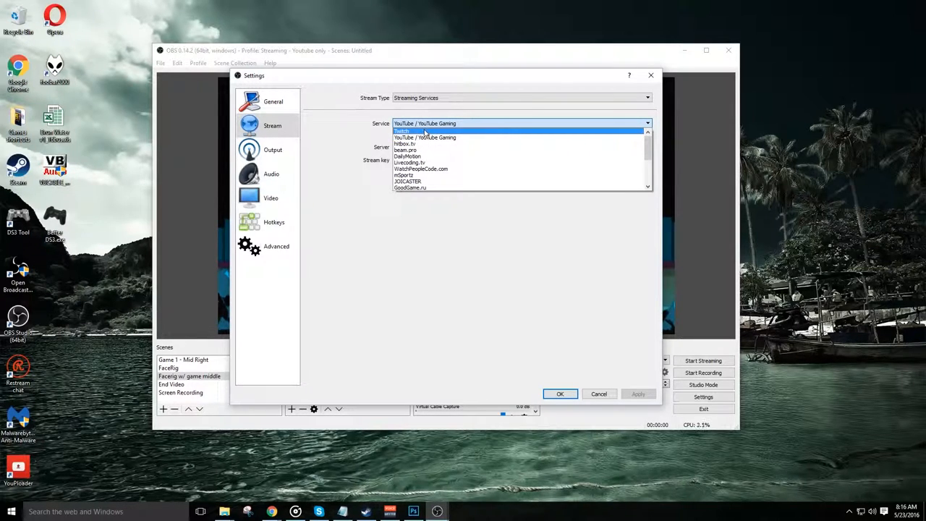
pyautogui.moveTo(471, 137)
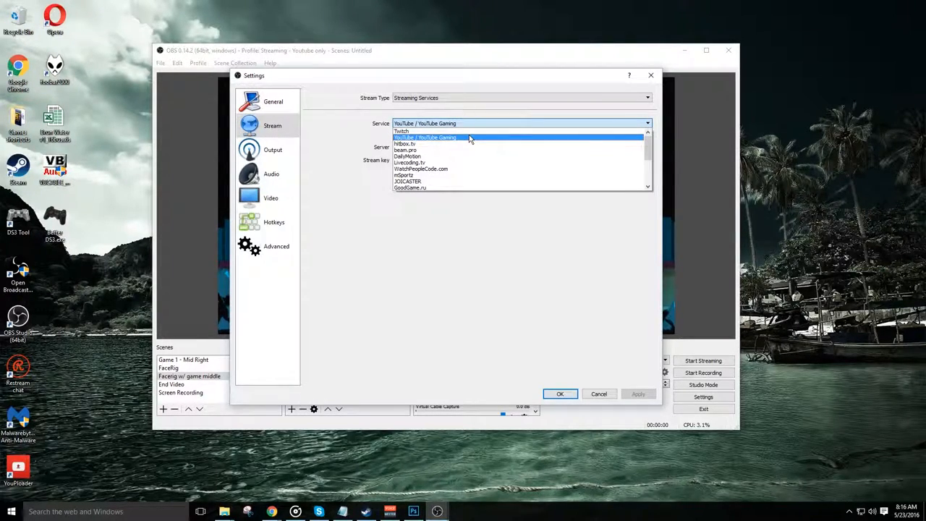
pyautogui.moveTo(434, 157)
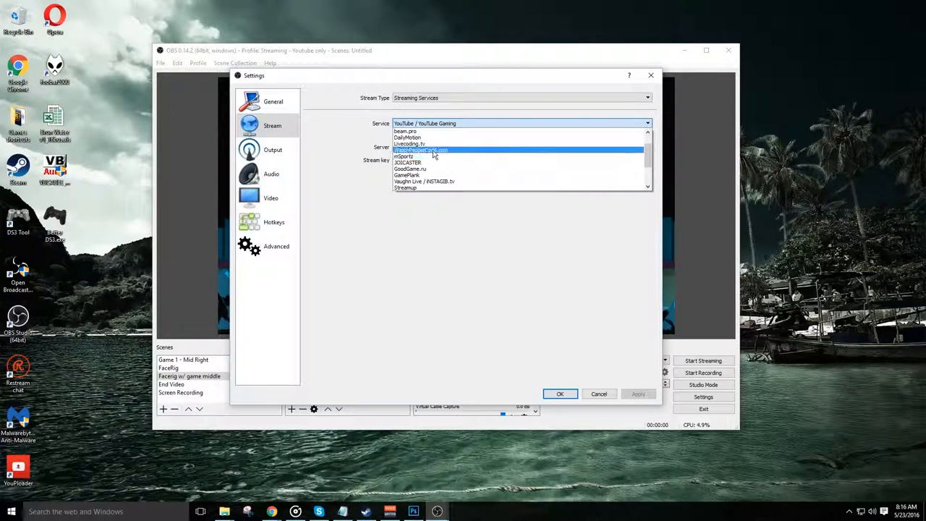
pyautogui.scroll(-3)
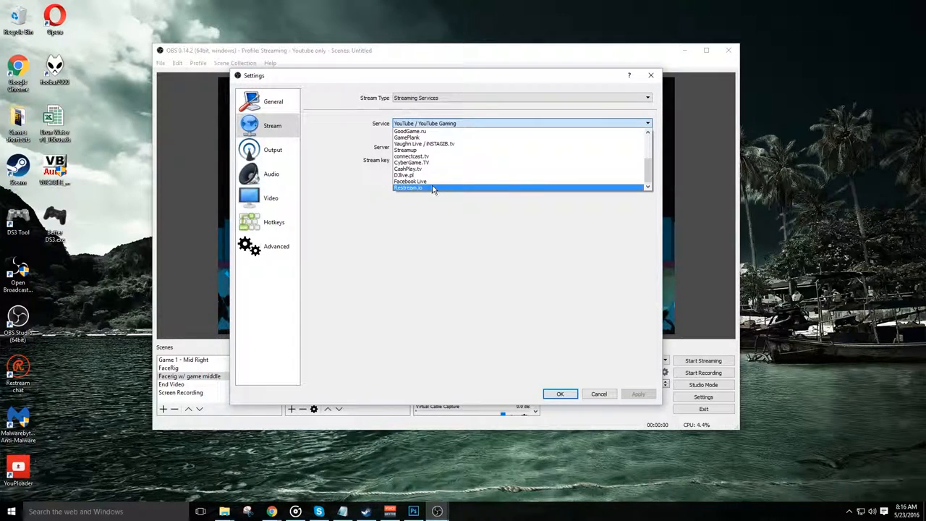
pyautogui.moveTo(487, 210)
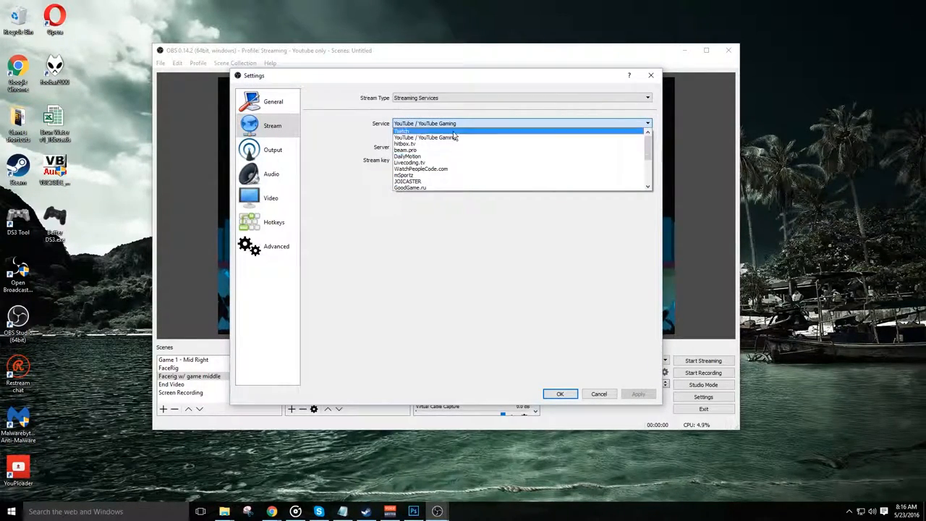
pyautogui.click(426, 138)
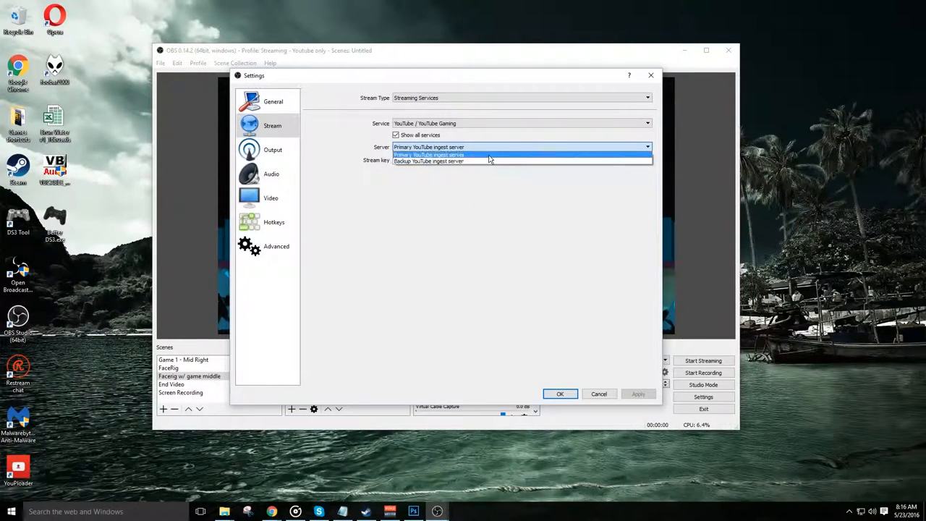
pyautogui.click(428, 147)
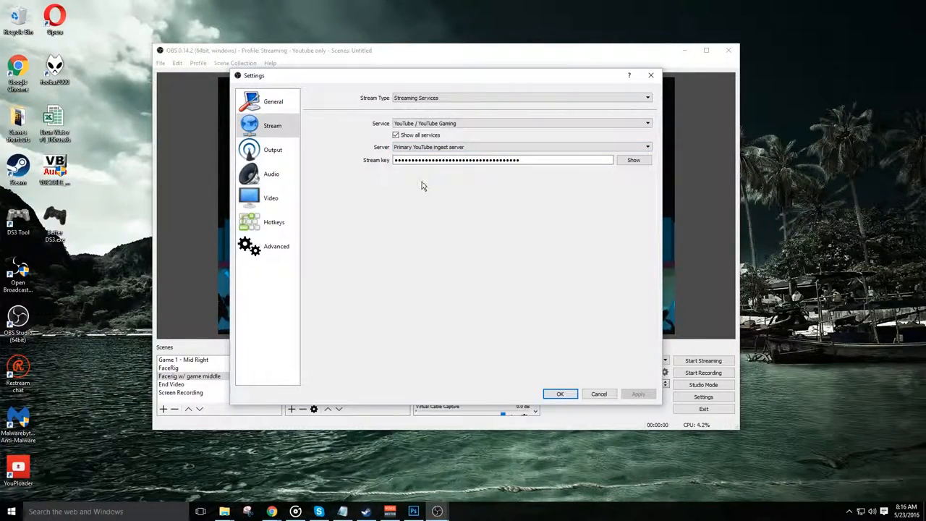
pyautogui.click(502, 160)
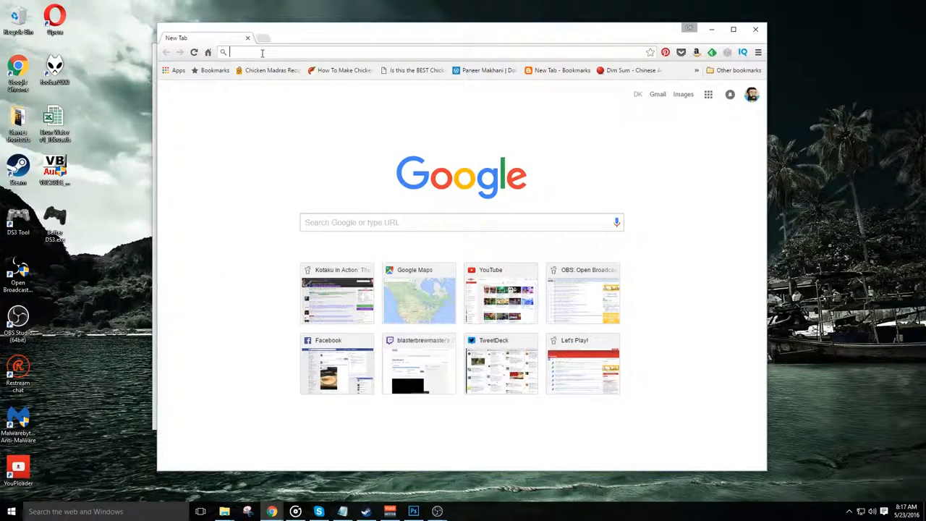
# - Go to youtube.com and open Creator Studio's Channel Status and features page
pyautogui.write('youtube.com')
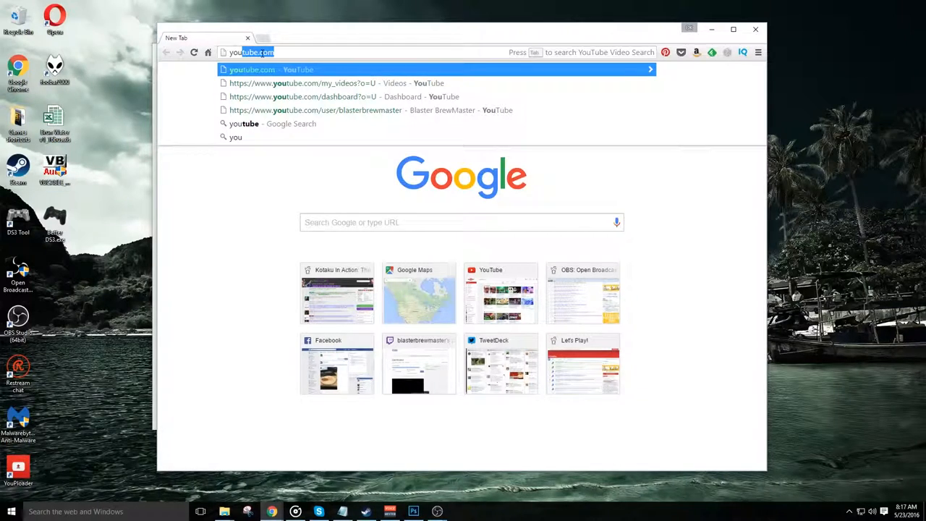
pyautogui.click(326, 96)
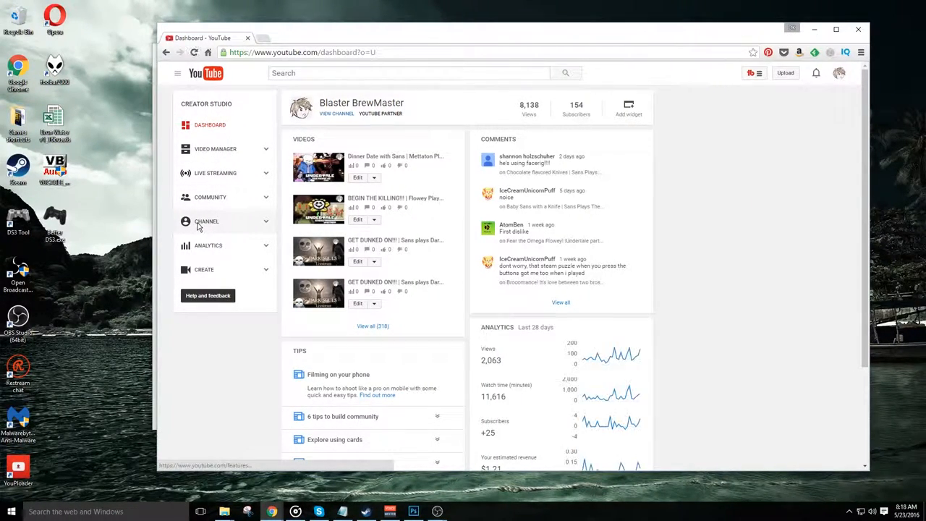
pyautogui.click(206, 220)
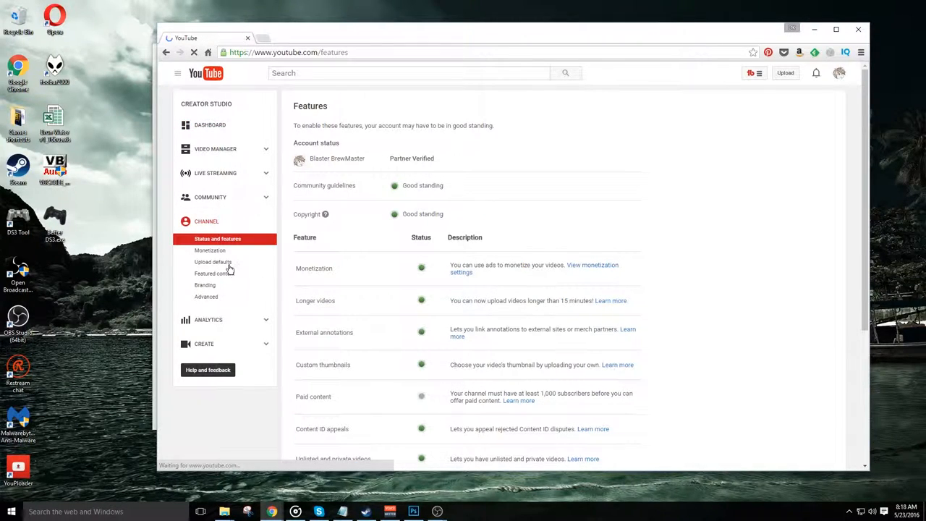
pyautogui.scroll(-3)
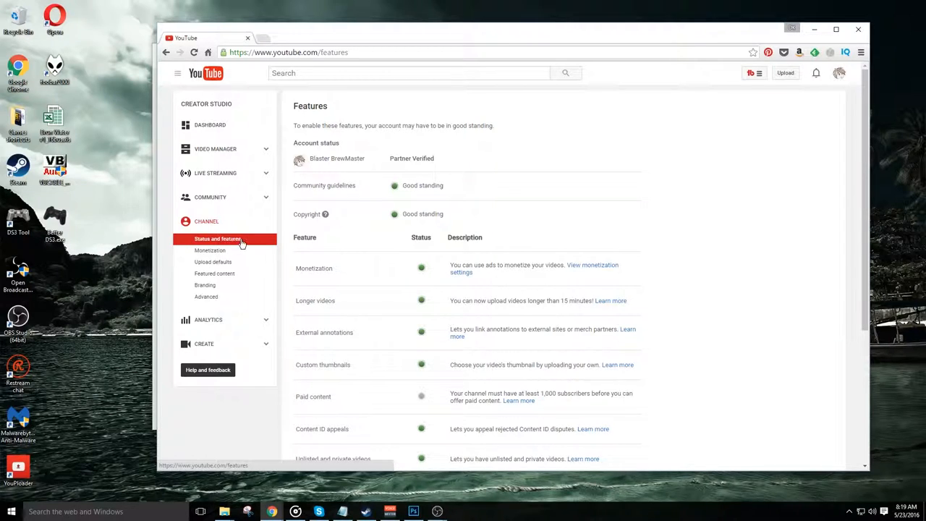
pyautogui.scroll(-3)
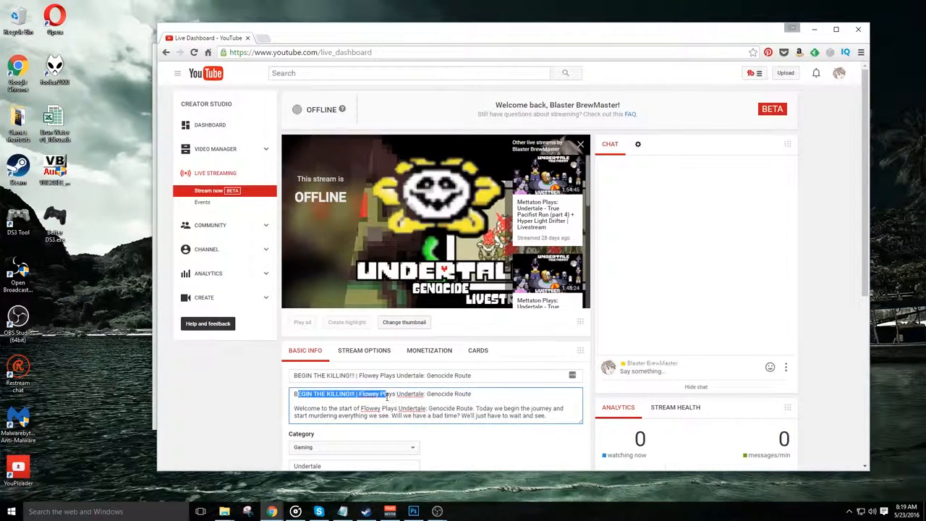
# - Open the Live Streaming dashboard and scroll to Encoder Setup's stream name/key
pyautogui.click(387, 394)
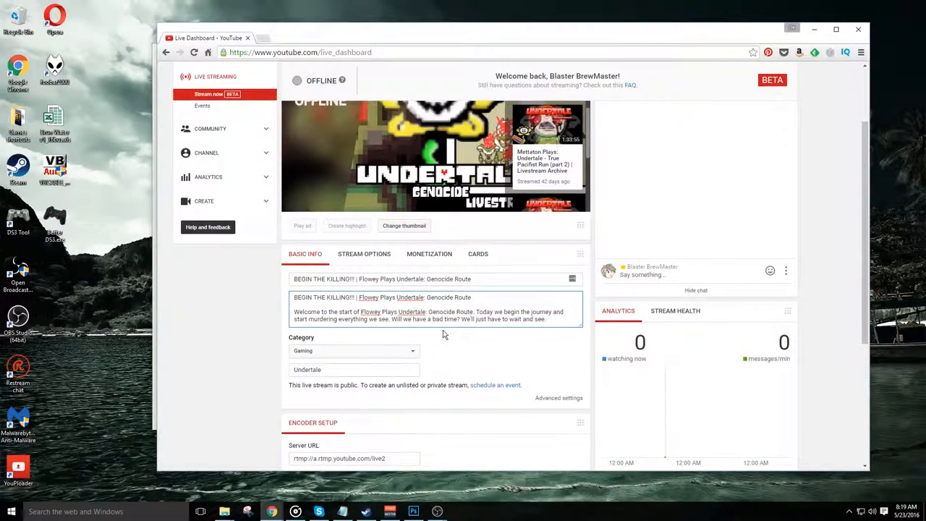
pyautogui.click(354, 350)
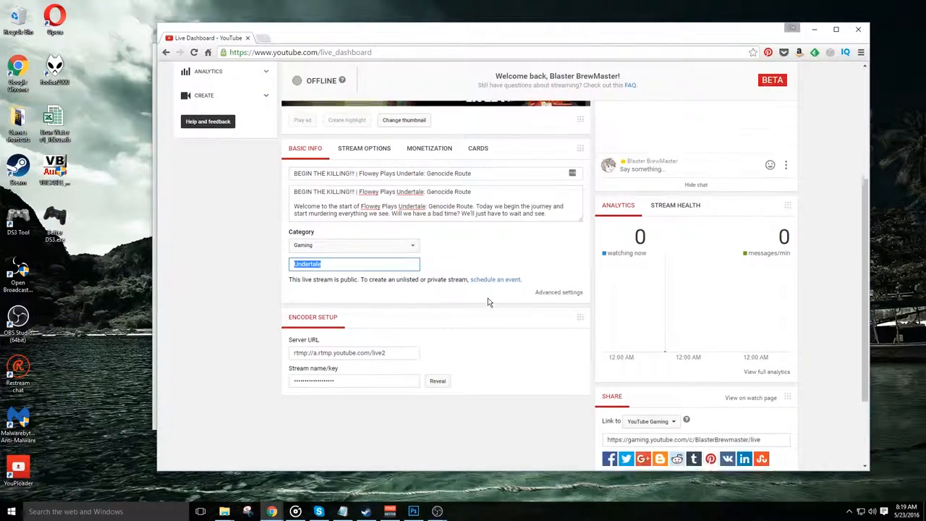
pyautogui.scroll(-3)
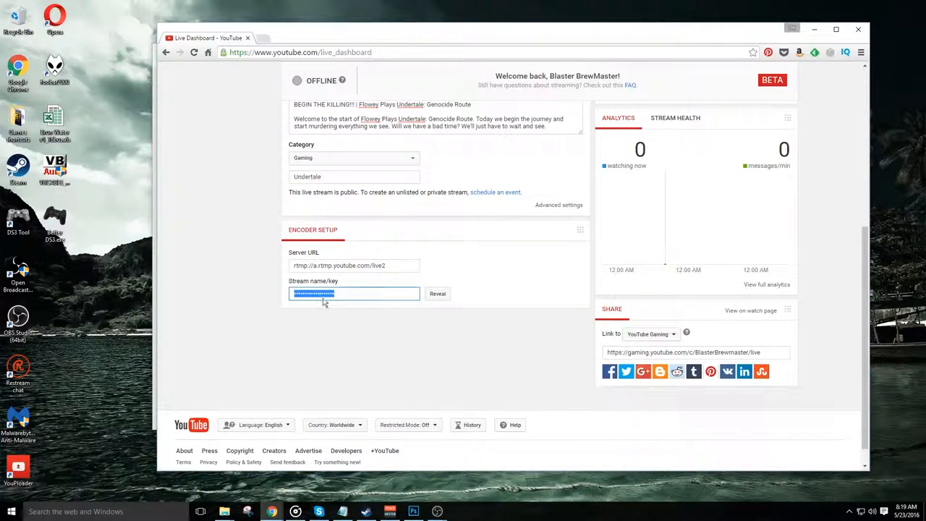
pyautogui.moveTo(368, 302)
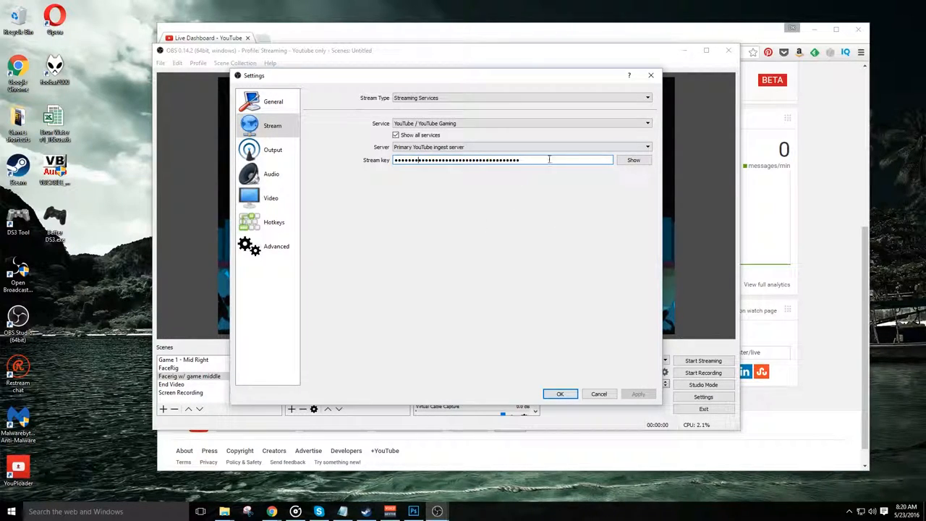
# - Replace the OBS stream key with the YouTube key and confirm with OK
pyautogui.tripleClick(502, 159)
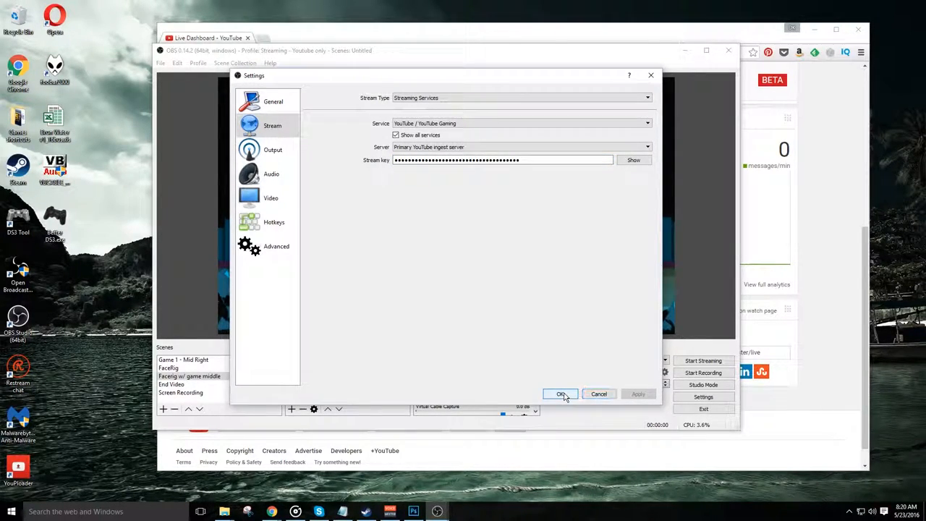
pyautogui.click(561, 393)
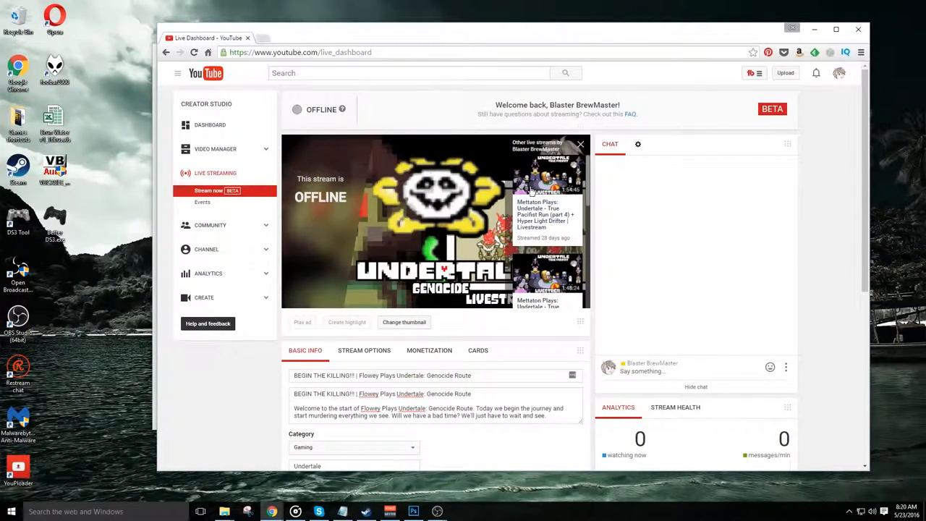
# - Look through the live stream's options, Monetization and Cards tabs
pyautogui.scroll(-3)
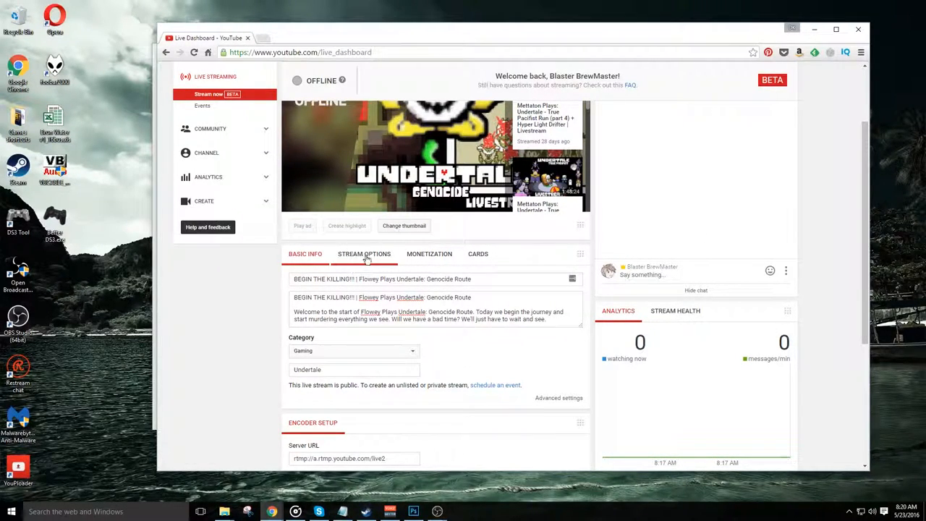
pyautogui.click(363, 253)
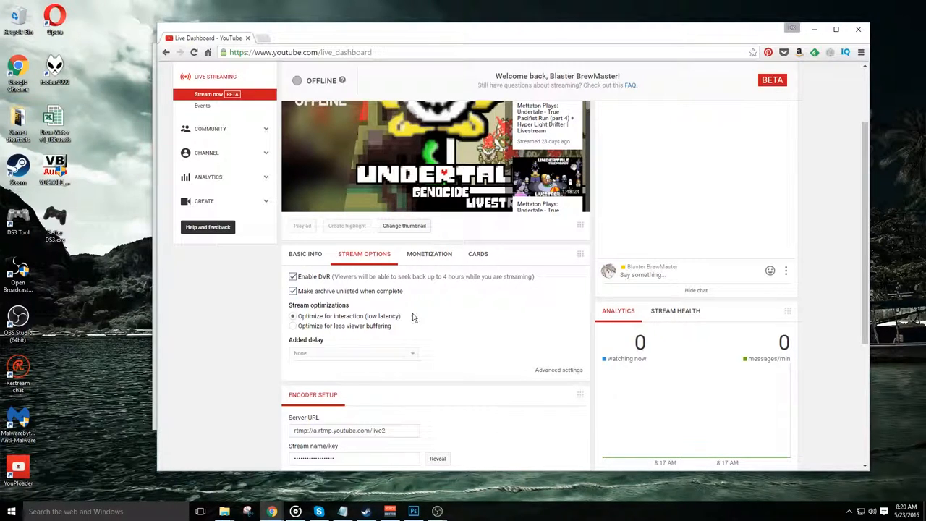
pyautogui.moveTo(316, 355)
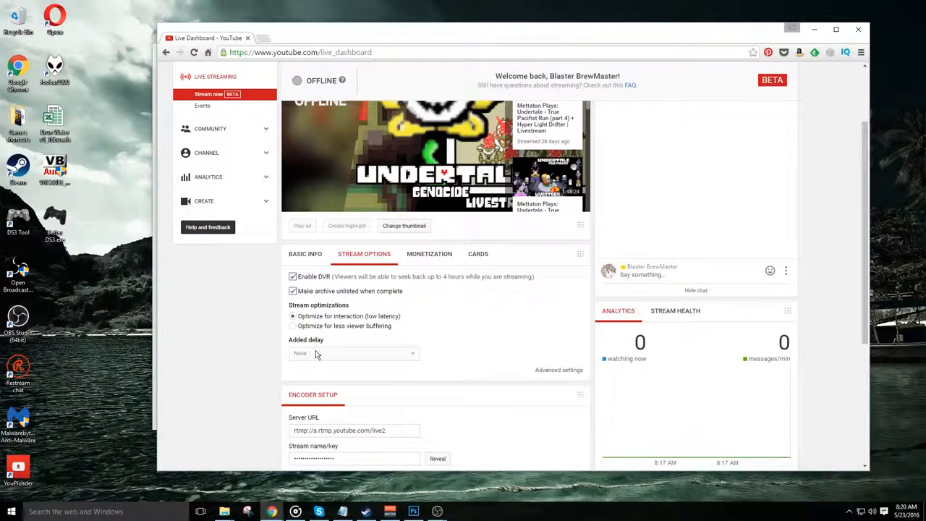
pyautogui.moveTo(327, 361)
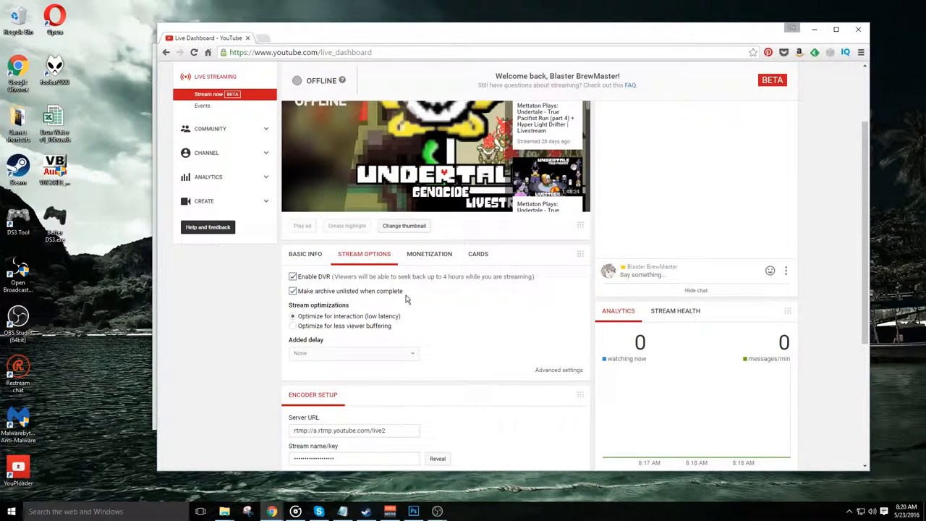
pyautogui.moveTo(337, 318)
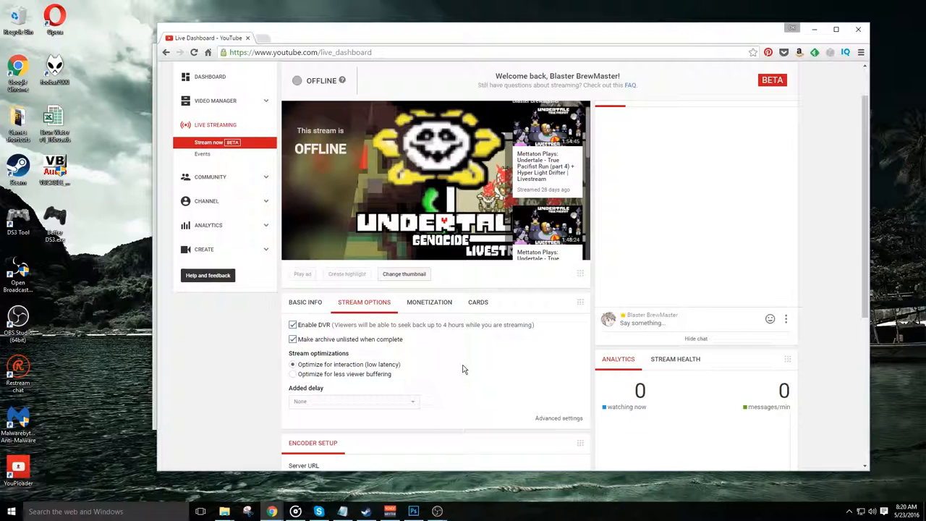
pyautogui.click(429, 302)
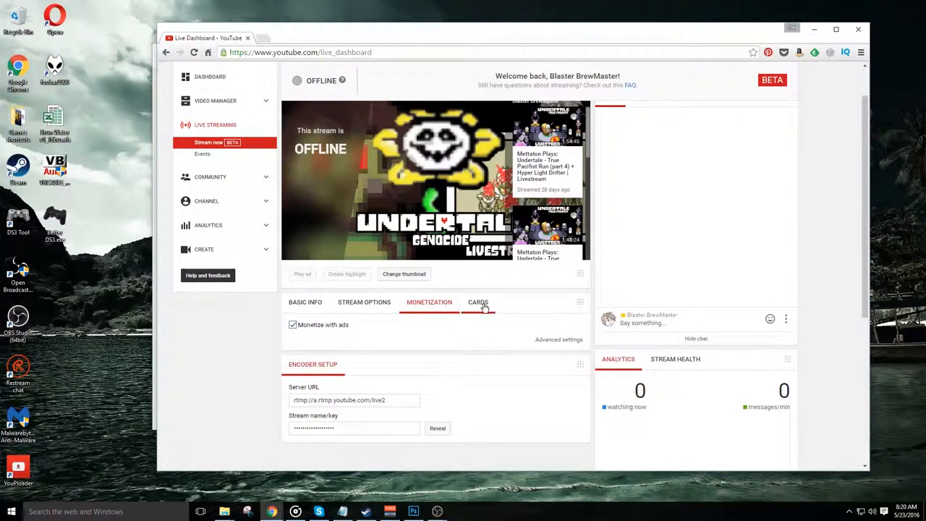
pyautogui.click(477, 301)
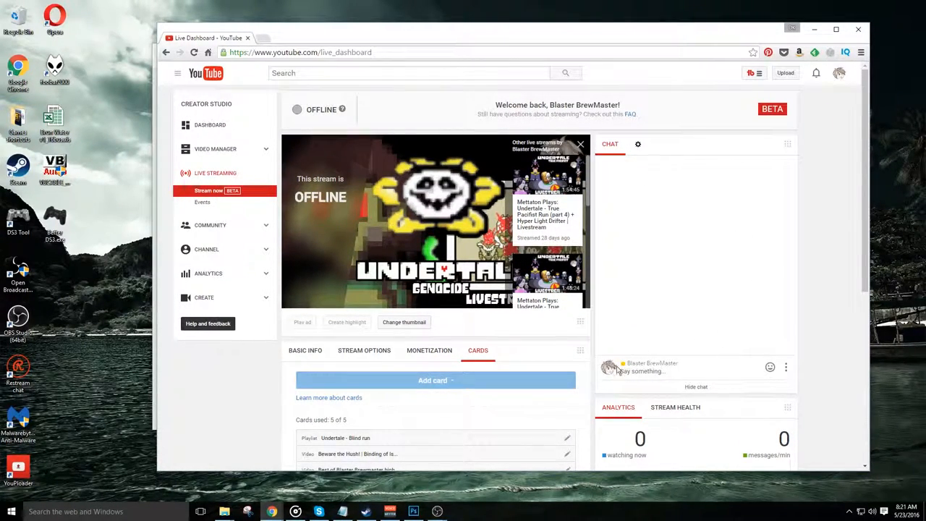
pyautogui.moveTo(777, 312)
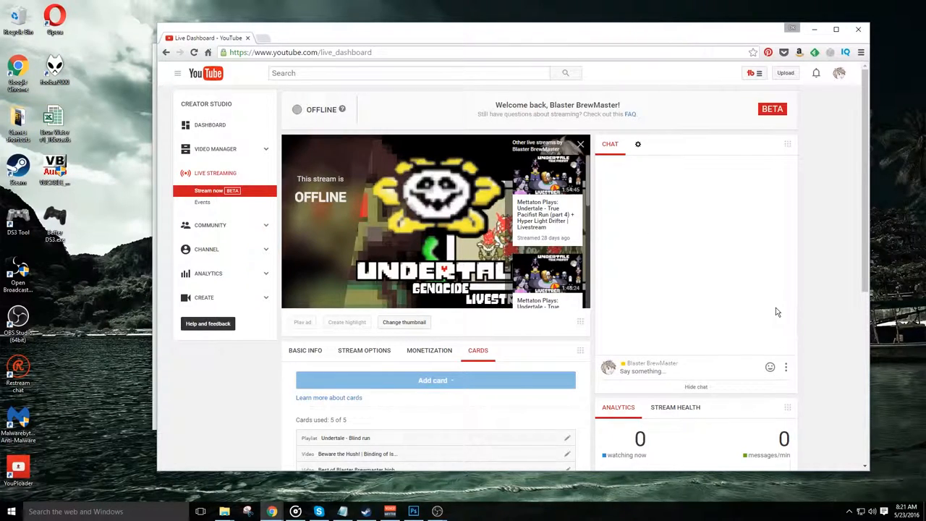
# - Check Stream Health, which shows no data received, and scroll to the Share panel
pyautogui.scroll(-3)
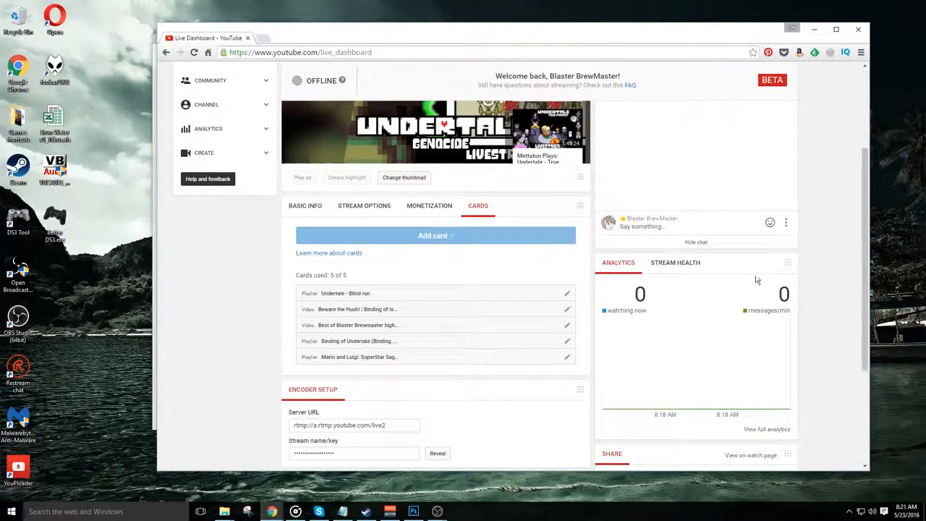
pyautogui.scroll(-3)
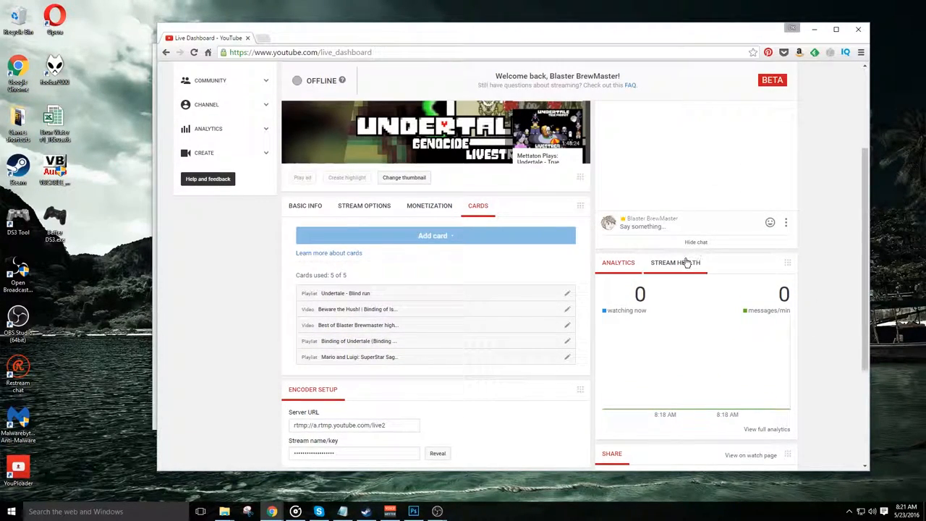
pyautogui.click(675, 261)
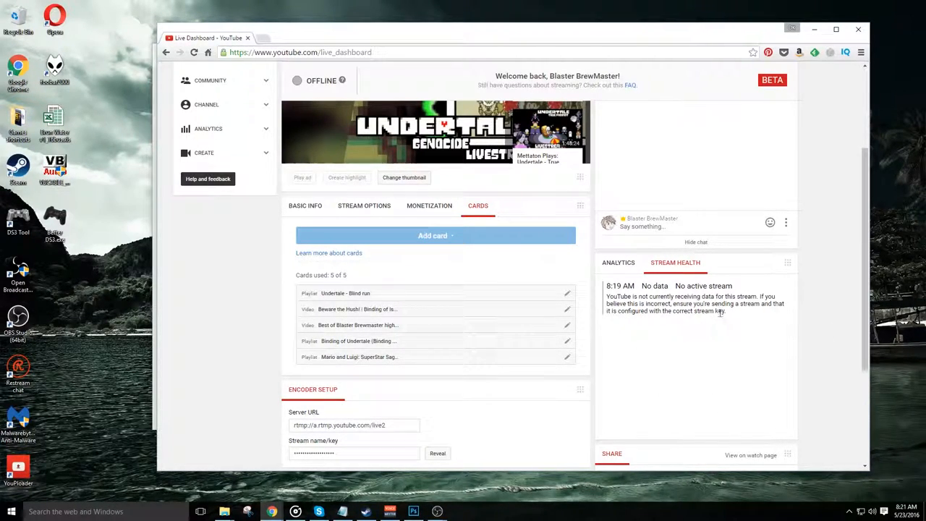
pyautogui.scroll(-3)
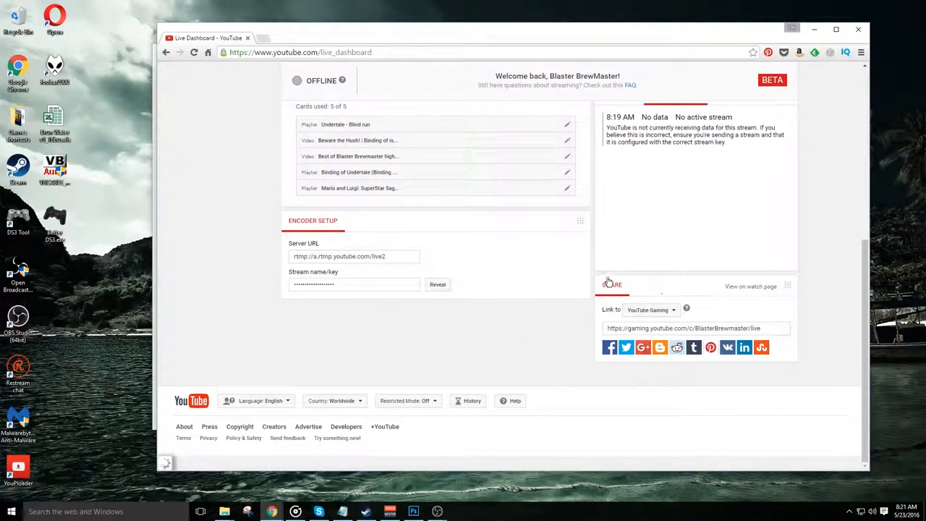
pyautogui.moveTo(718, 354)
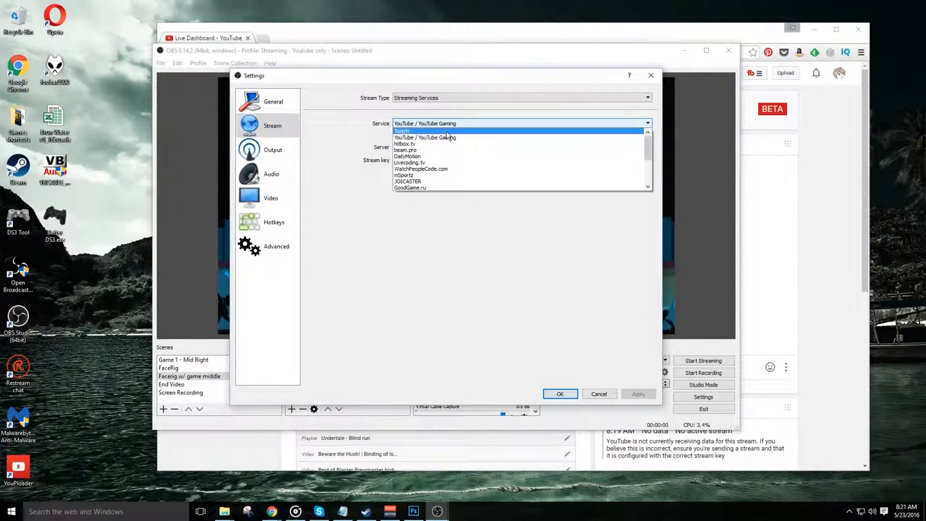
# - Set the stream service to Twitch with the US West: San Francisco, CA server
pyautogui.click(402, 130)
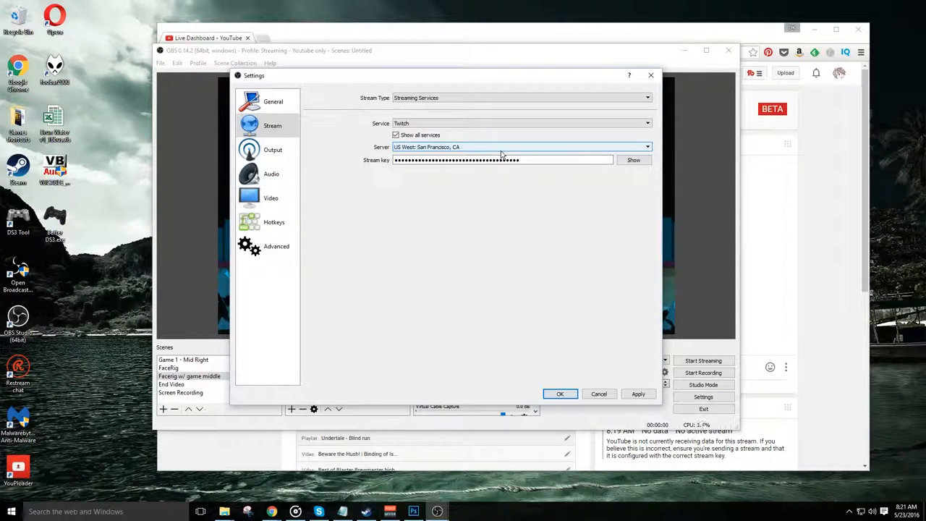
pyautogui.click(646, 147)
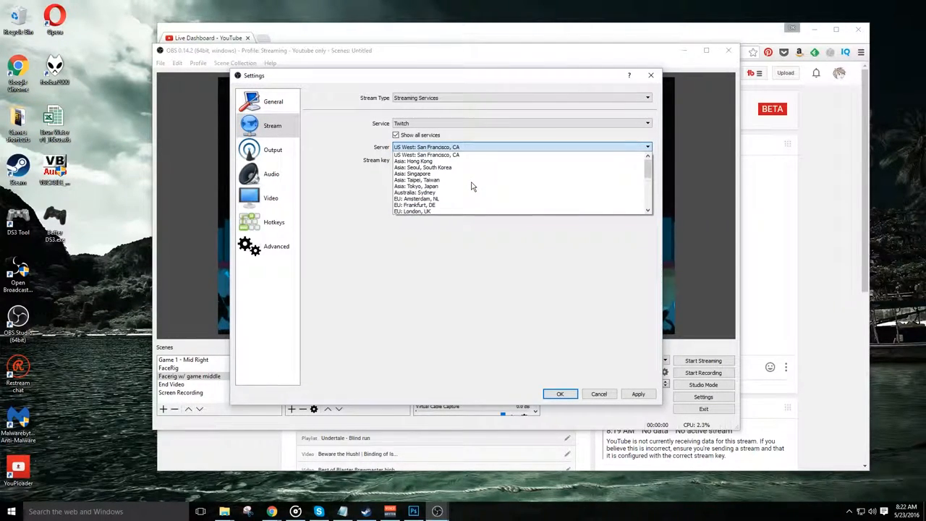
pyautogui.scroll(-3)
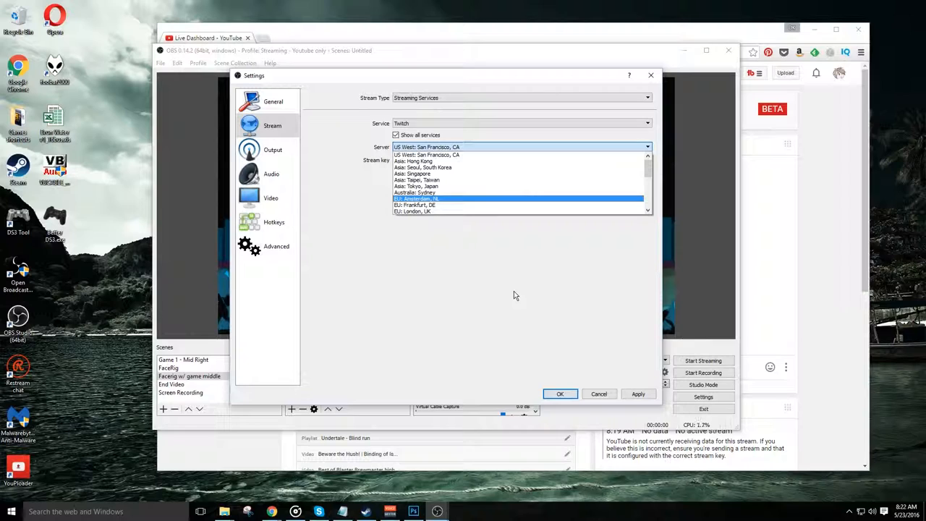
pyautogui.click(425, 146)
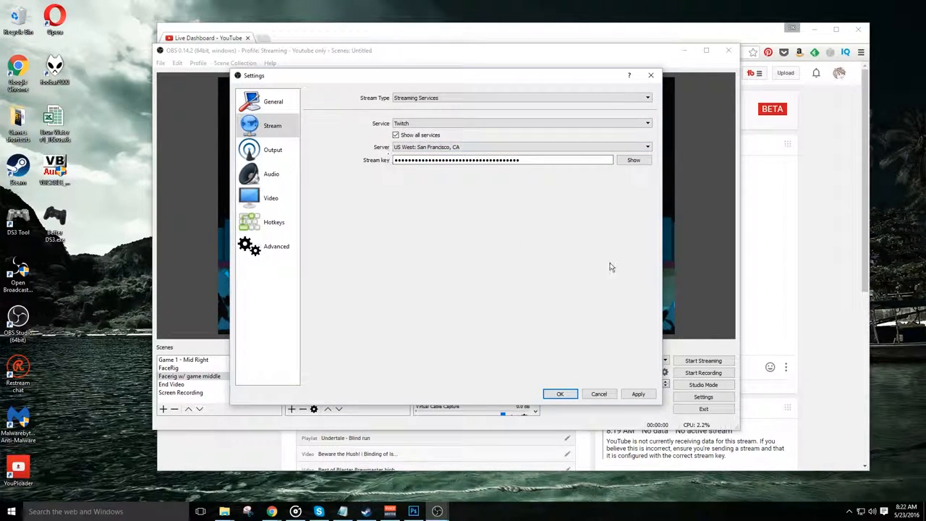
pyautogui.moveTo(598, 362)
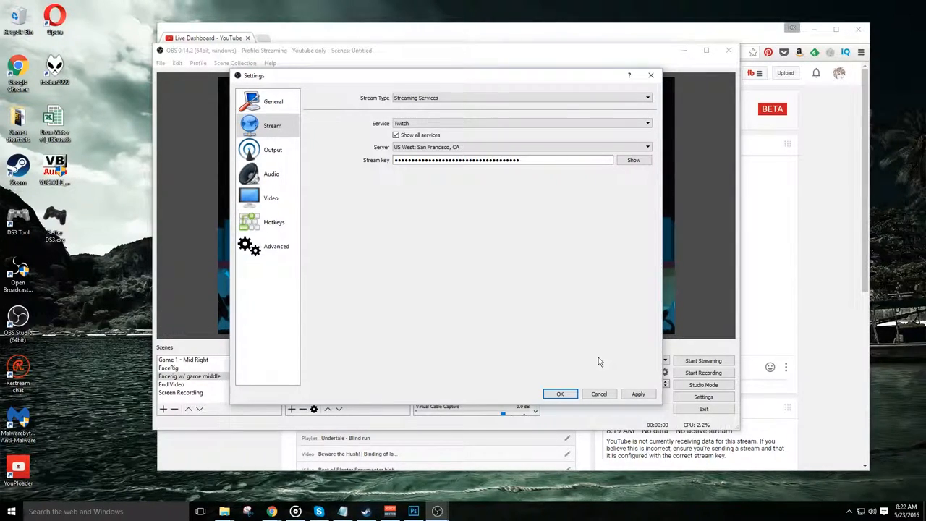
pyautogui.moveTo(426, 190)
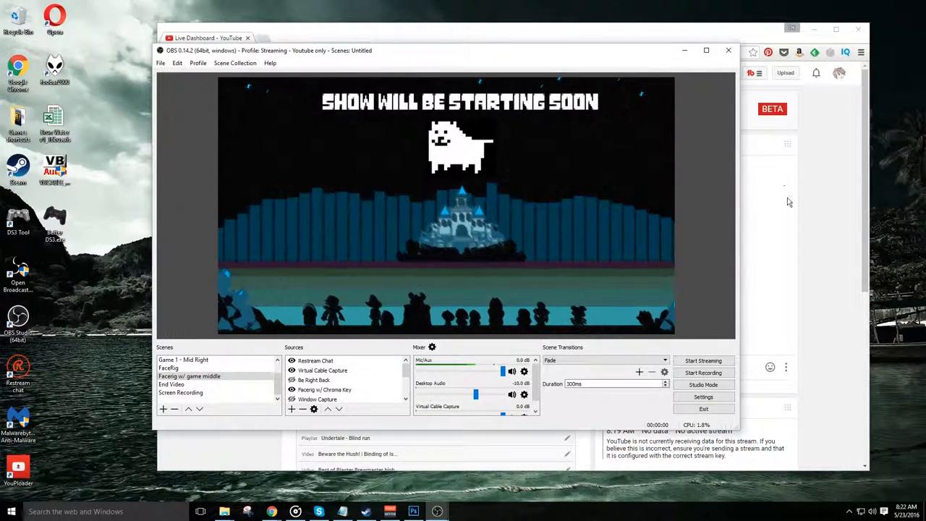
pyautogui.moveTo(806, 235)
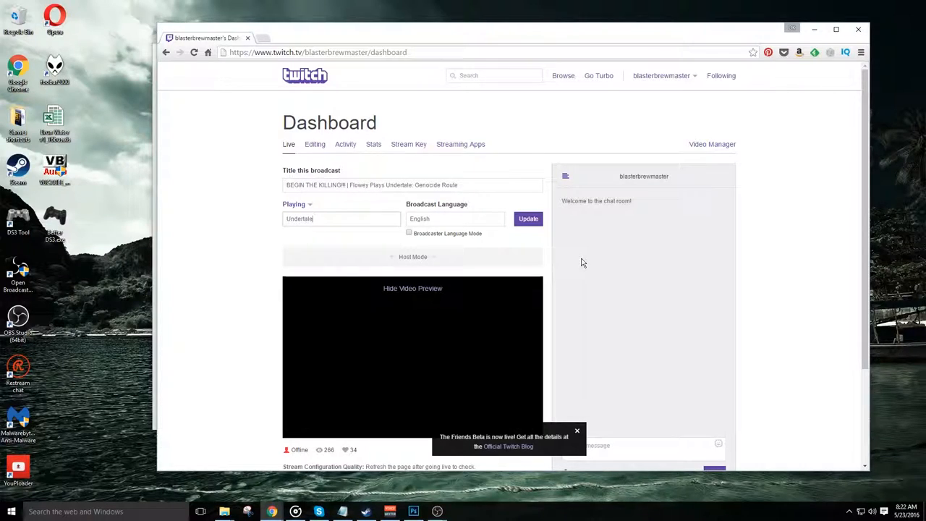
# - Review the Twitch broadcast title, the game Undertale and the offline stream preview
pyautogui.tripleClick(371, 185)
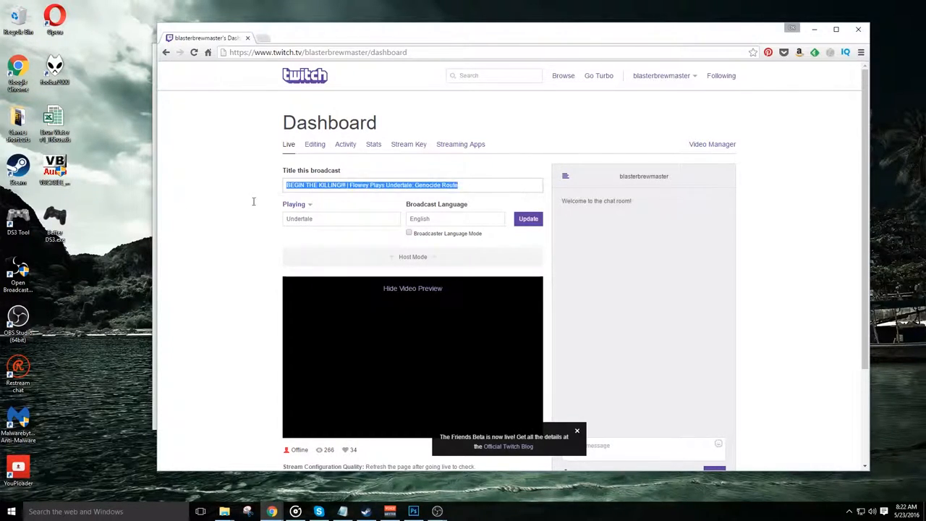
pyautogui.moveTo(538, 245)
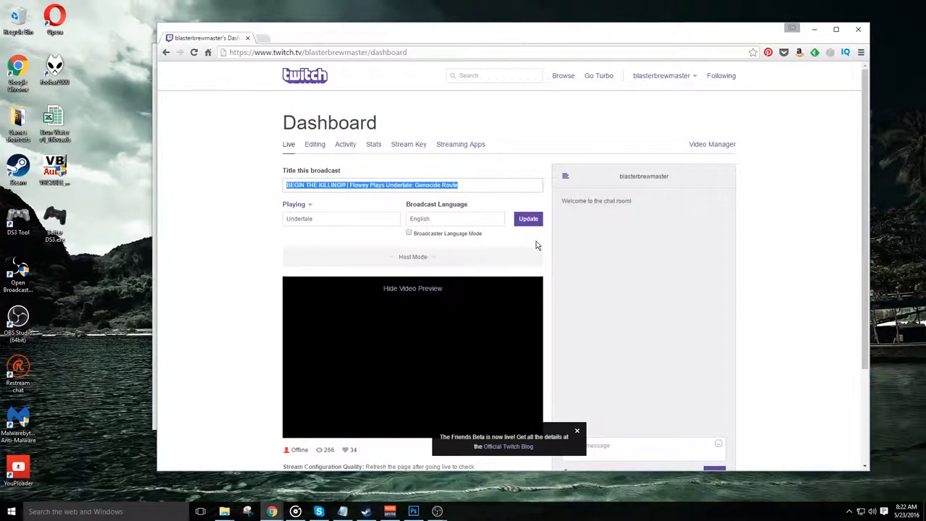
pyautogui.click(342, 218)
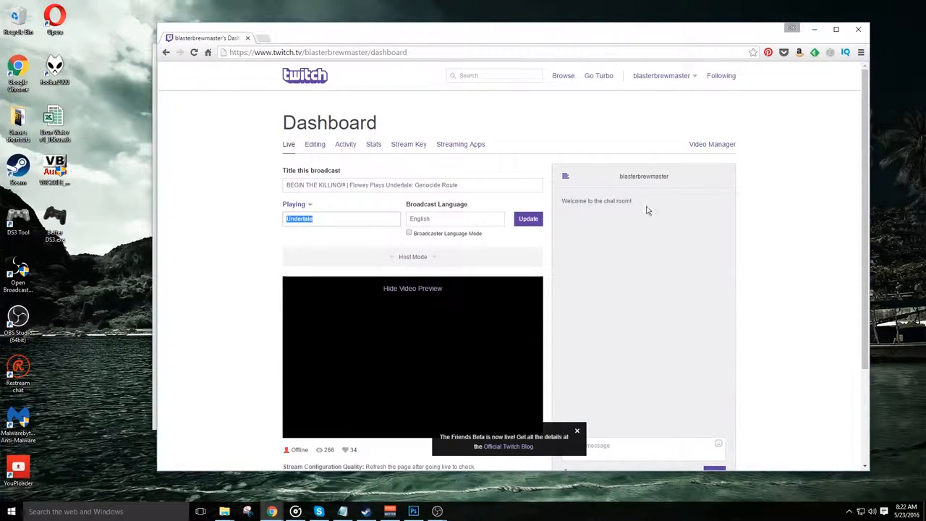
pyautogui.scroll(-3)
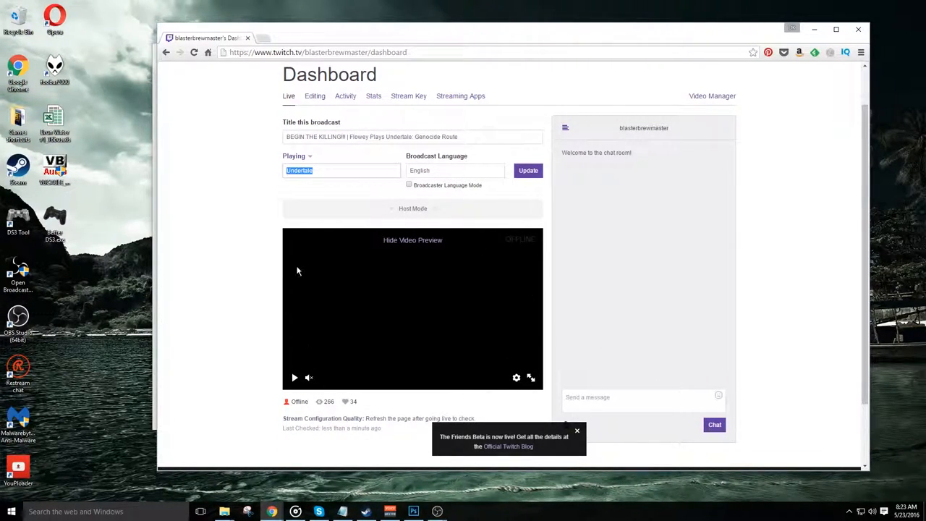
pyautogui.scroll(-3)
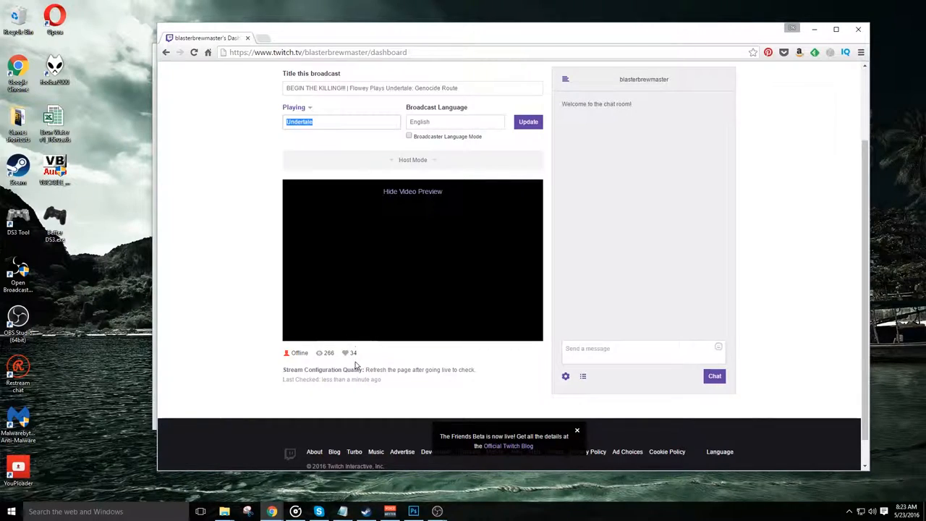
pyautogui.click(319, 144)
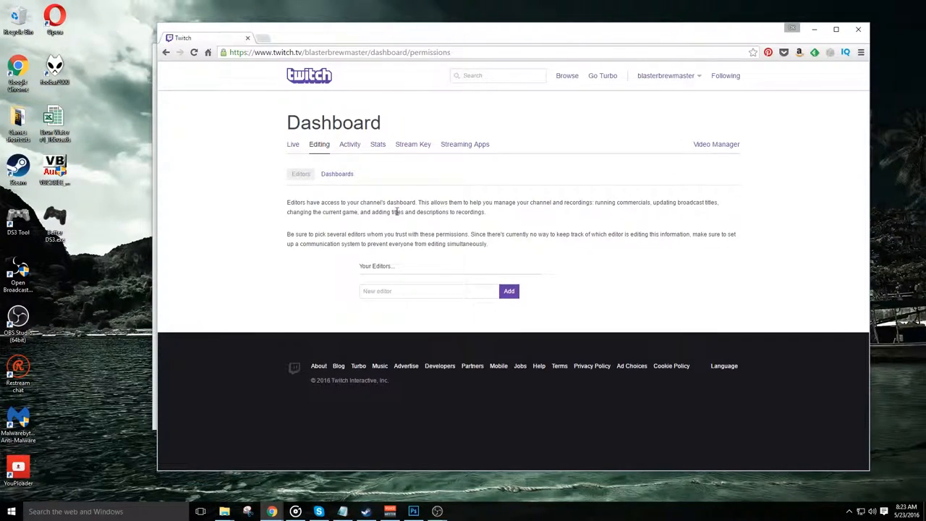
pyautogui.moveTo(420, 238)
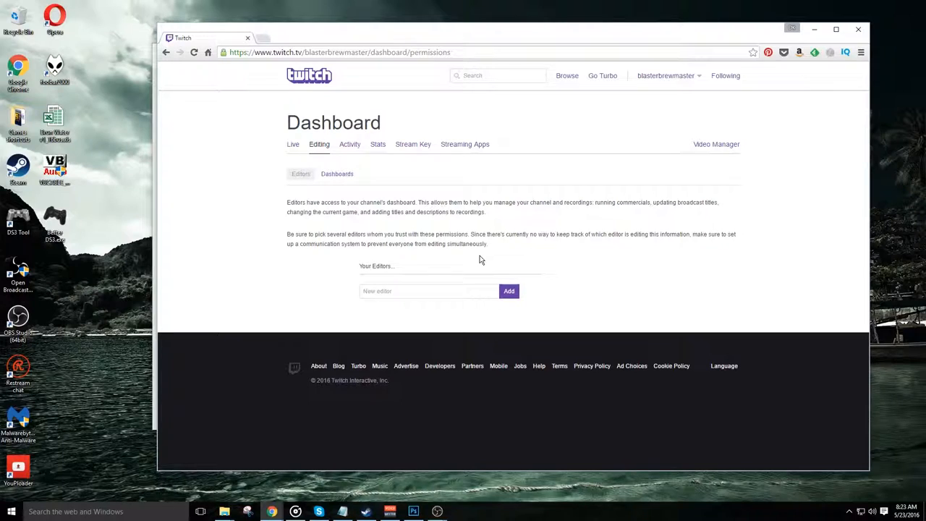
# - View the managed dashboards, activity log and video play stats, then reach the Stream Key page
pyautogui.click(337, 174)
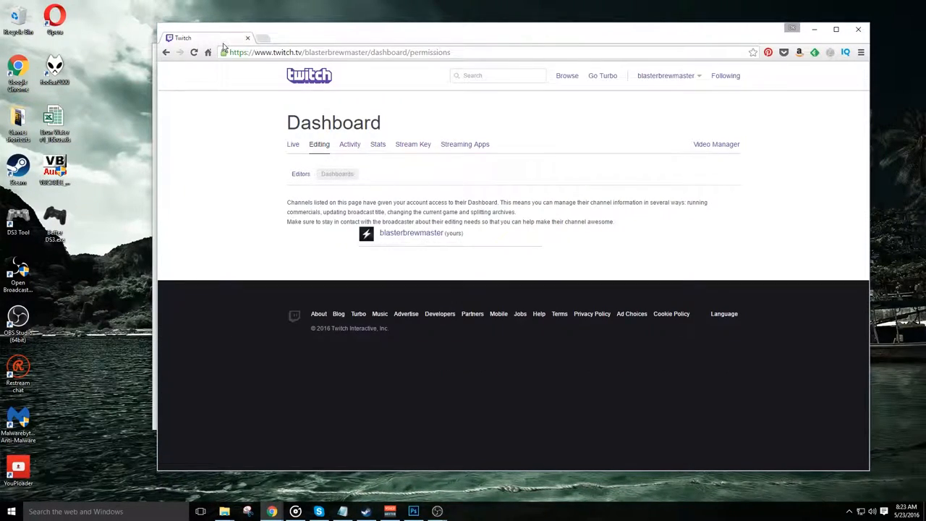
pyautogui.moveTo(567, 196)
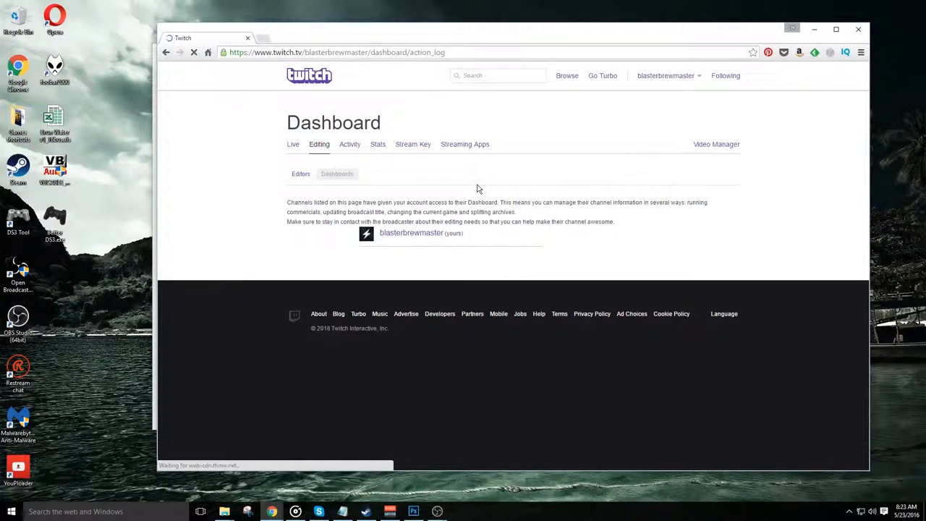
pyautogui.click(350, 144)
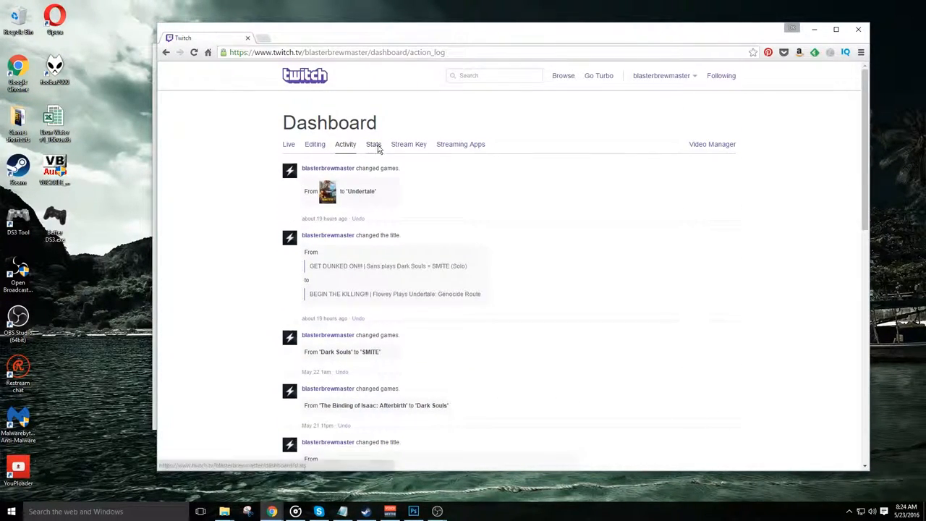
pyautogui.click(374, 144)
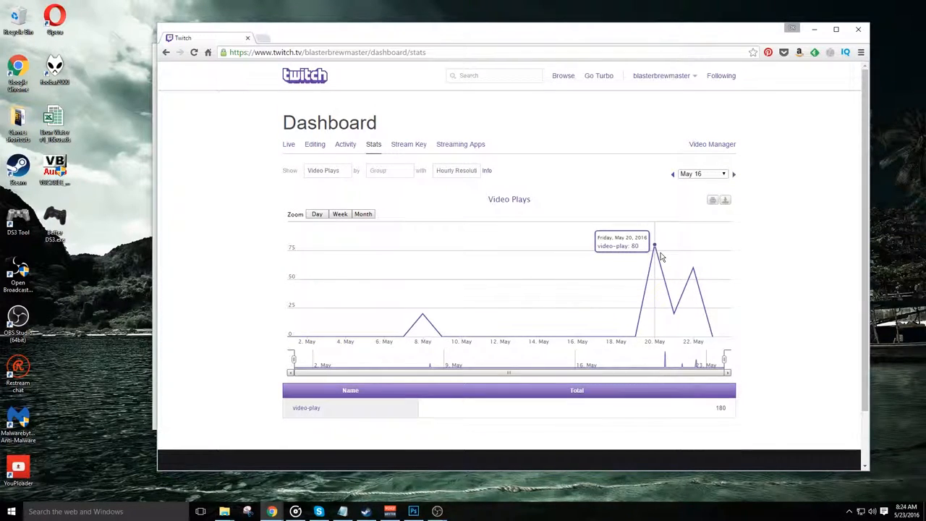
pyautogui.moveTo(657, 261)
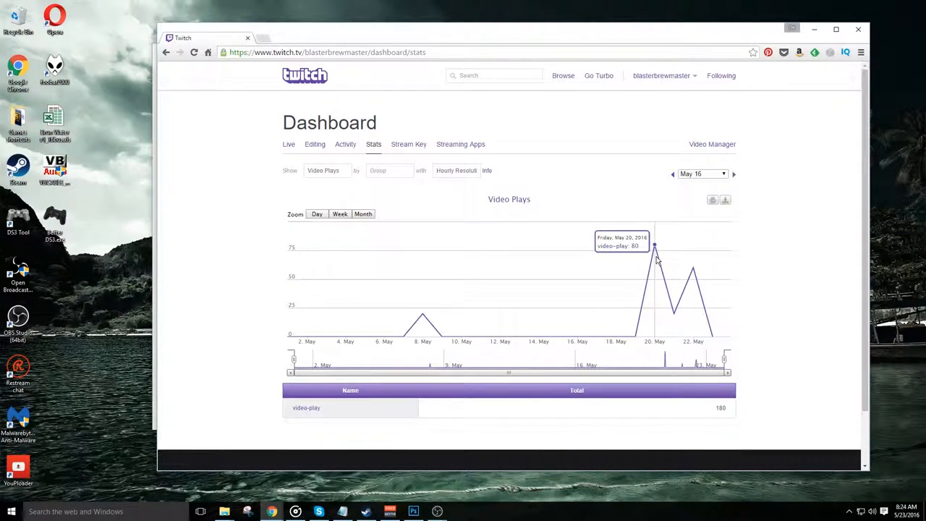
pyautogui.moveTo(673, 295)
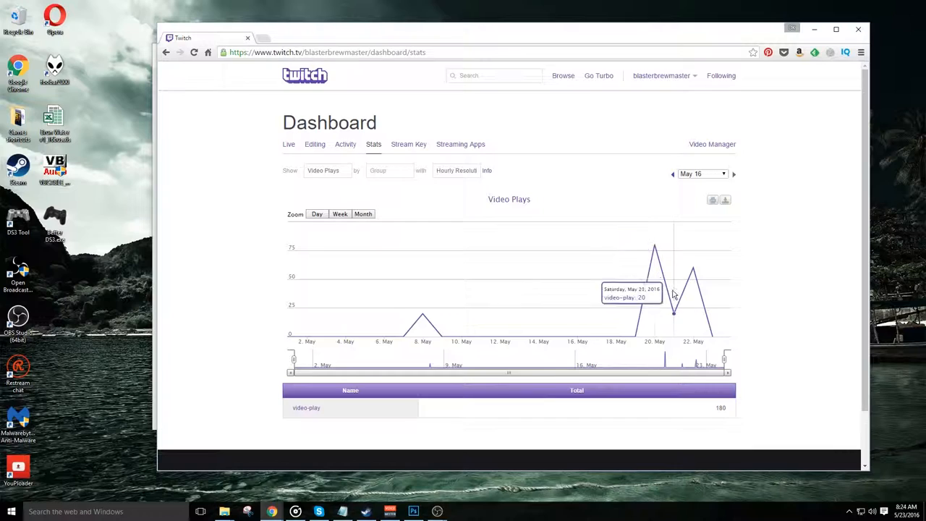
pyautogui.moveTo(407, 117)
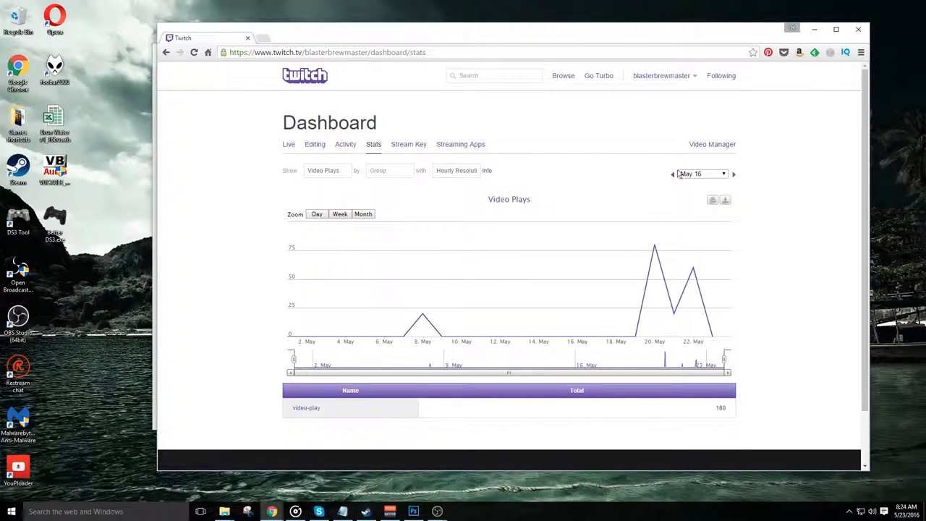
pyautogui.moveTo(345, 329)
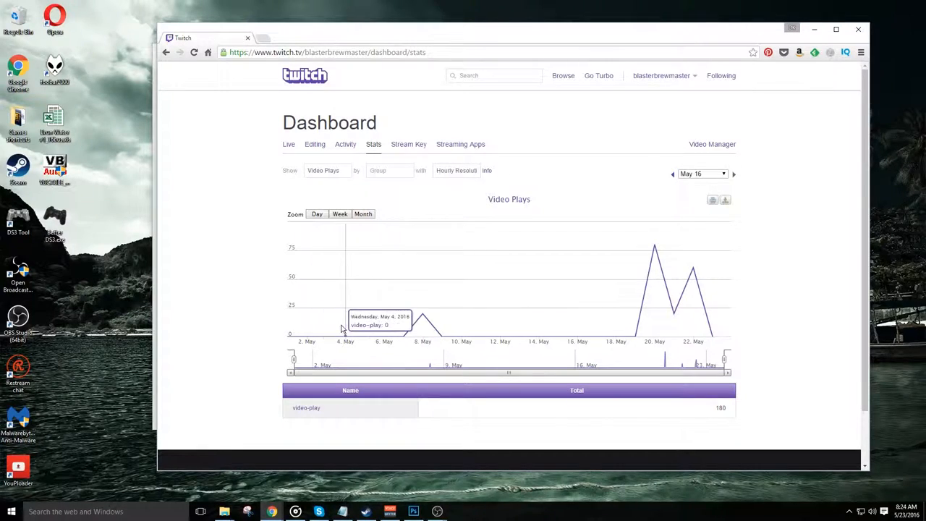
pyautogui.moveTo(425, 323)
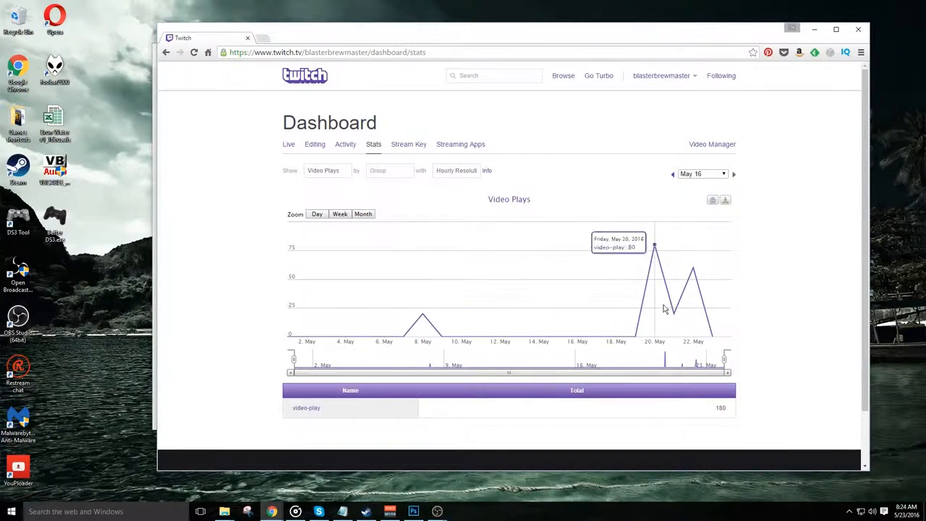
pyautogui.click(408, 144)
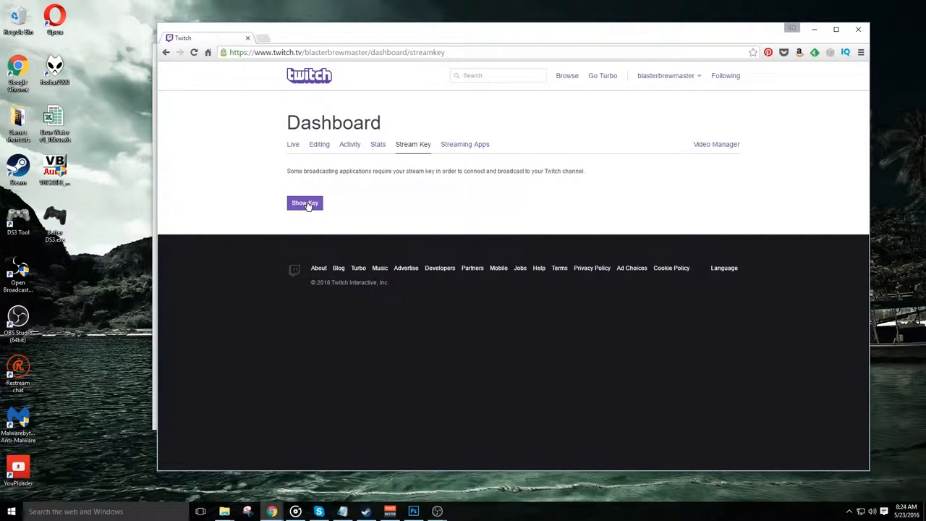
pyautogui.click(305, 202)
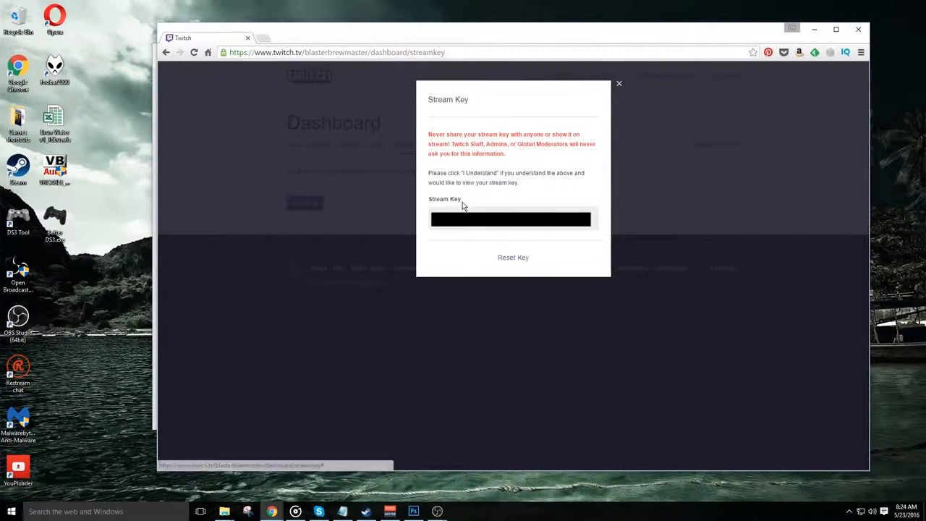
pyautogui.moveTo(448, 233)
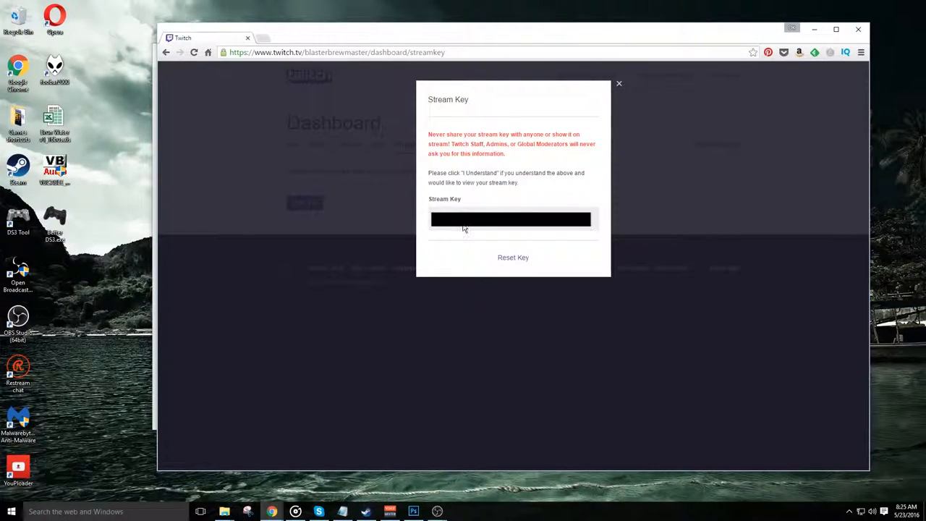
pyautogui.moveTo(617, 94)
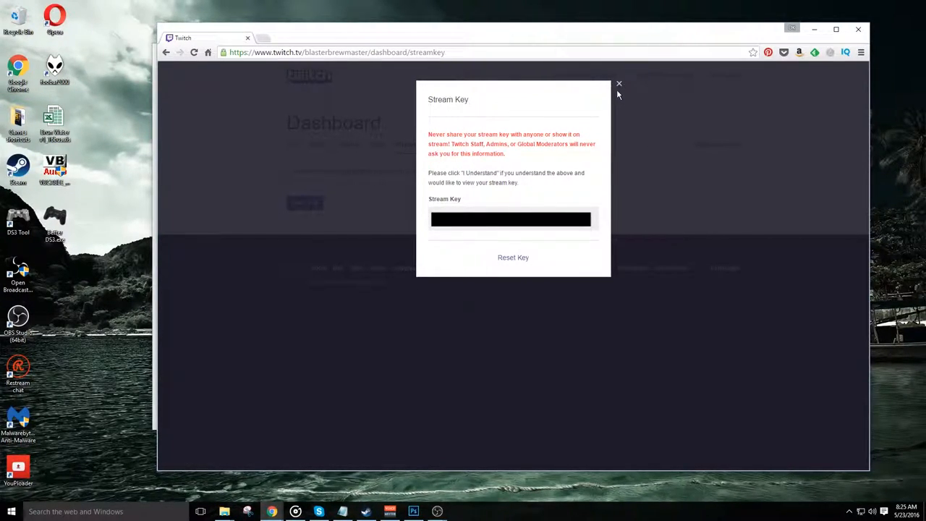
pyautogui.click(618, 84)
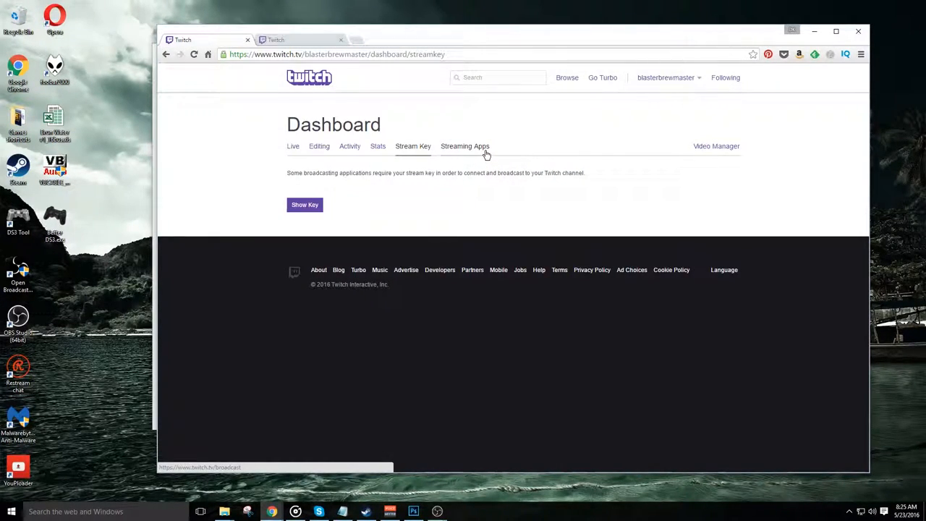
pyautogui.rightClick(465, 145)
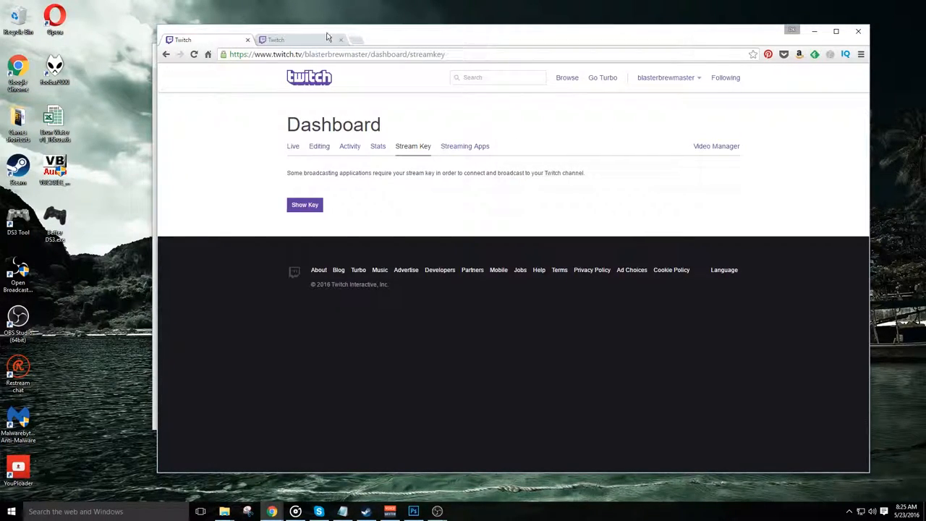
pyautogui.moveTo(333, 44)
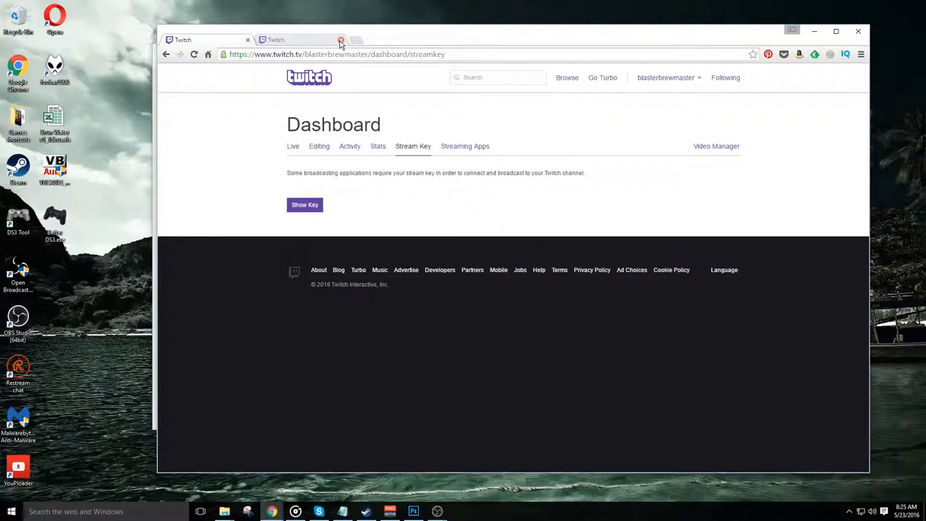
pyautogui.click(341, 40)
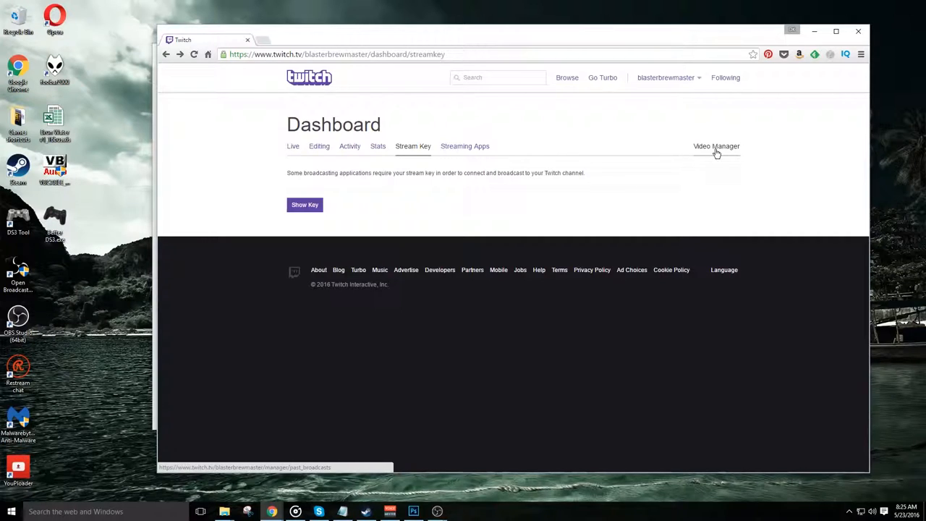
# - Scroll through the Past Broadcasts list in Twitch's Video Manager
pyautogui.click(716, 145)
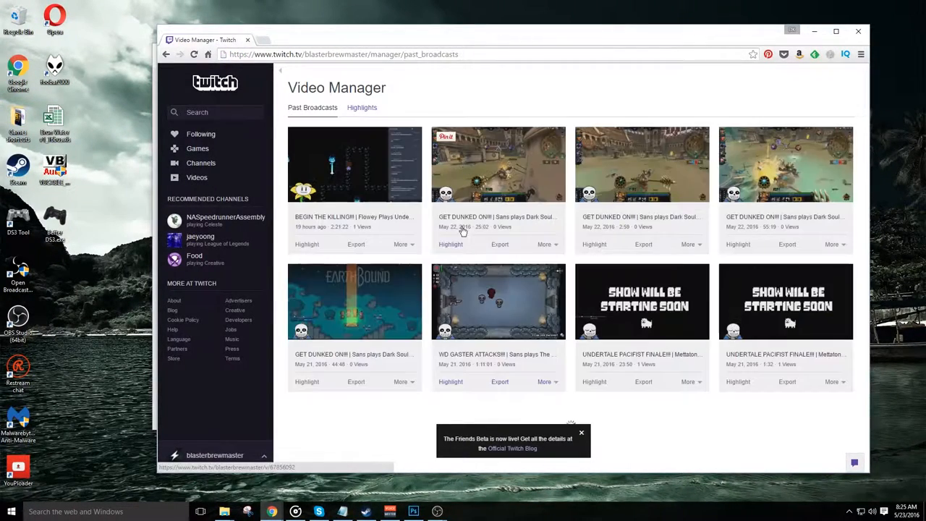
pyautogui.scroll(-3)
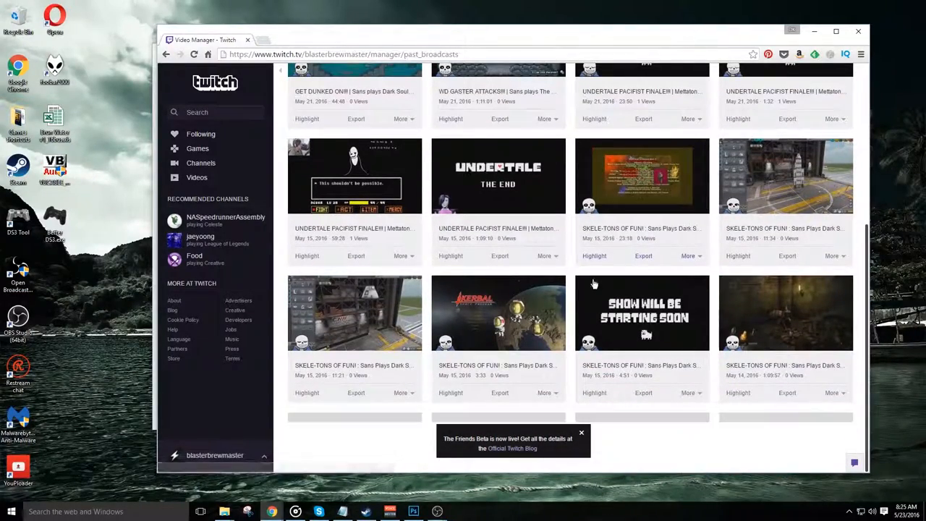
pyautogui.scroll(-3)
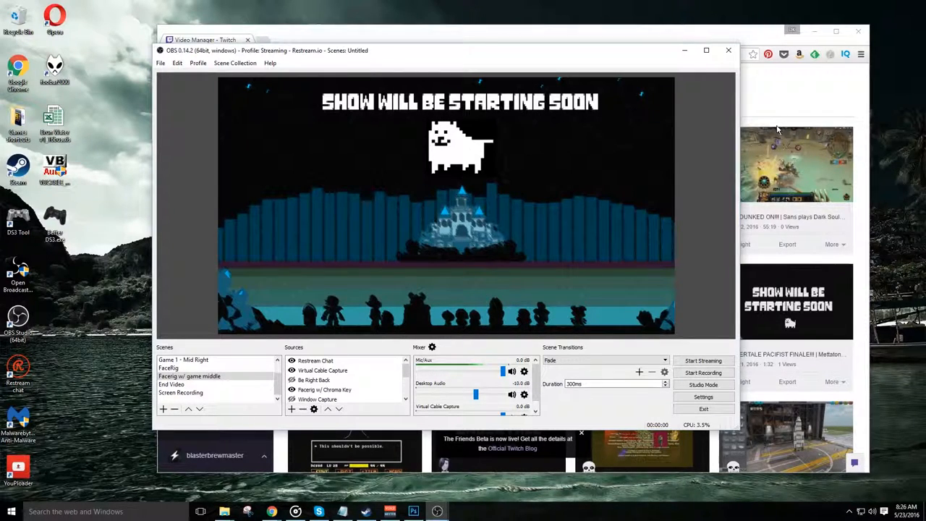
# - Confirm OBS streams to Restream.io on US-Central (Dallas, TX) with the stored stream key
pyautogui.click(702, 396)
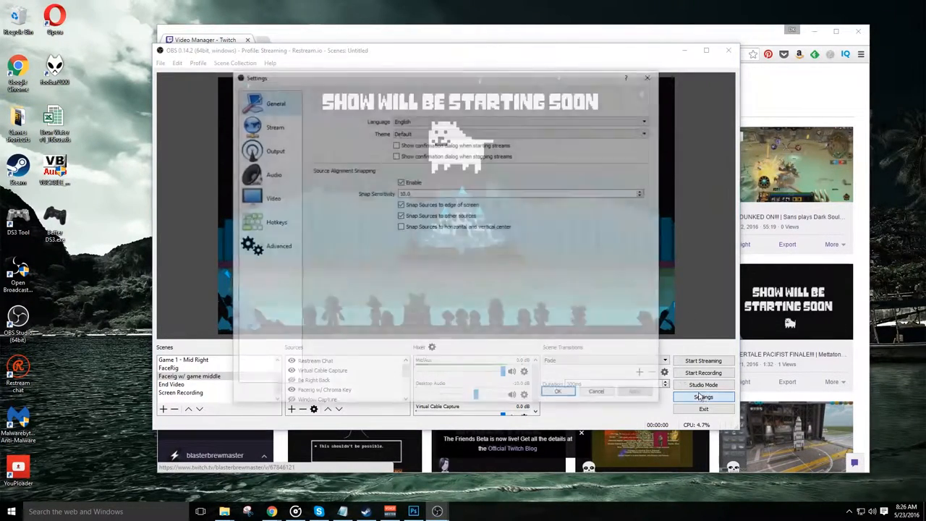
pyautogui.click(275, 127)
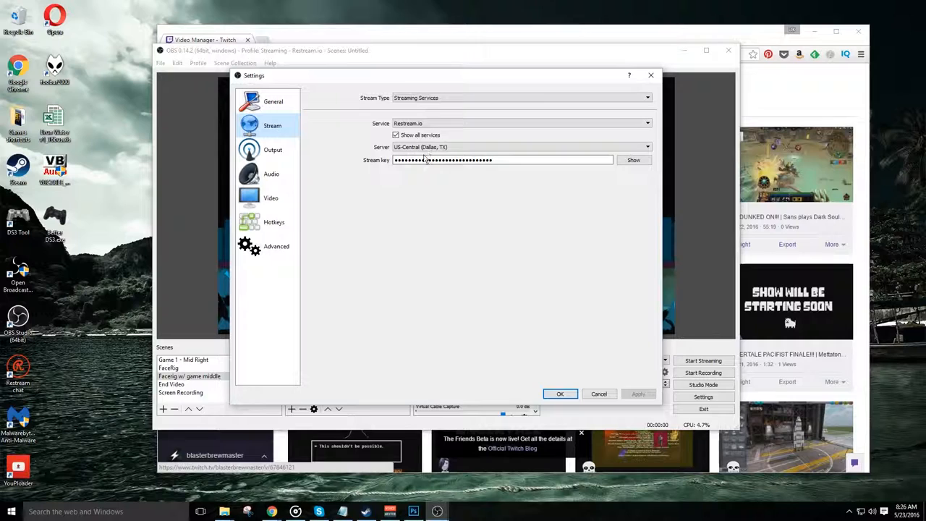
pyautogui.click(520, 123)
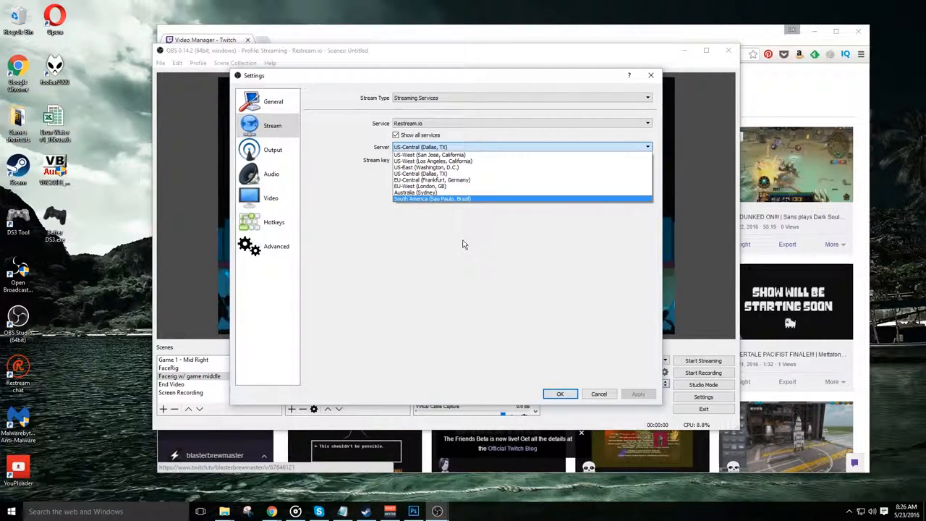
pyautogui.click(420, 147)
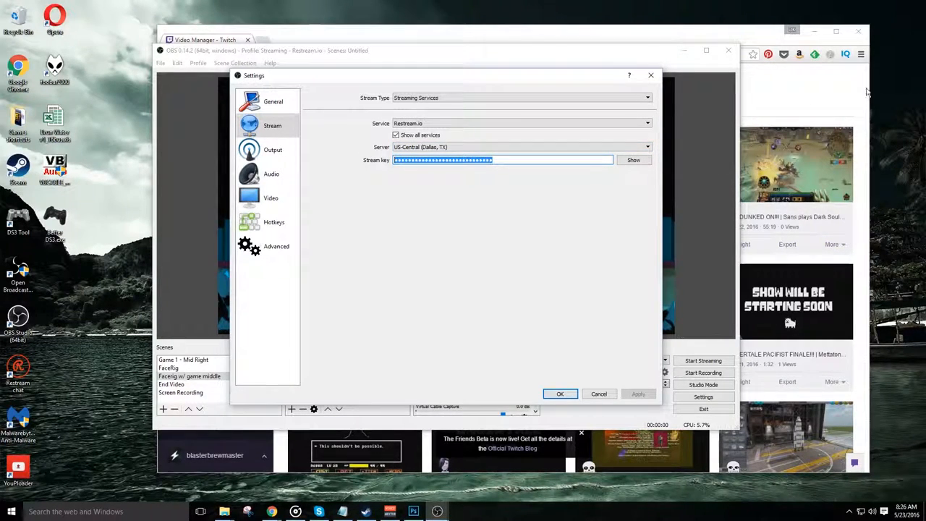
pyautogui.click(560, 394)
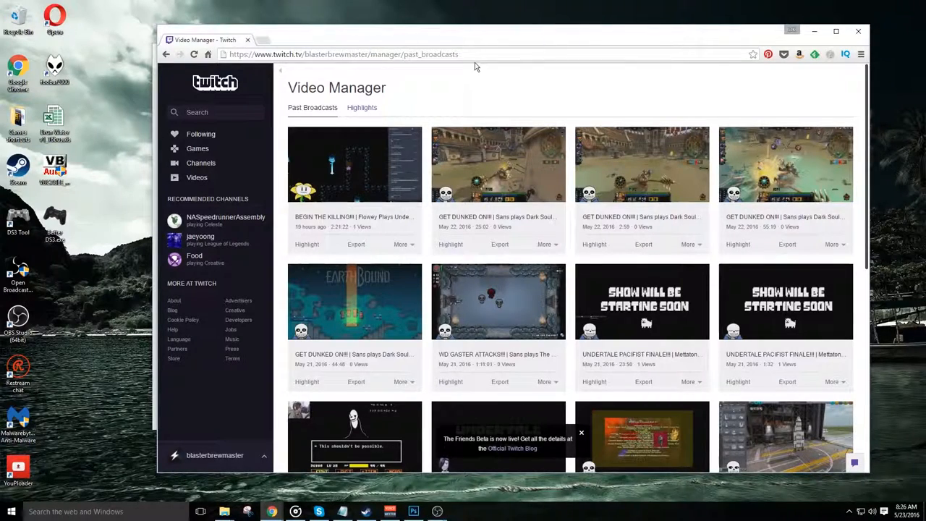
# - Navigate Chrome from the Twitch Video Manager to restream.io
pyautogui.click(340, 54)
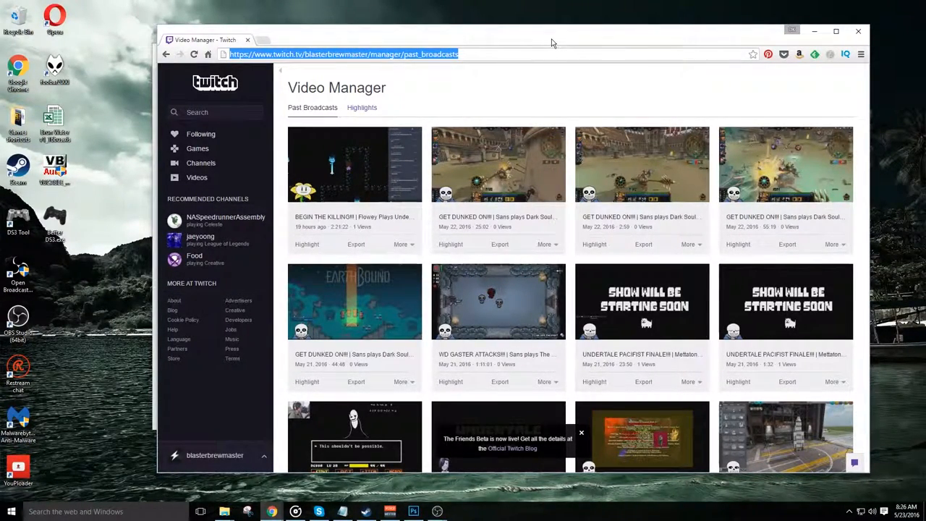
pyautogui.write('reddit.com/r/kotakuinaction')
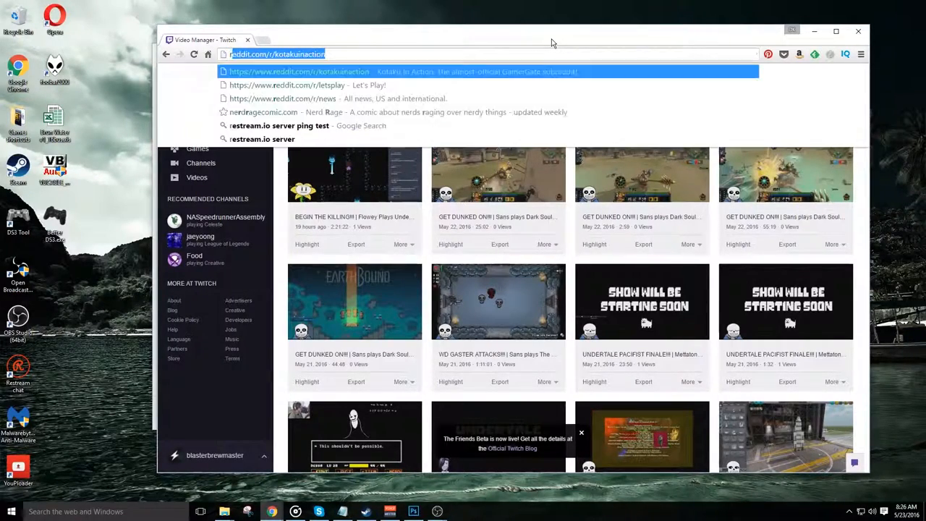
pyautogui.write('restream.io/channel/17589')
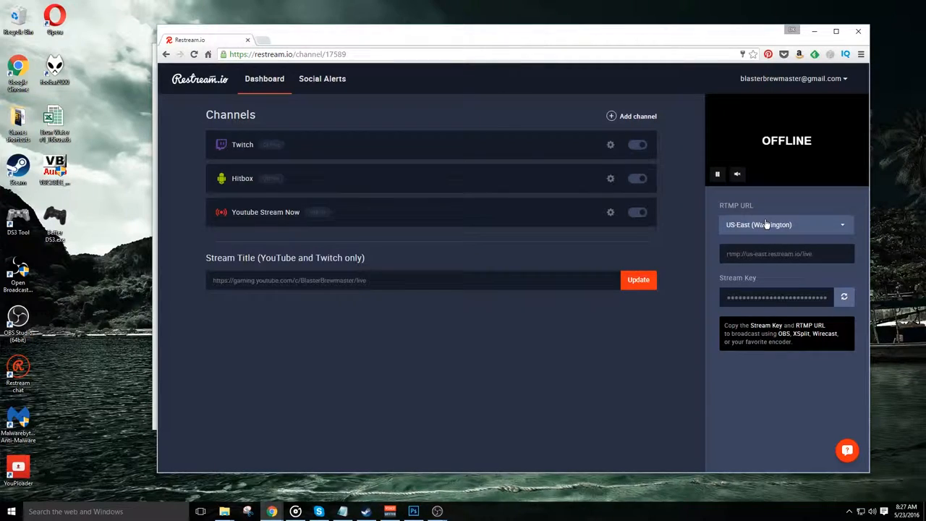
# - Delete the Twitch and Hitbox entries from the Restream.io channel list
pyautogui.click(785, 224)
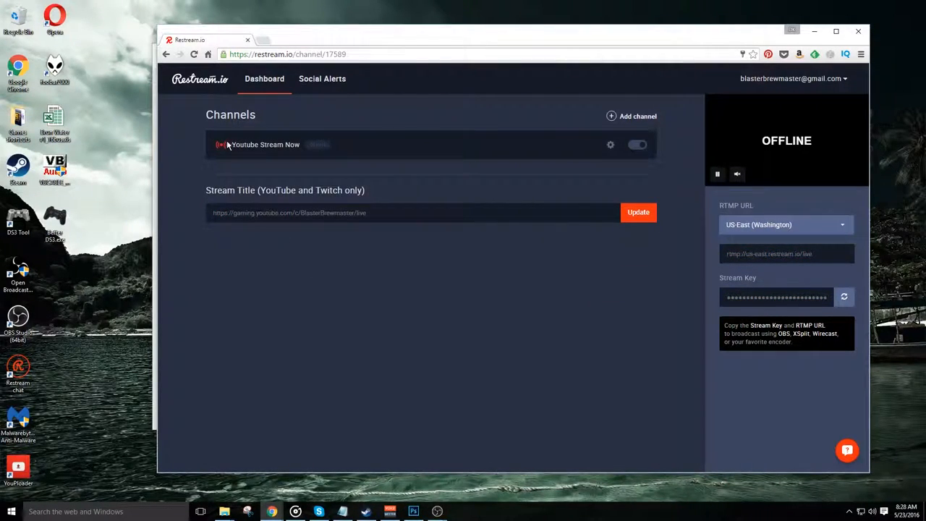
pyautogui.moveTo(470, 157)
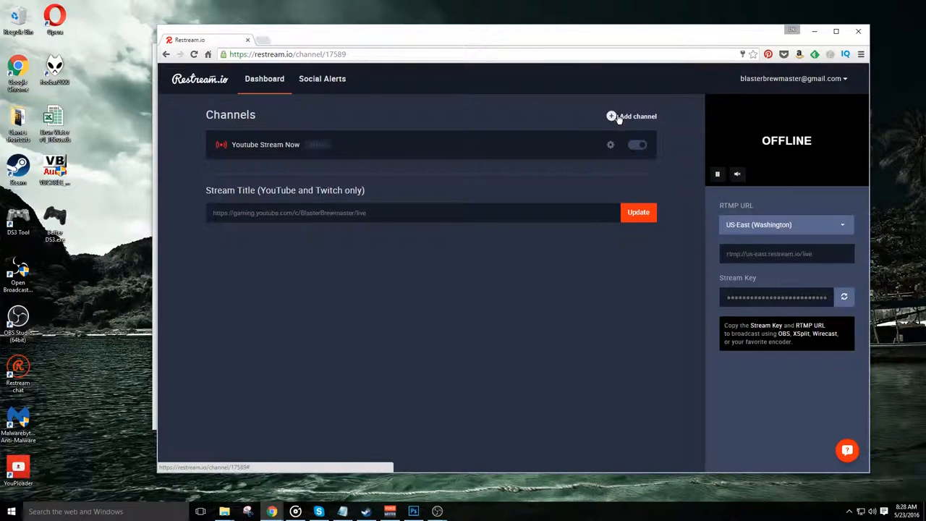
# - Connect Twitch as a new Restream.io channel and authorize its permissions
pyautogui.click(611, 115)
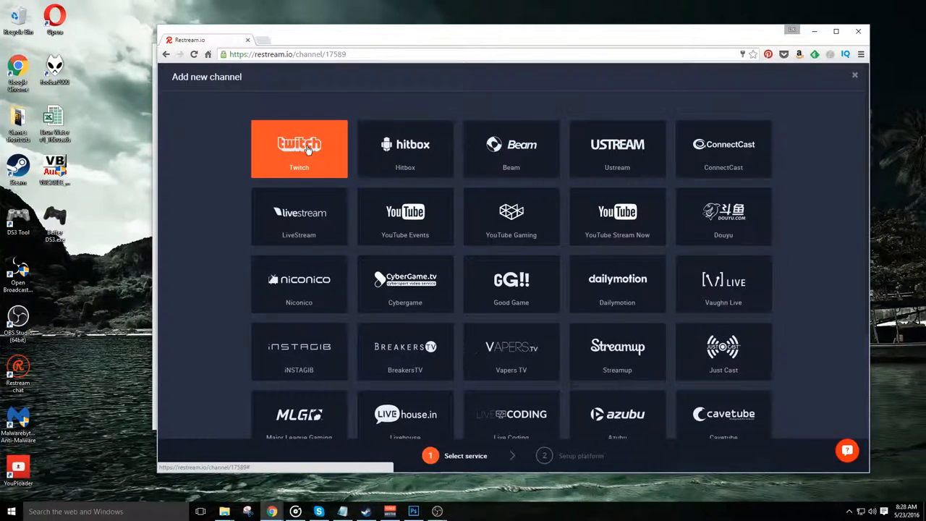
pyautogui.click(299, 148)
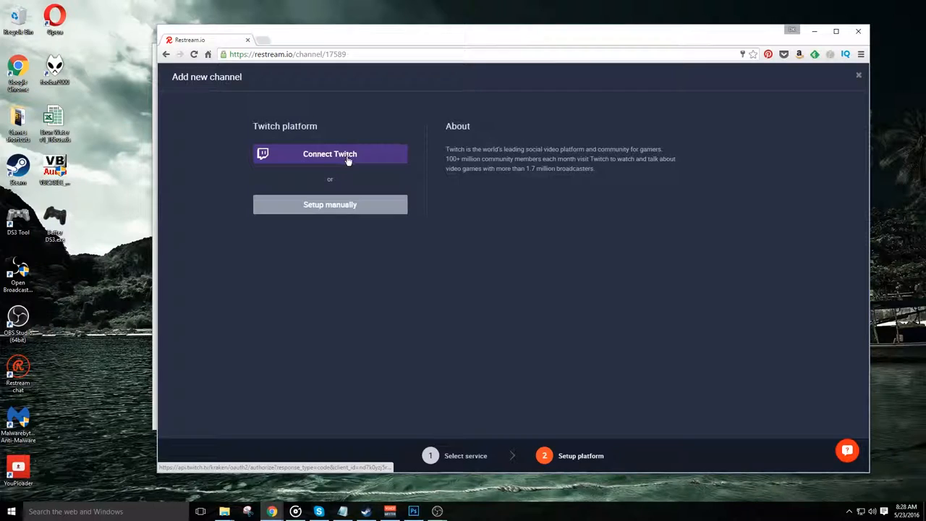
pyautogui.click(330, 153)
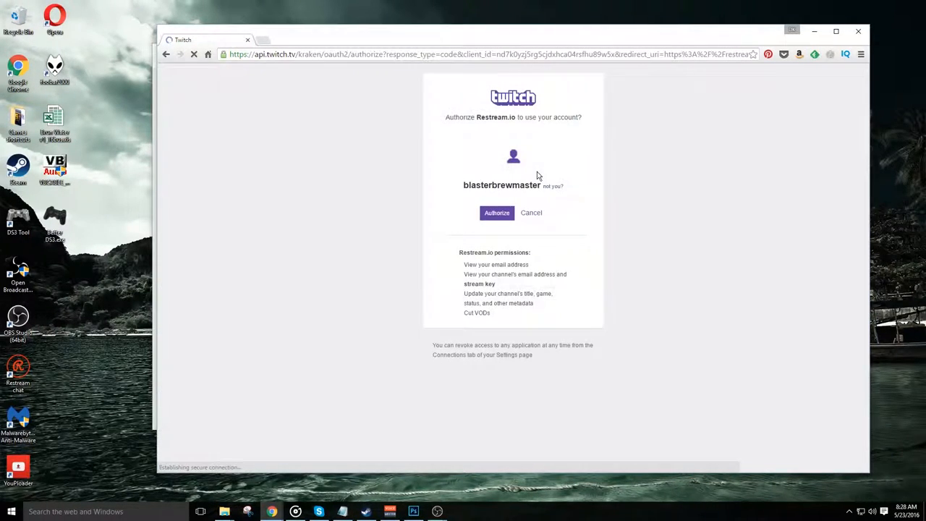
pyautogui.click(496, 213)
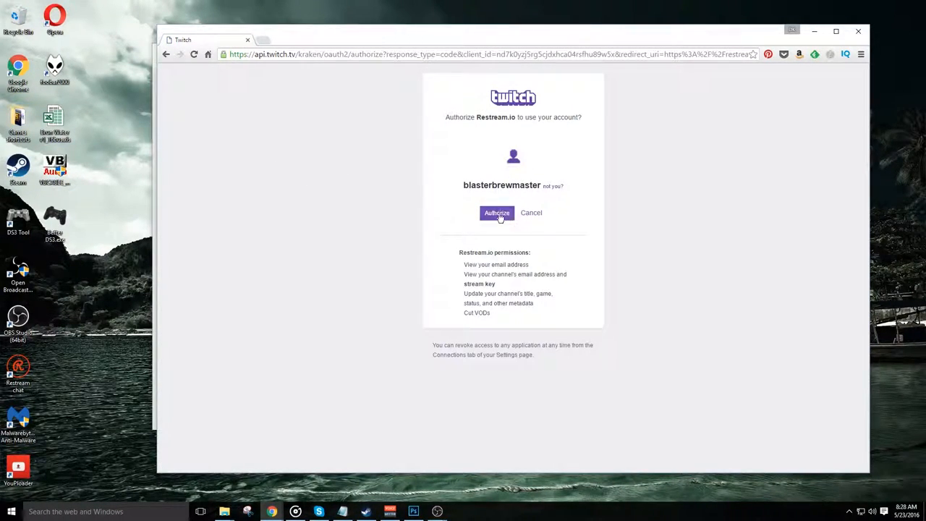
pyautogui.click(496, 212)
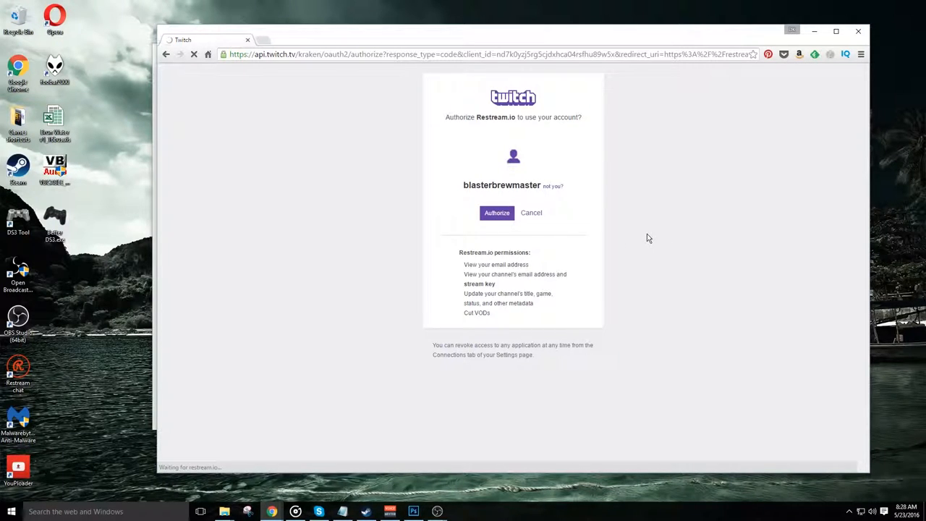
pyautogui.click(496, 212)
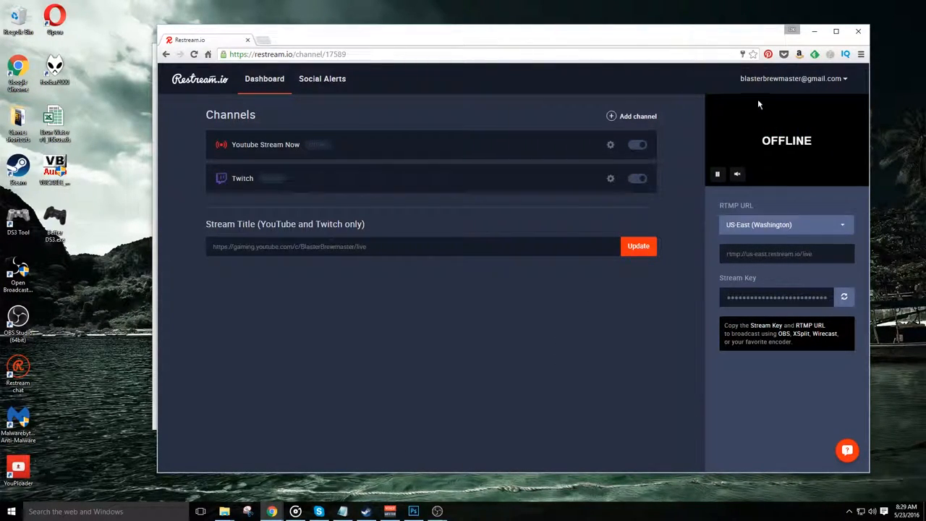
pyautogui.moveTo(790, 103)
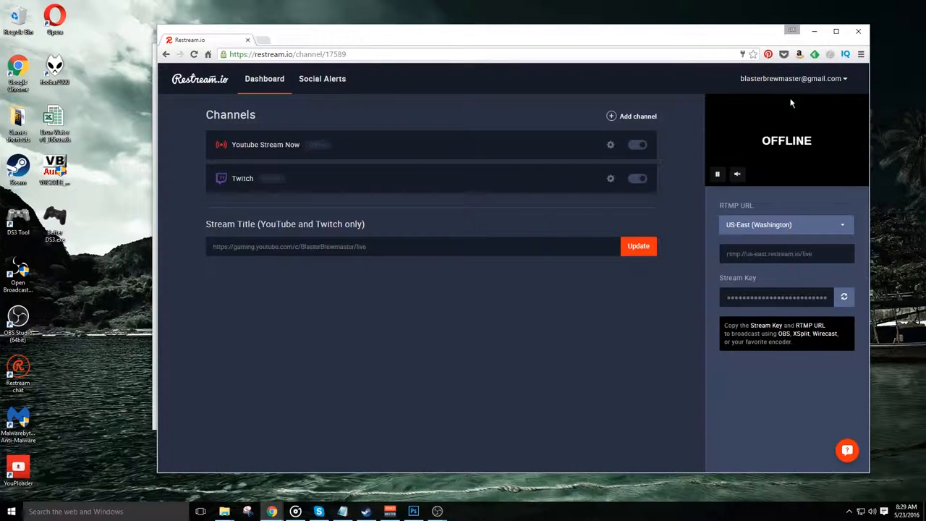
pyautogui.tripleClick(289, 246)
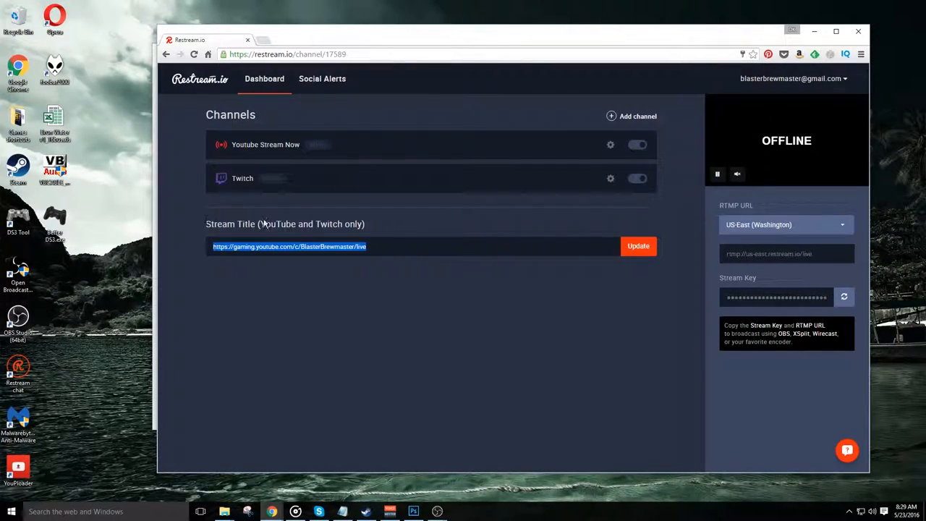
pyautogui.moveTo(353, 109)
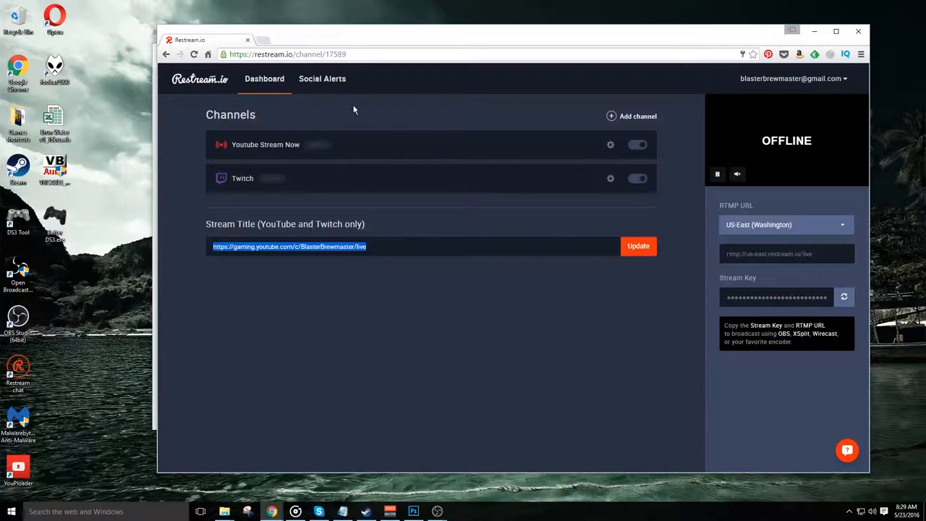
pyautogui.click(322, 78)
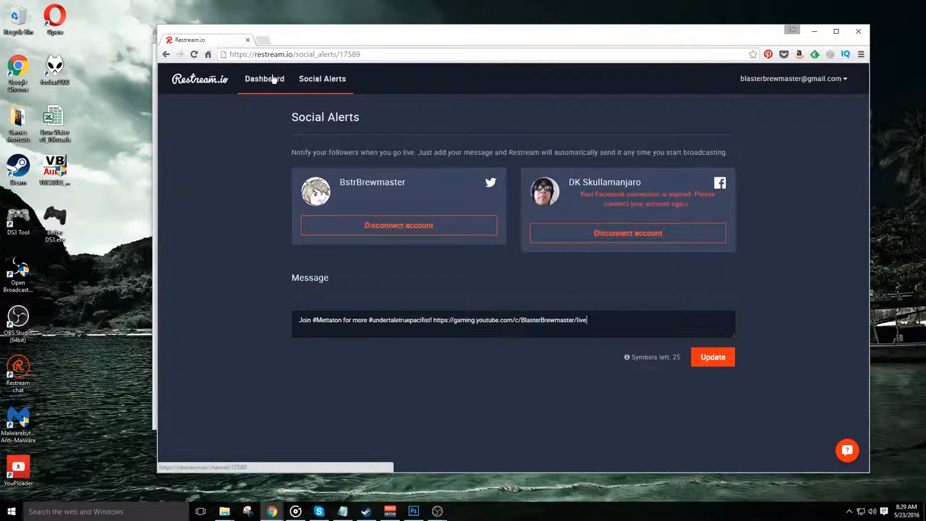
pyautogui.click(264, 78)
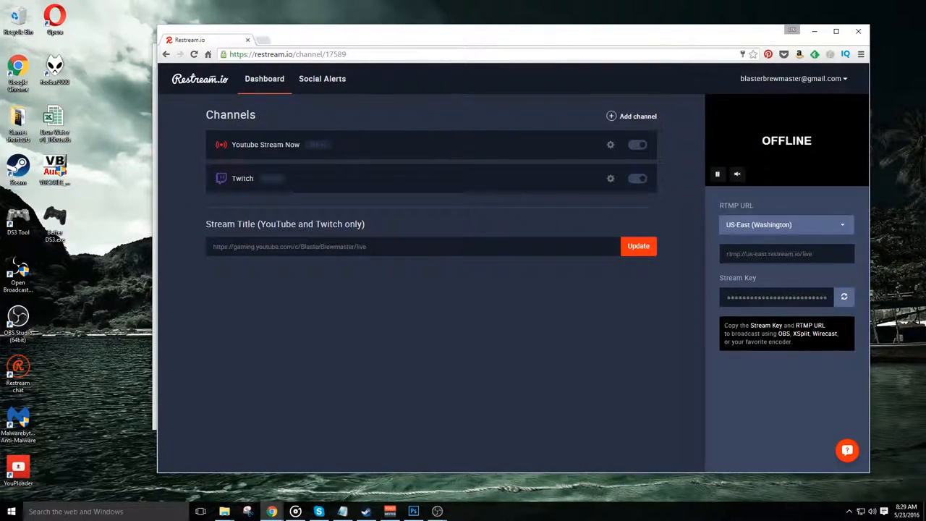
pyautogui.moveTo(779, 157)
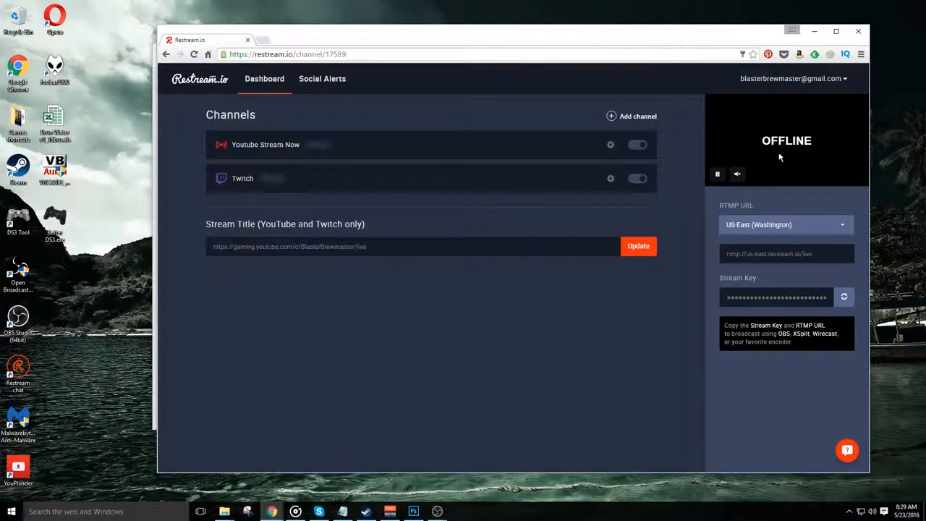
pyautogui.moveTo(552, 114)
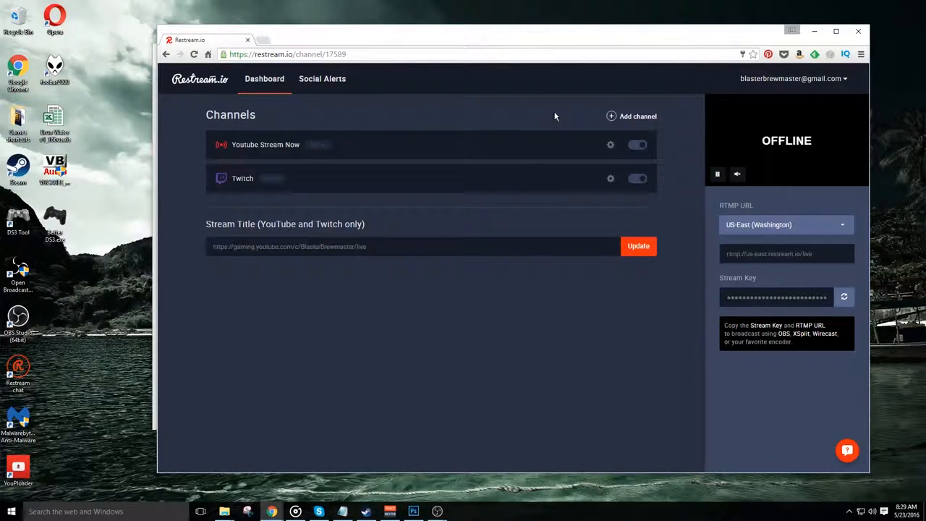
pyautogui.moveTo(458, 200)
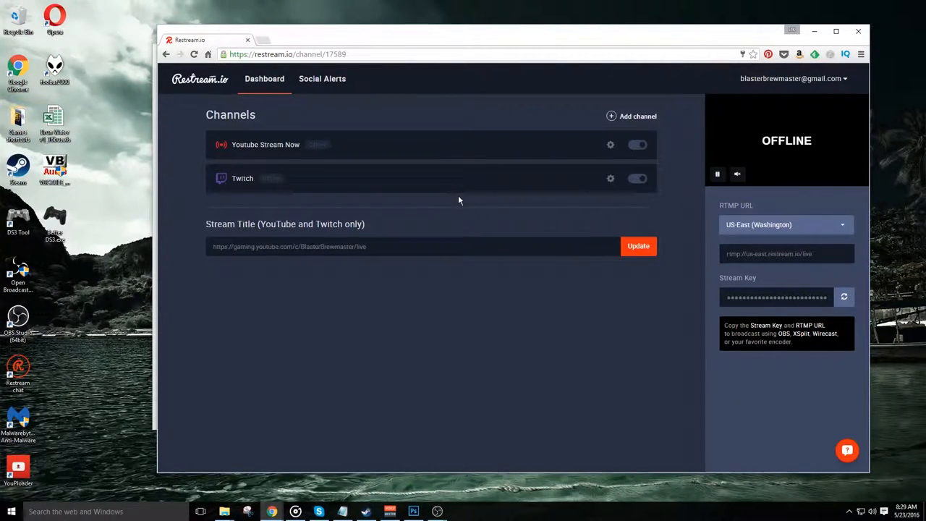
pyautogui.tripleClick(289, 246)
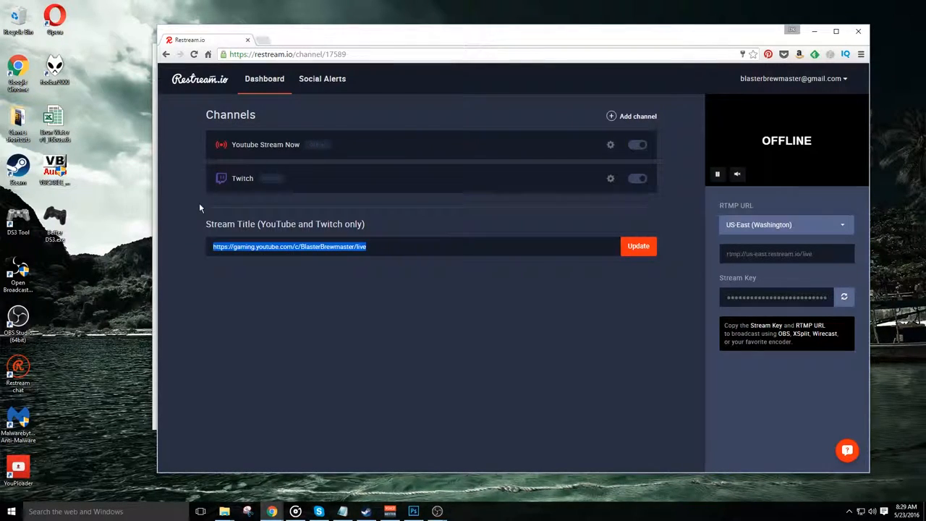
pyautogui.moveTo(335, 105)
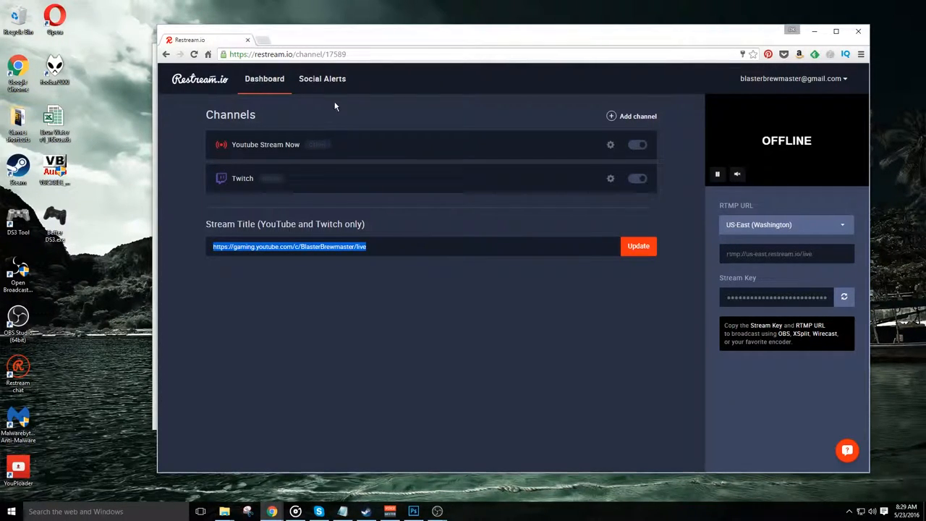
pyautogui.click(322, 78)
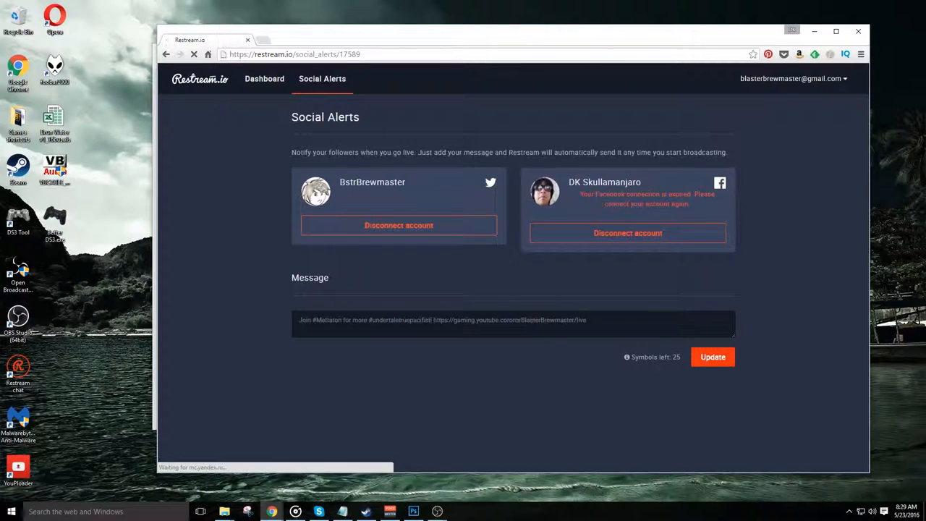
pyautogui.click(264, 78)
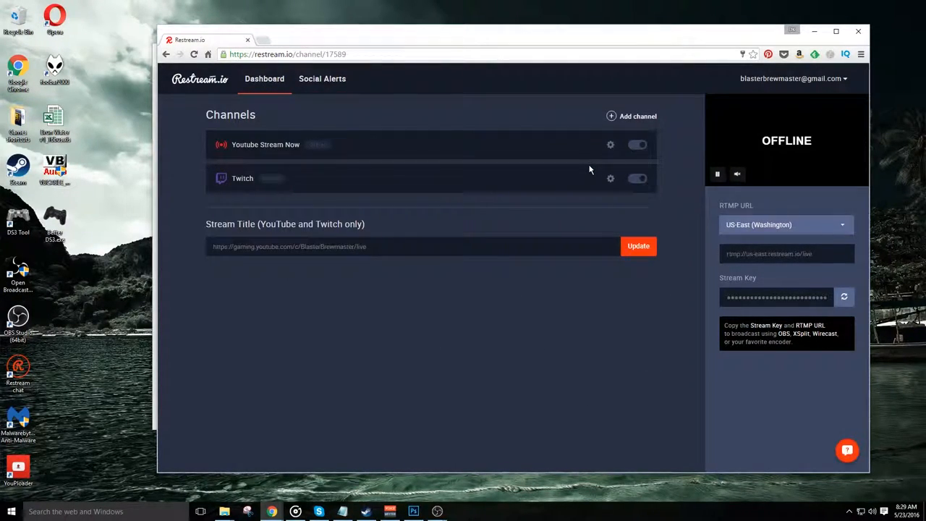
pyautogui.click(288, 53)
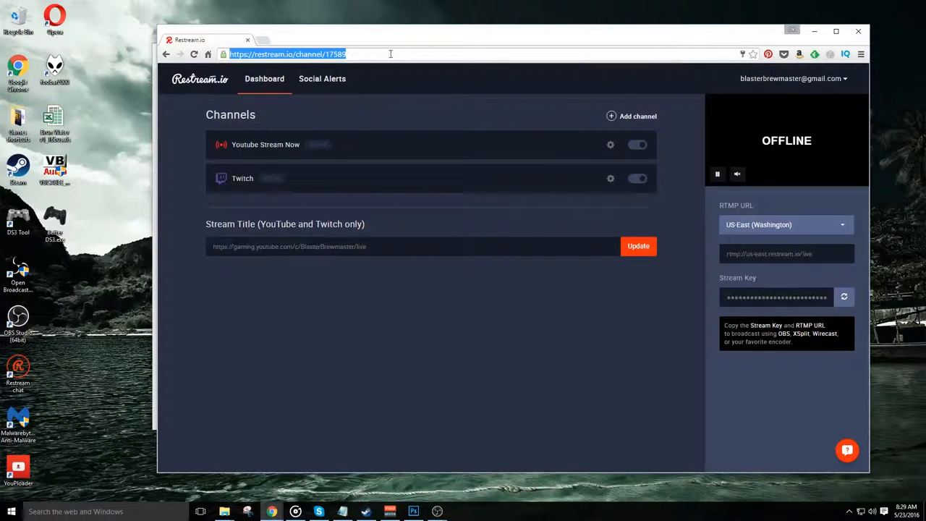
# - Open the Joicaster dashboard and start adding a YouTube stream profile
pyautogui.write('joicaster')
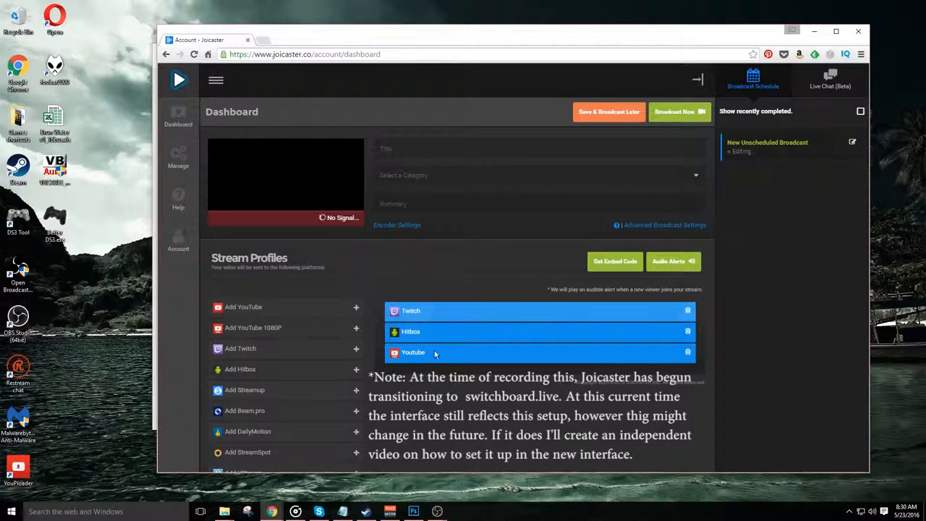
pyautogui.scroll(-3)
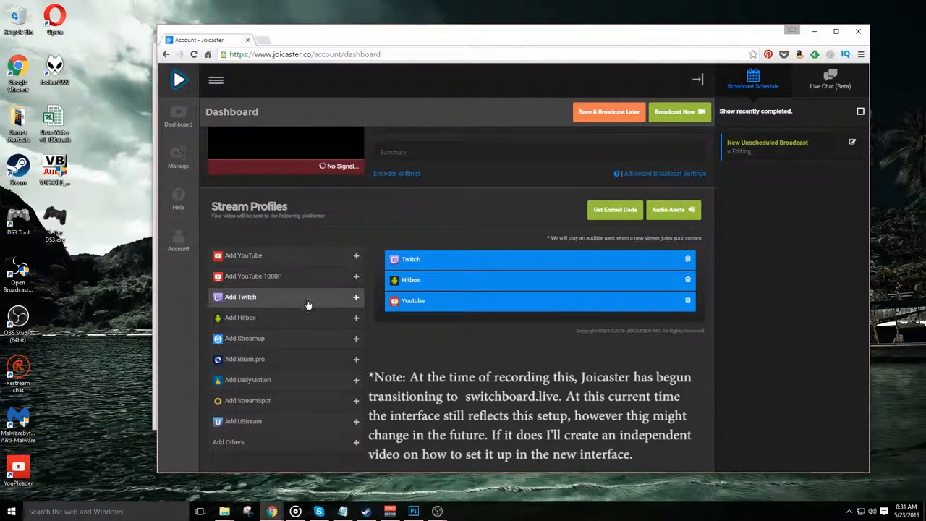
pyautogui.click(241, 297)
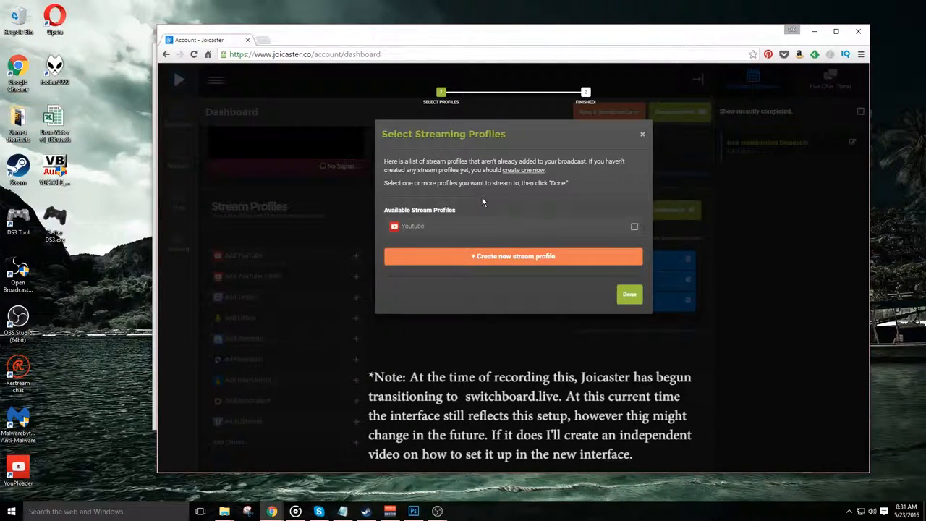
pyautogui.moveTo(596, 233)
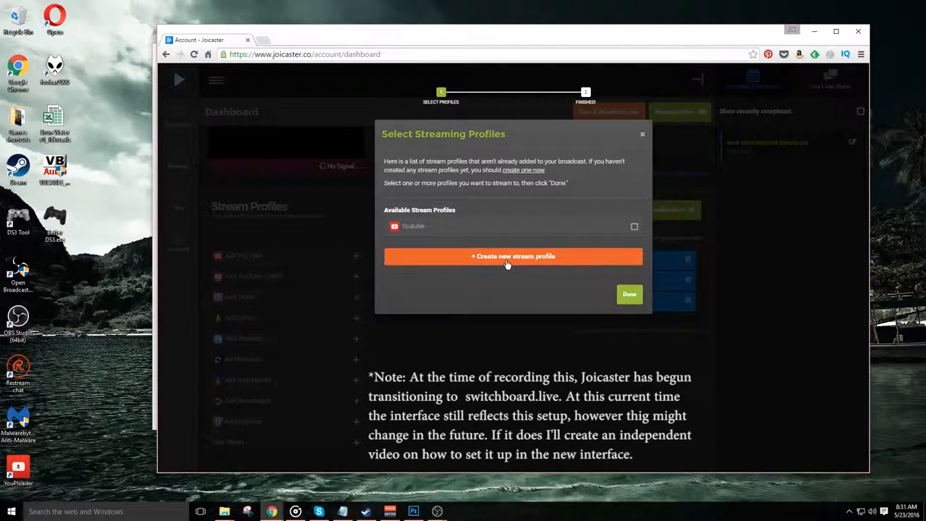
# - Create a new Joicaster stream profile labelled 'Youtube Gaming'
pyautogui.click(512, 256)
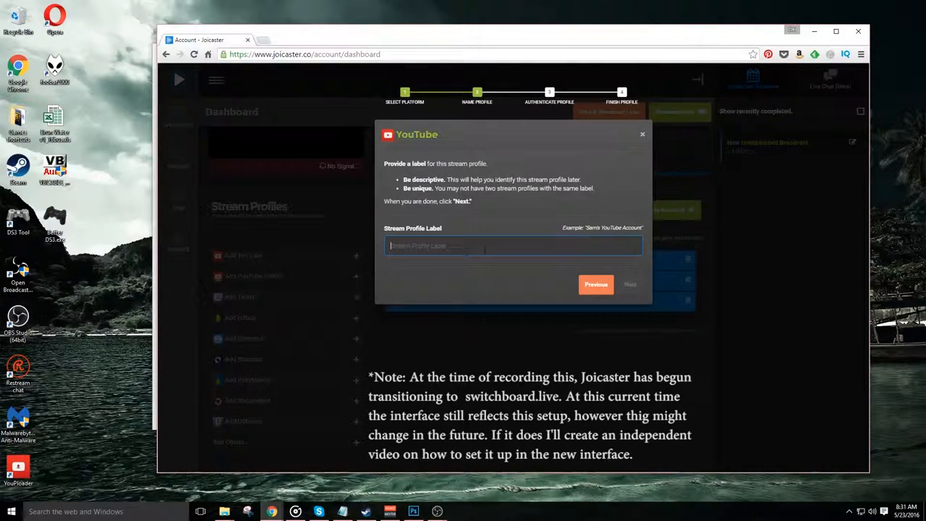
pyautogui.write('Y')
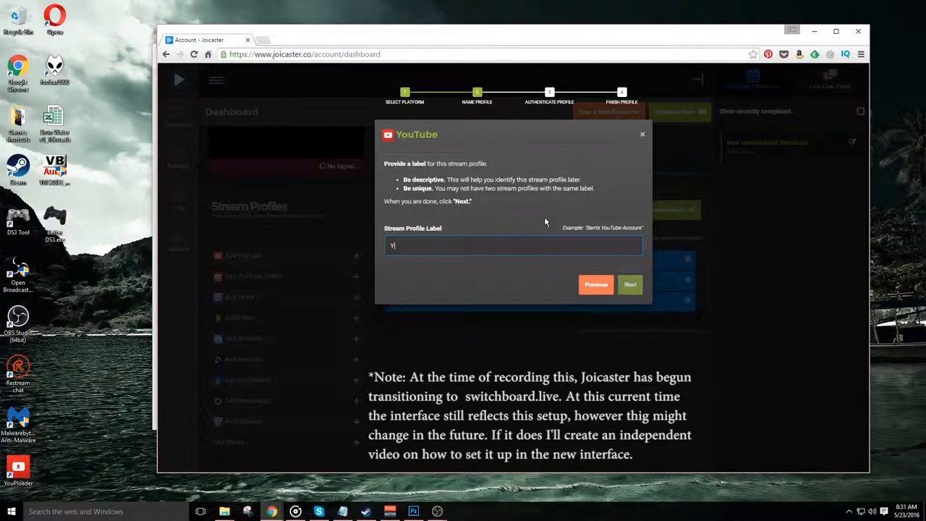
pyautogui.write('Youtube Gaming')
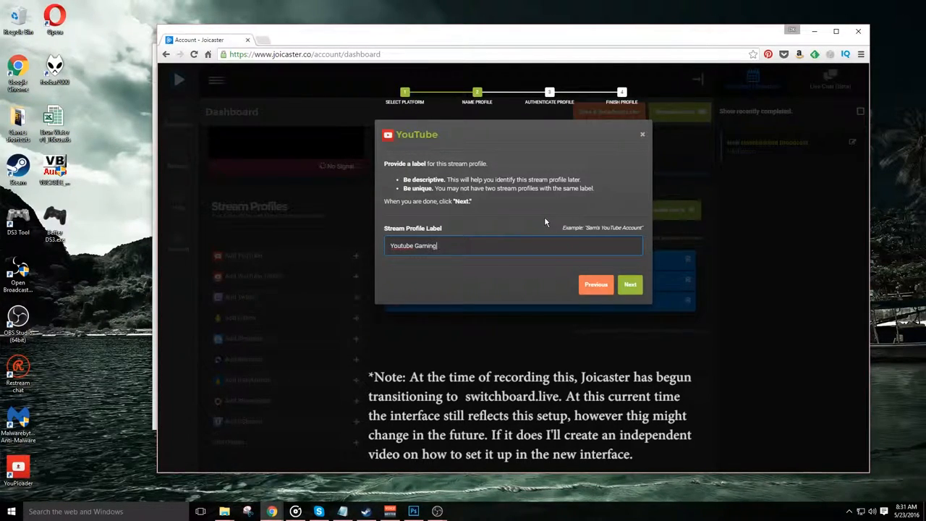
pyautogui.click(629, 284)
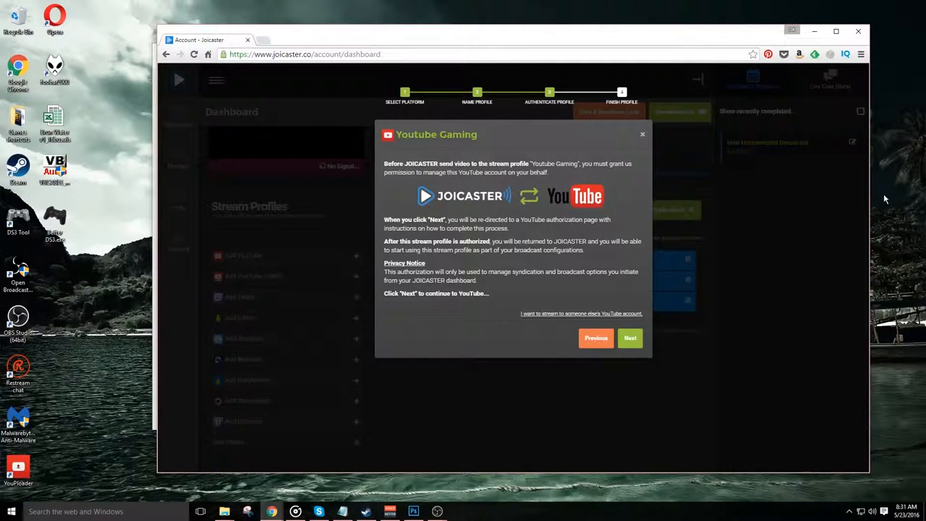
pyautogui.click(630, 338)
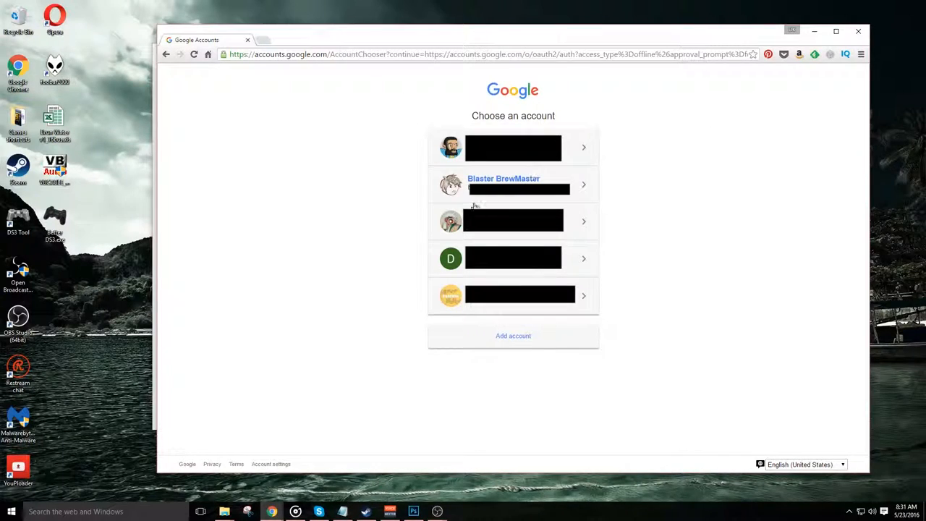
# - Authorize the profile with the Google channel account, granting offline access
pyautogui.click(513, 184)
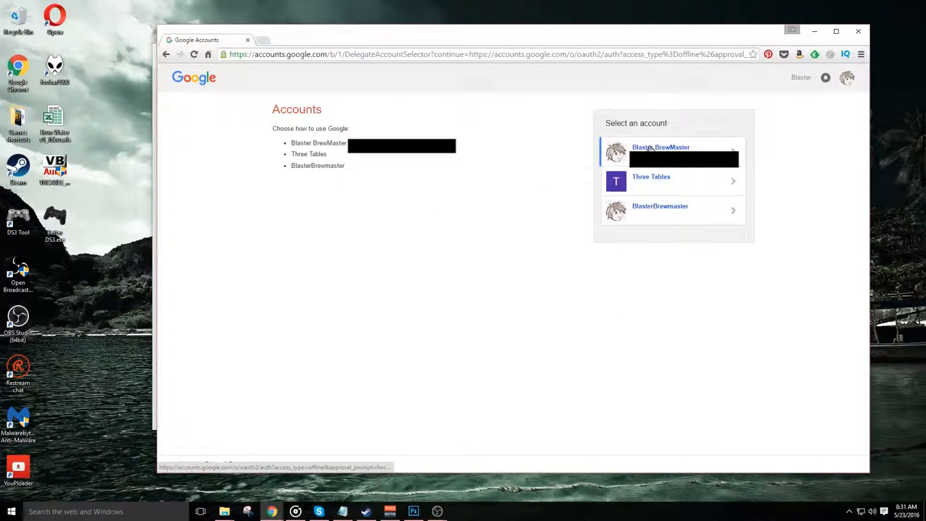
pyautogui.click(669, 152)
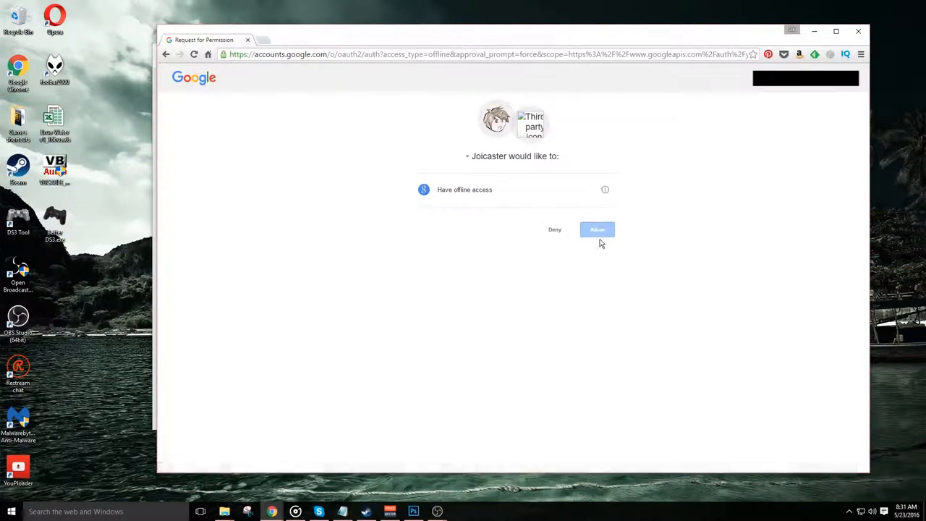
pyautogui.click(597, 230)
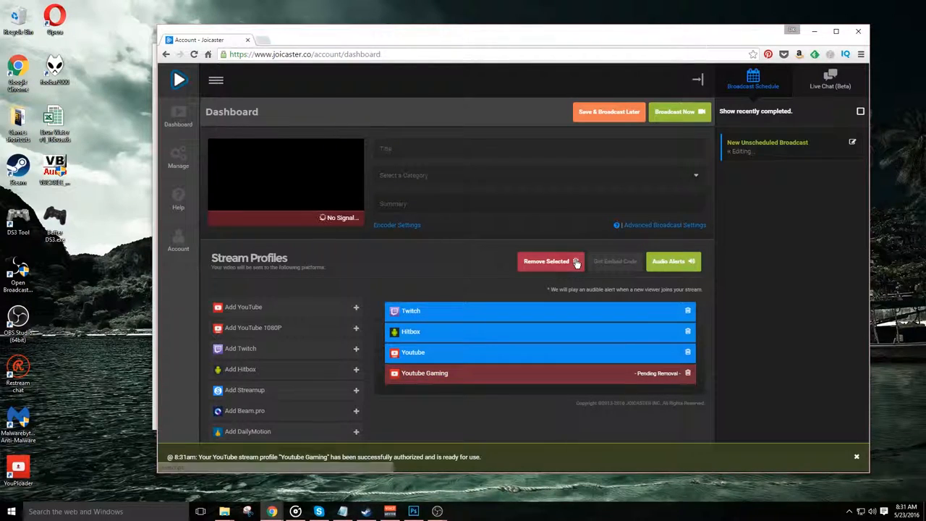
# - Drop Youtube Gaming from the broadcast and attempt Broadcast Now with an empty title
pyautogui.click(546, 261)
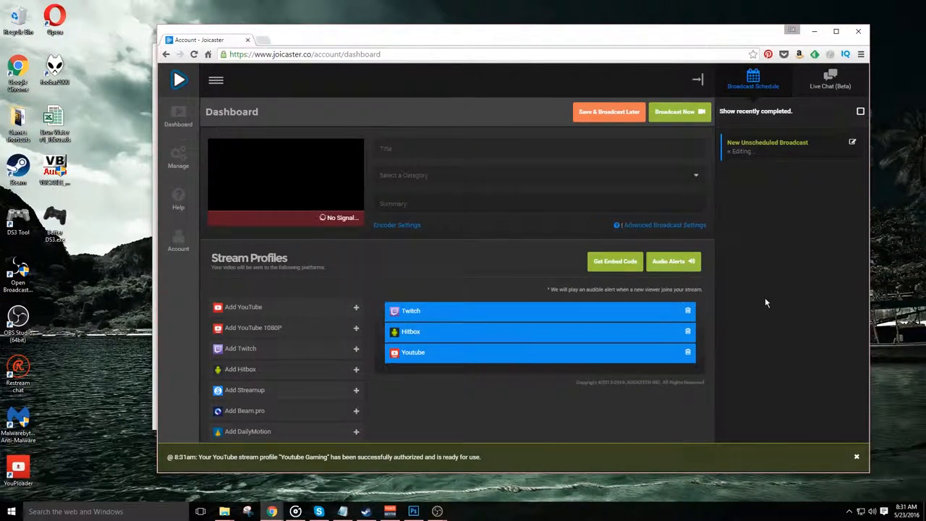
pyautogui.scroll(-3)
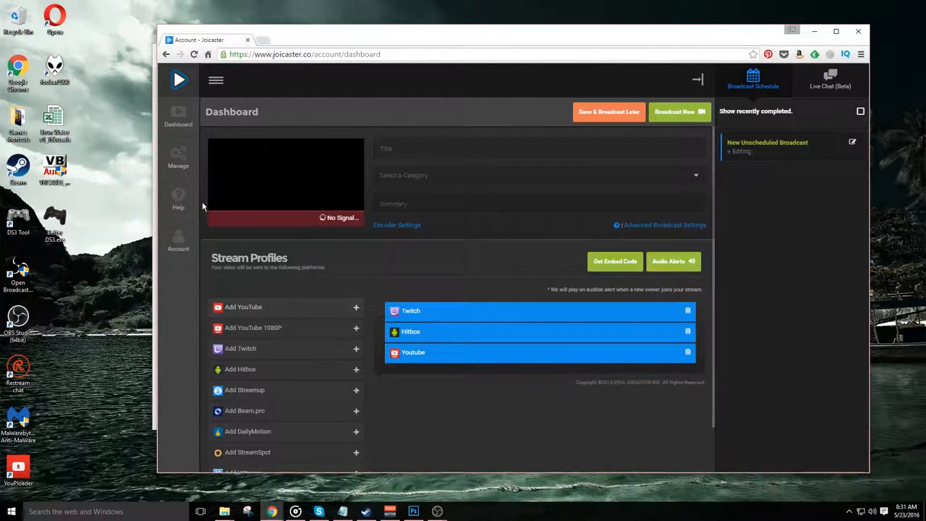
pyautogui.moveTo(260, 149)
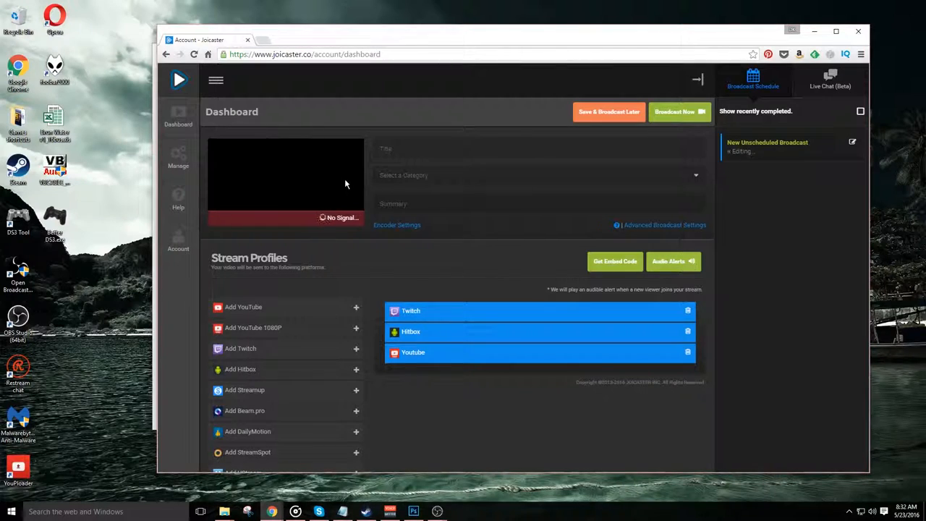
pyautogui.click(539, 148)
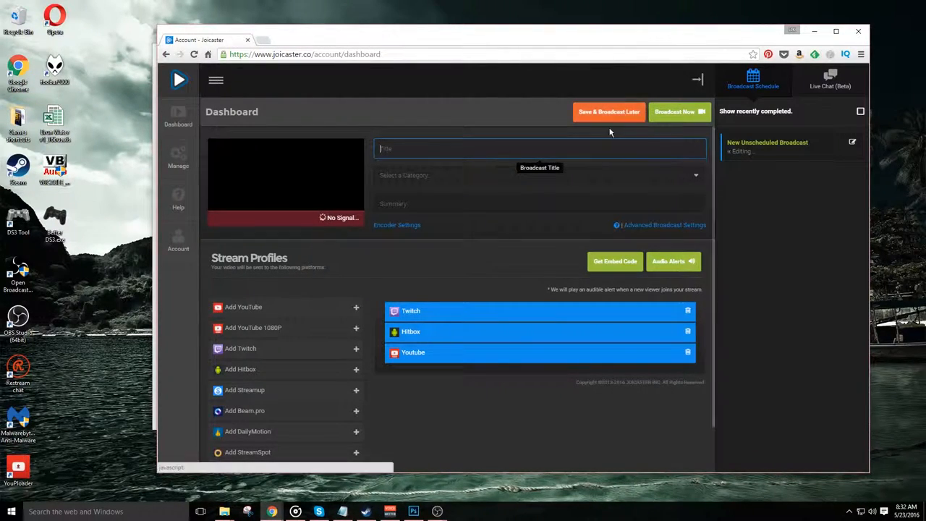
pyautogui.moveTo(680, 112)
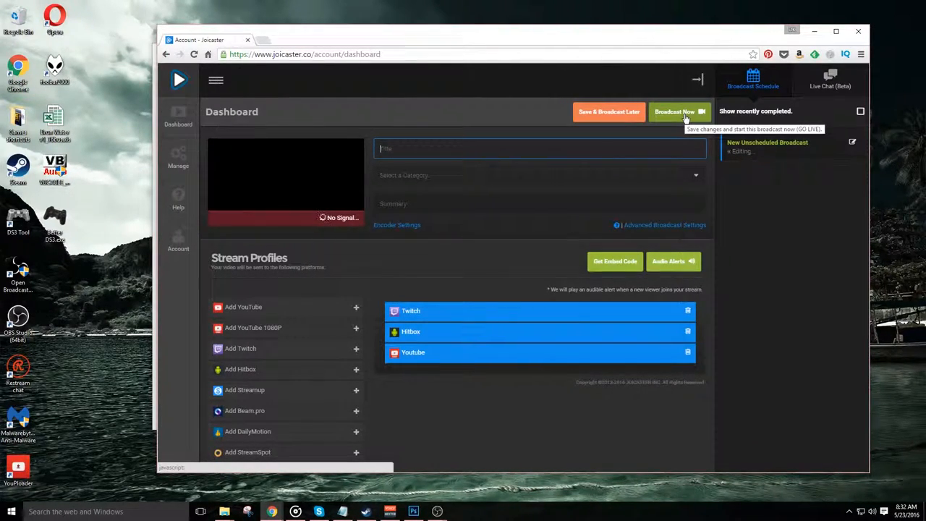
pyautogui.click(539, 148)
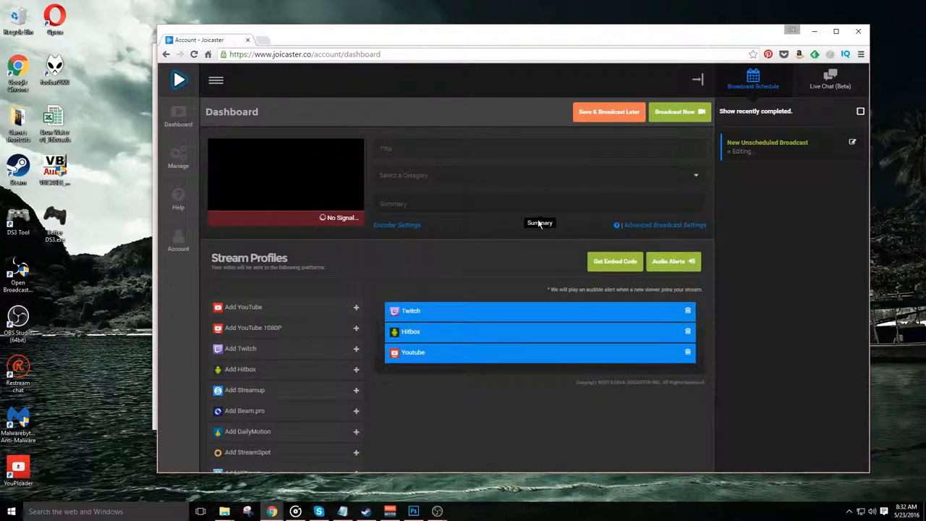
pyautogui.moveTo(478, 230)
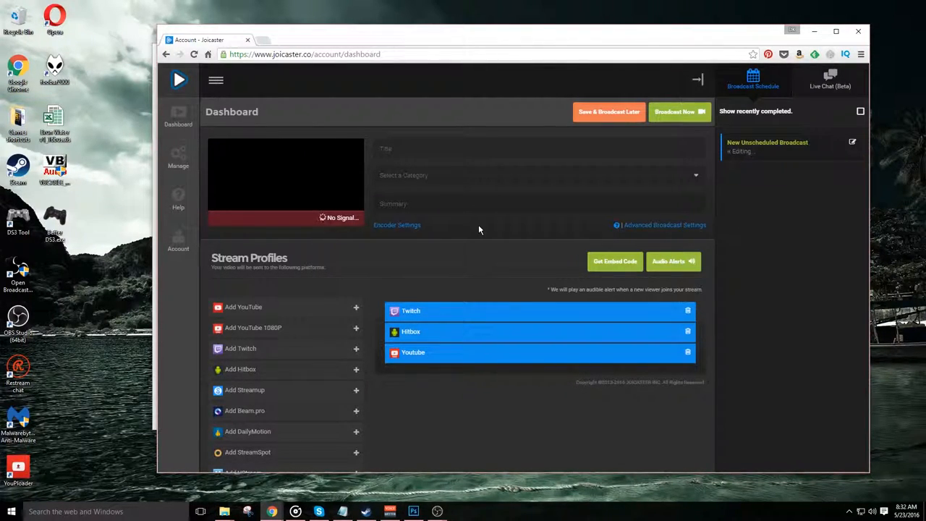
pyautogui.click(674, 112)
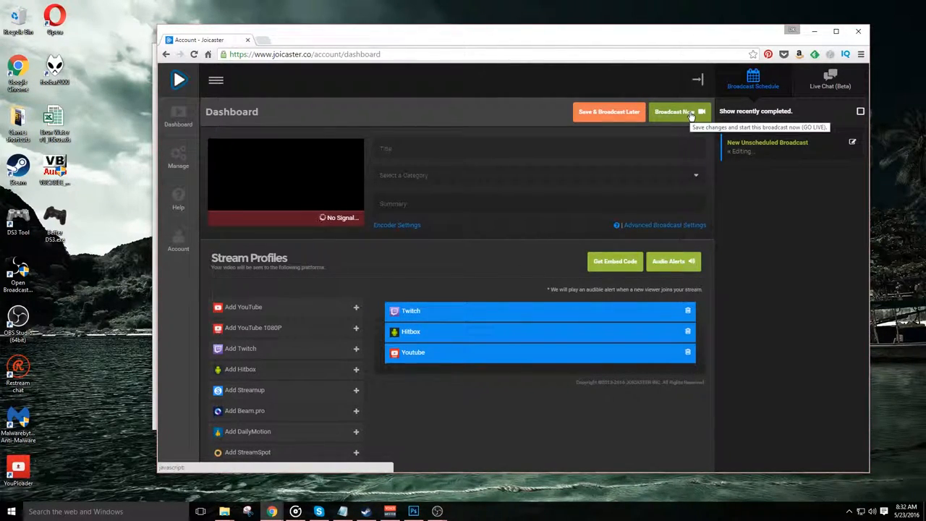
pyautogui.click(674, 112)
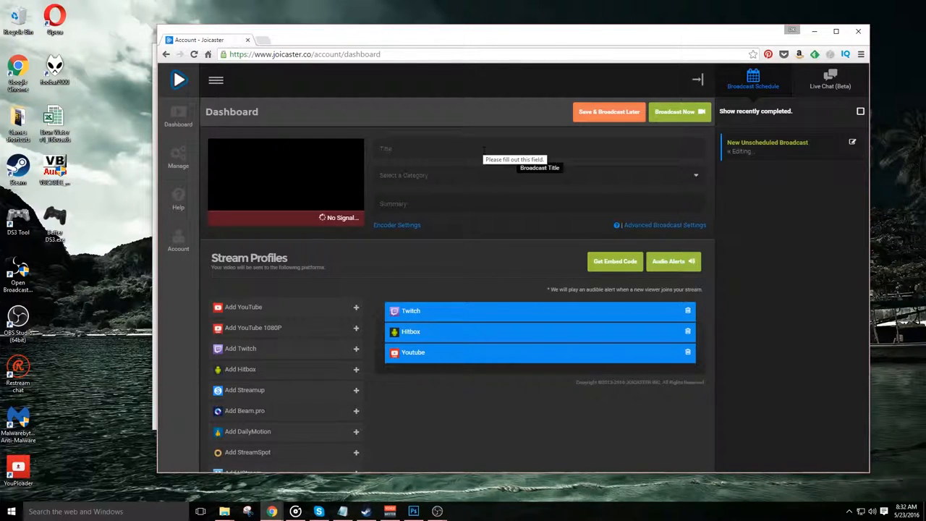
# - Fill in title 'Test Stream for the Win', category Gaming and summary 'Live Stream Test'
pyautogui.click(539, 149)
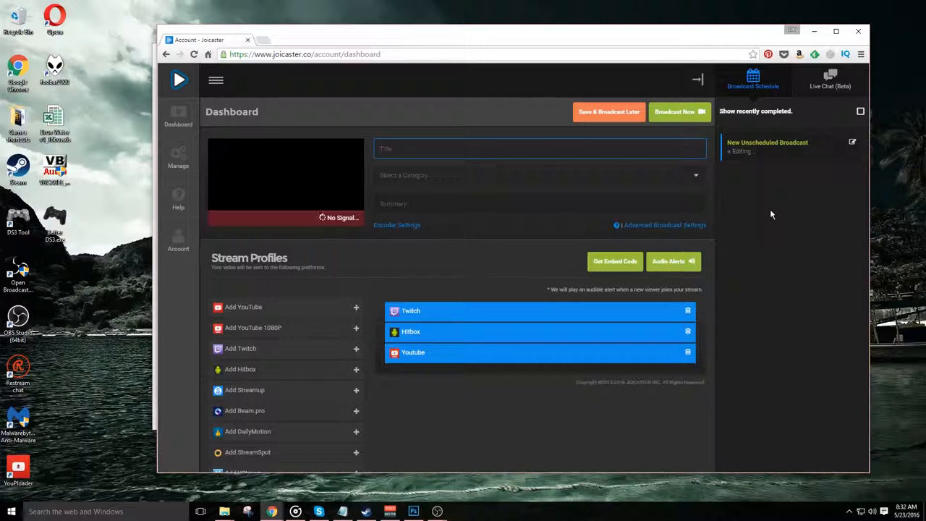
pyautogui.write('Test Stream for the Win')
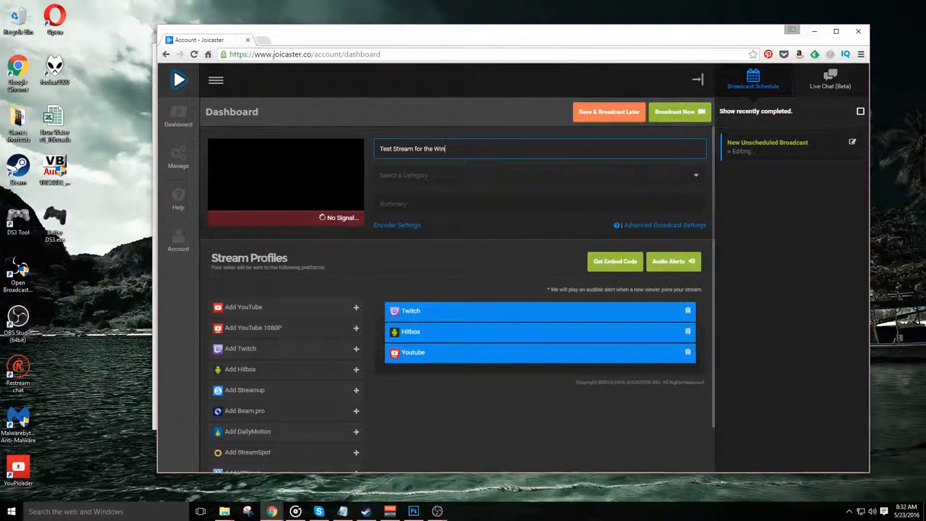
pyautogui.click(538, 175)
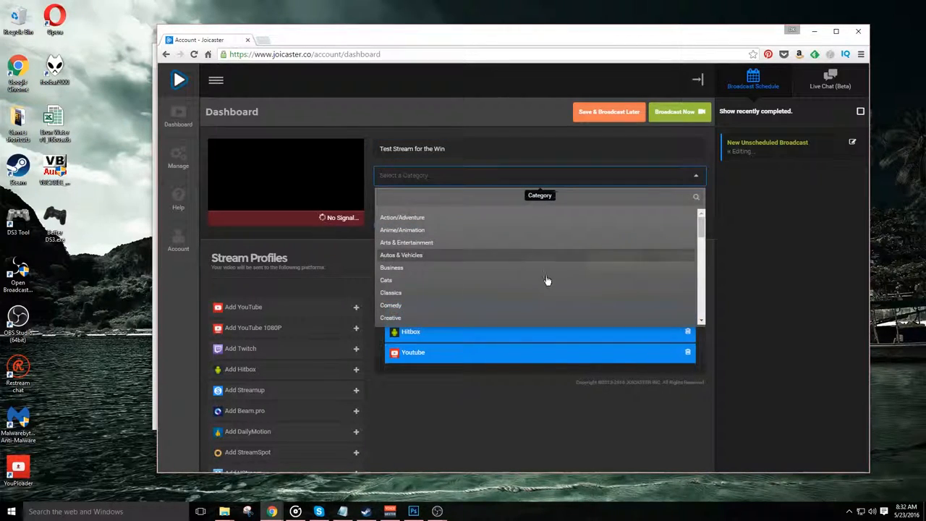
pyautogui.scroll(-3)
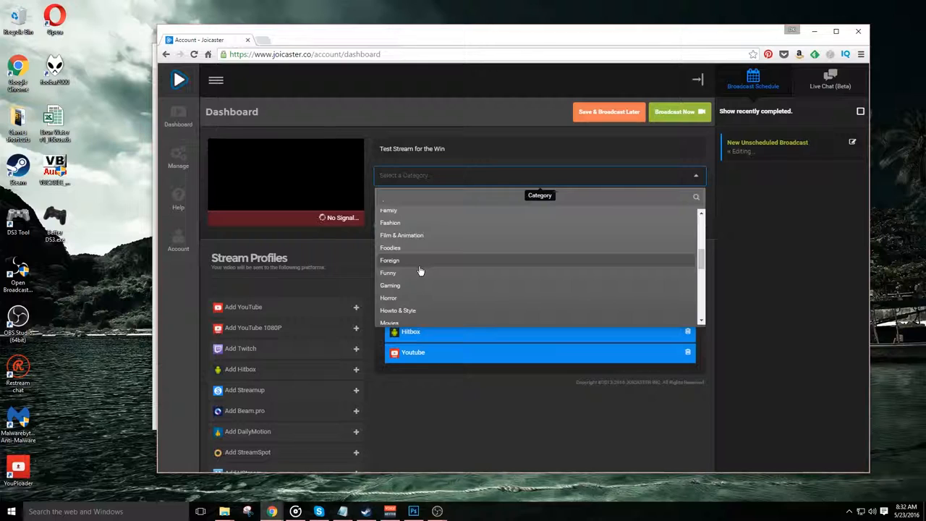
pyautogui.click(390, 285)
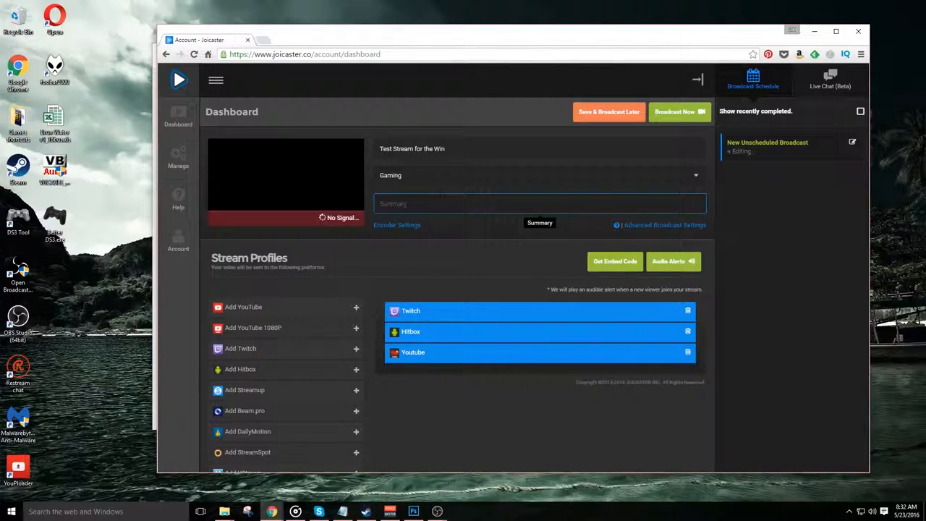
pyautogui.write('Live Stream Test')
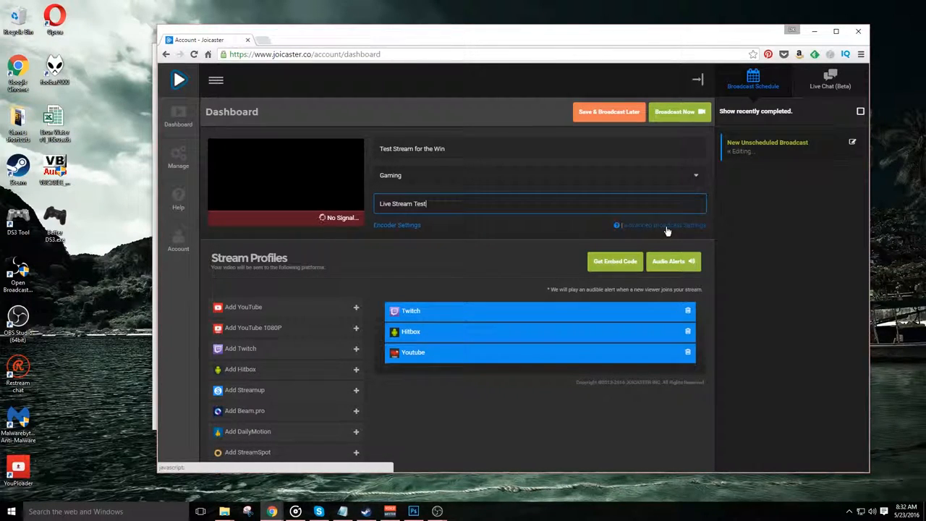
# - Review advanced details and social promotion settings, then enable YouTube In Video Promotion
pyautogui.click(664, 225)
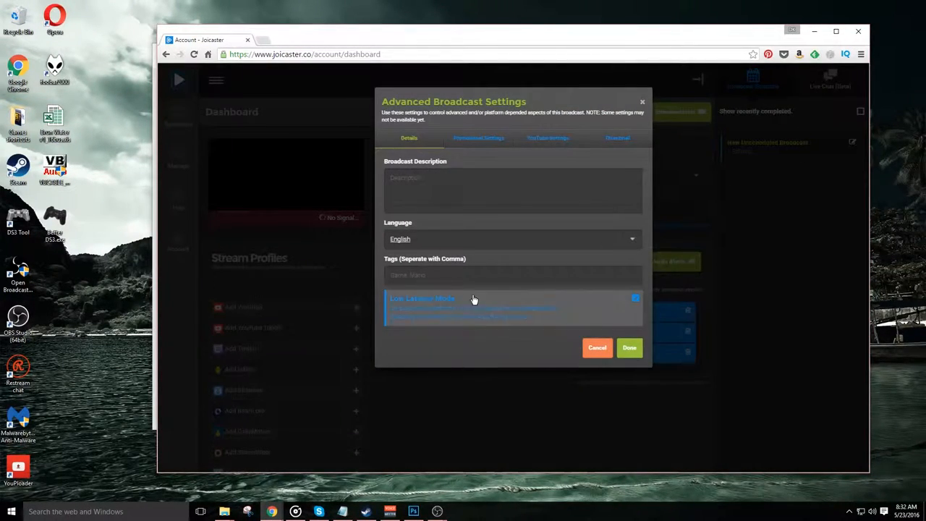
pyautogui.moveTo(687, 149)
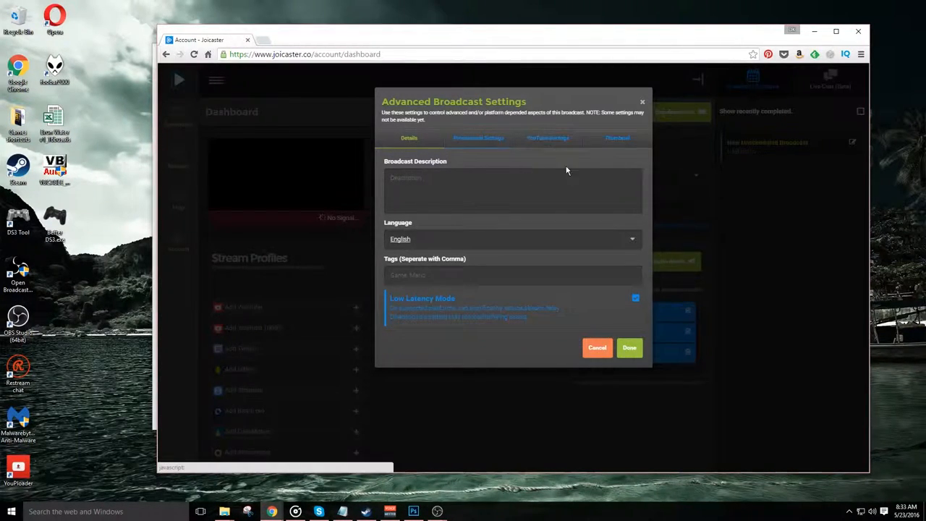
pyautogui.click(512, 191)
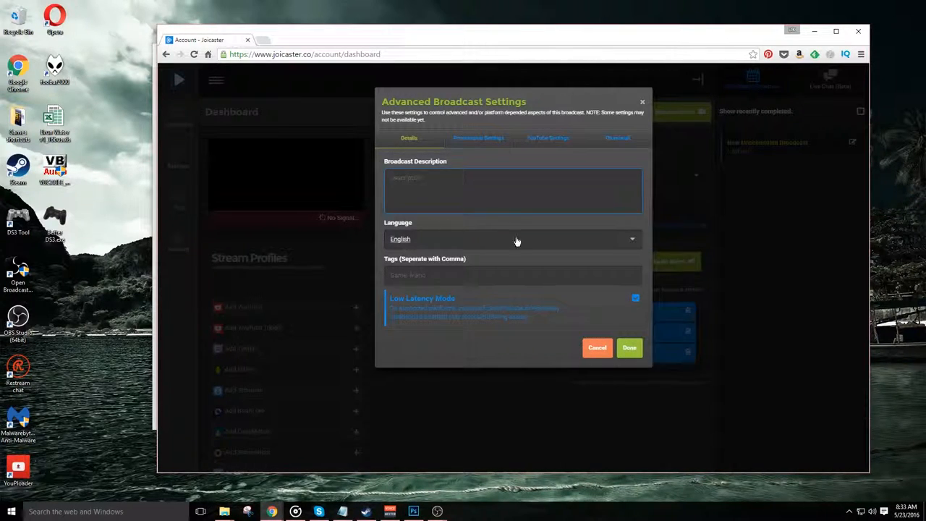
pyautogui.click(512, 275)
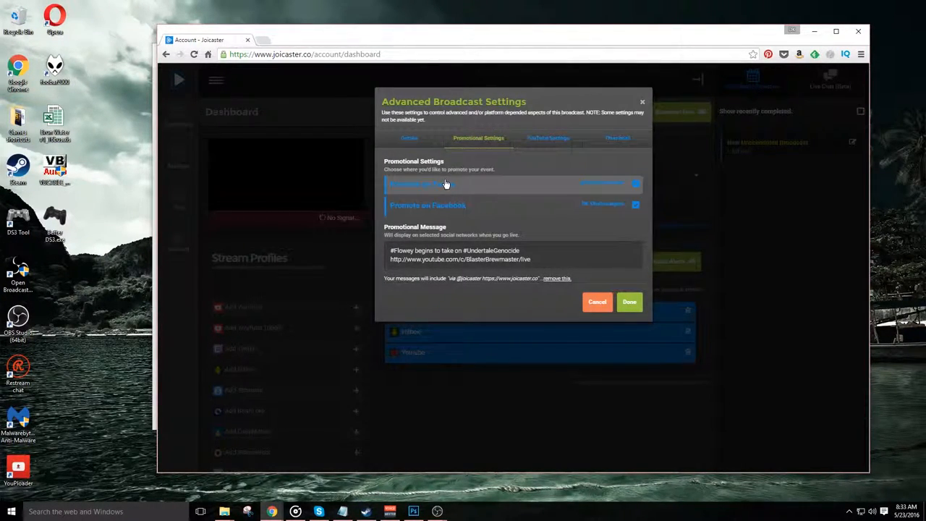
pyautogui.click(635, 182)
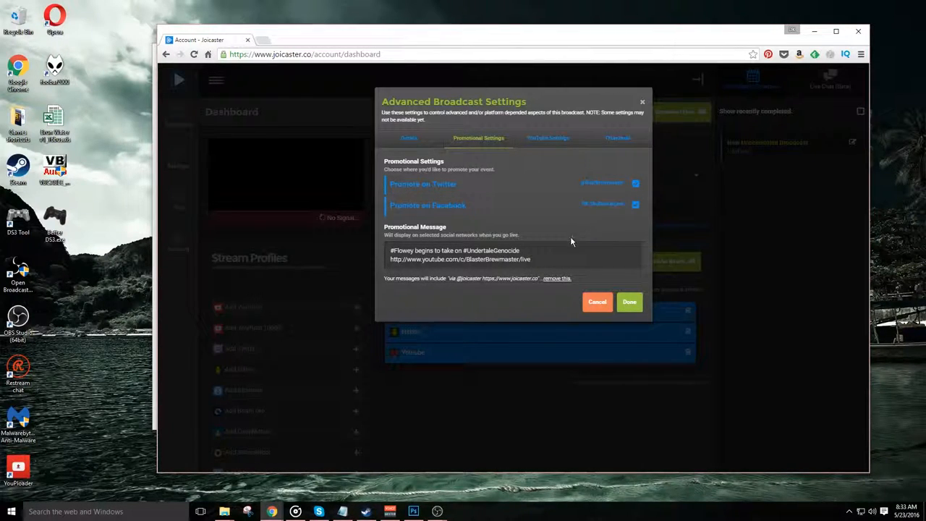
pyautogui.tripleClick(459, 254)
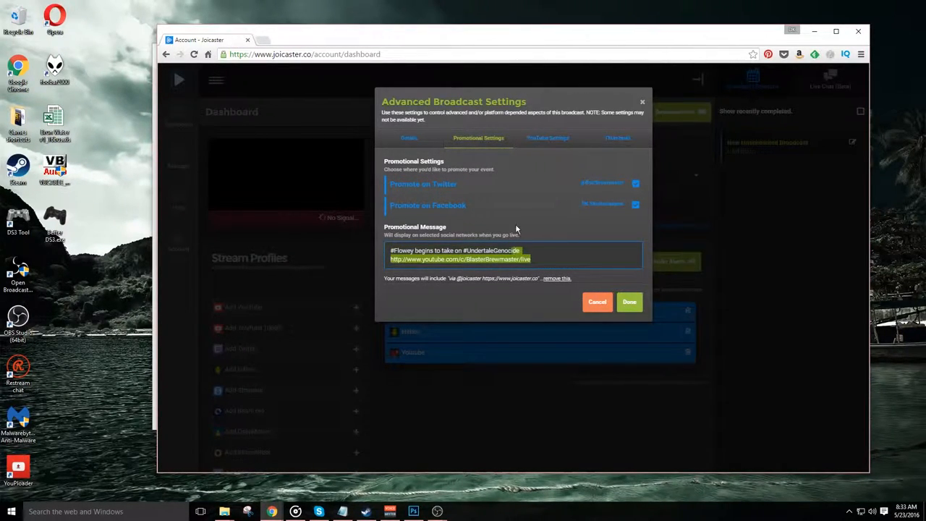
pyautogui.click(547, 138)
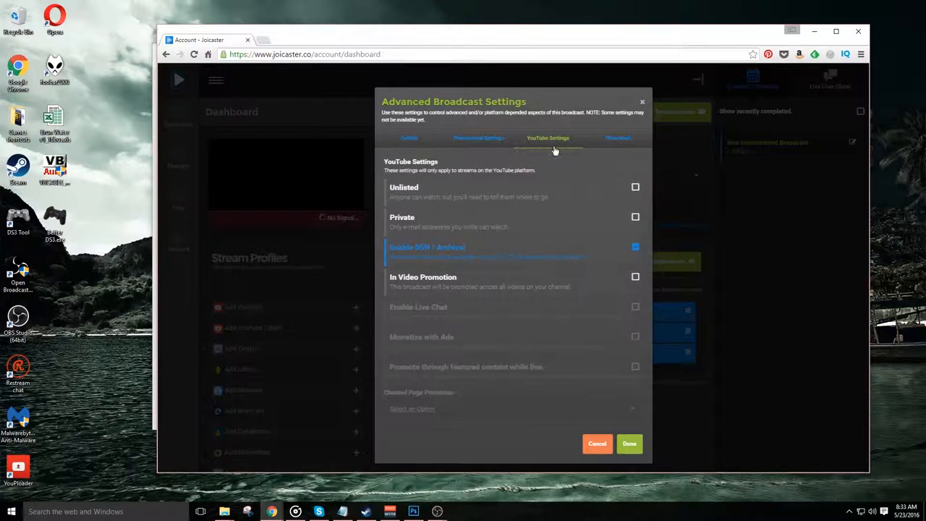
pyautogui.moveTo(455, 283)
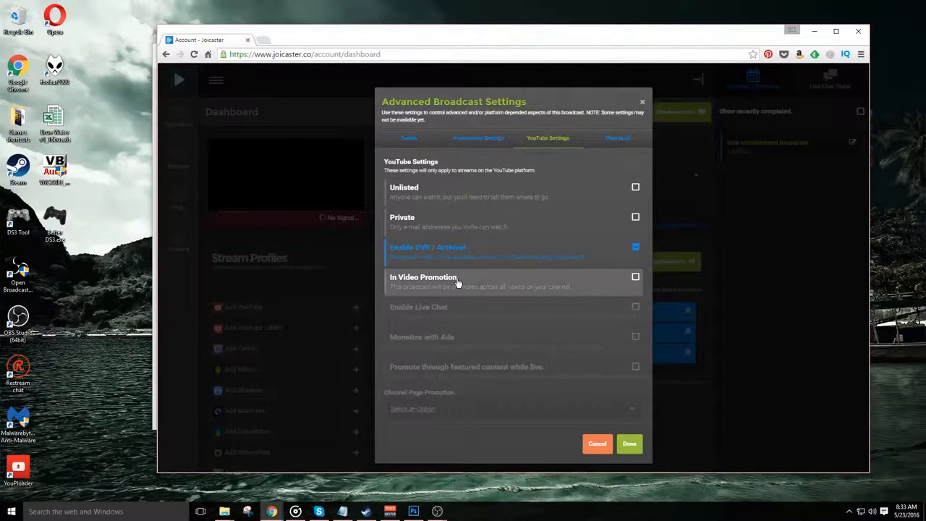
pyautogui.click(635, 276)
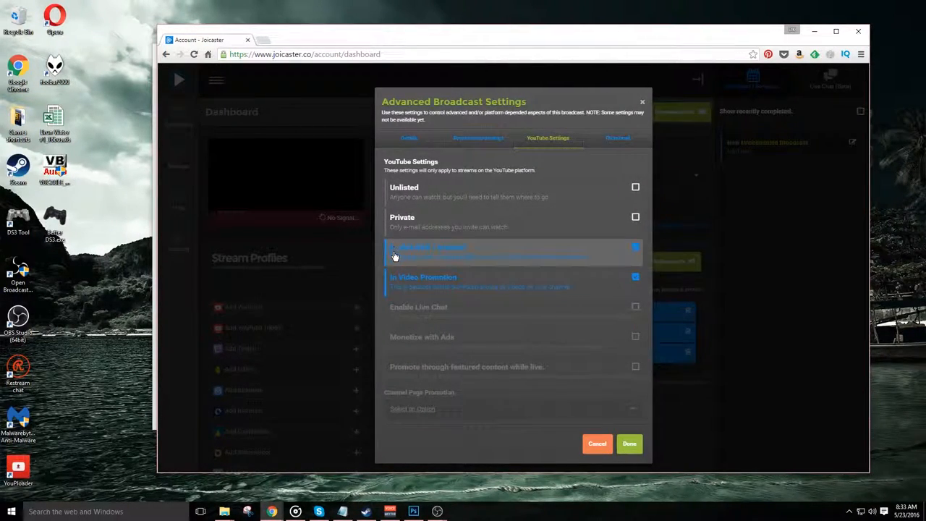
pyautogui.moveTo(563, 259)
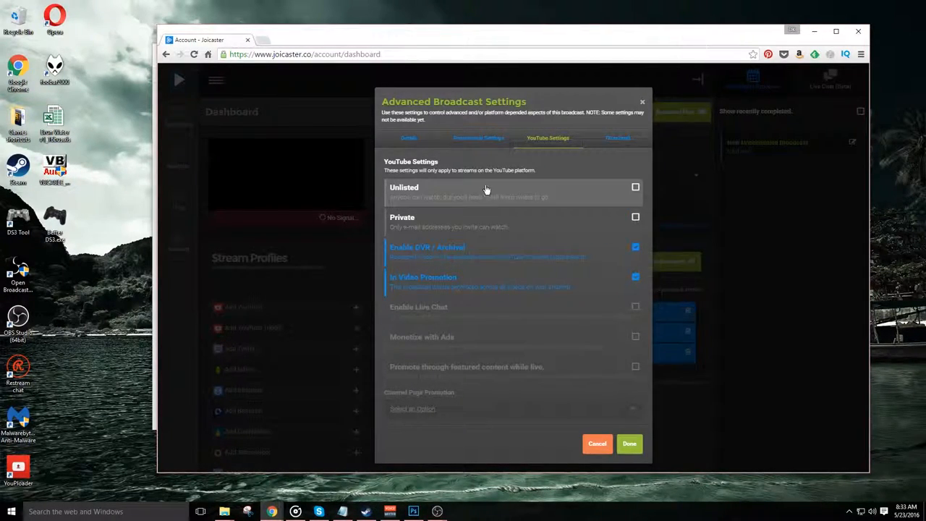
pyautogui.moveTo(596, 134)
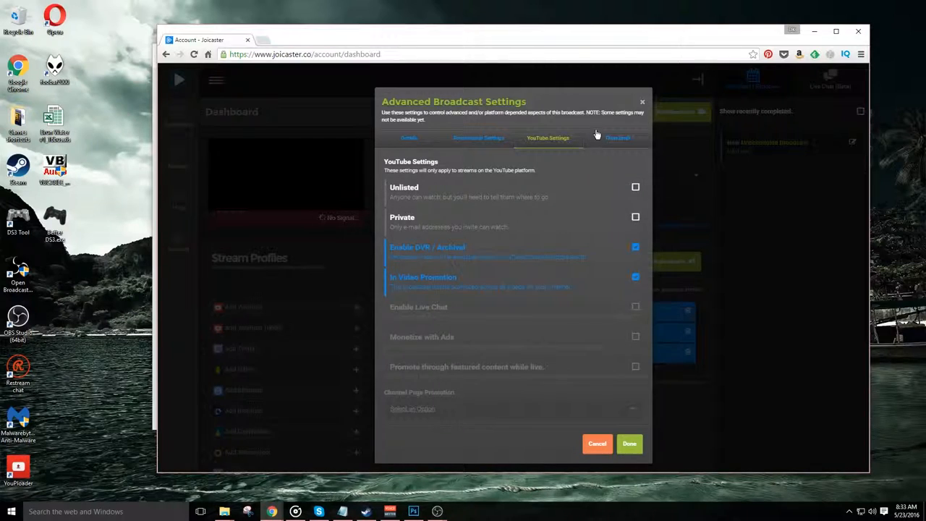
# - Upload a game artwork image as the broadcast's video thumbnail
pyautogui.click(617, 137)
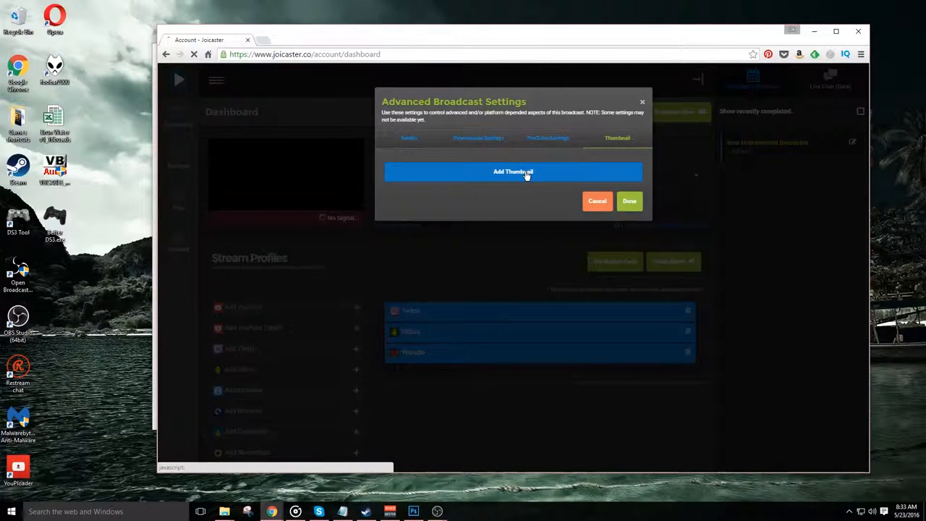
pyautogui.click(512, 172)
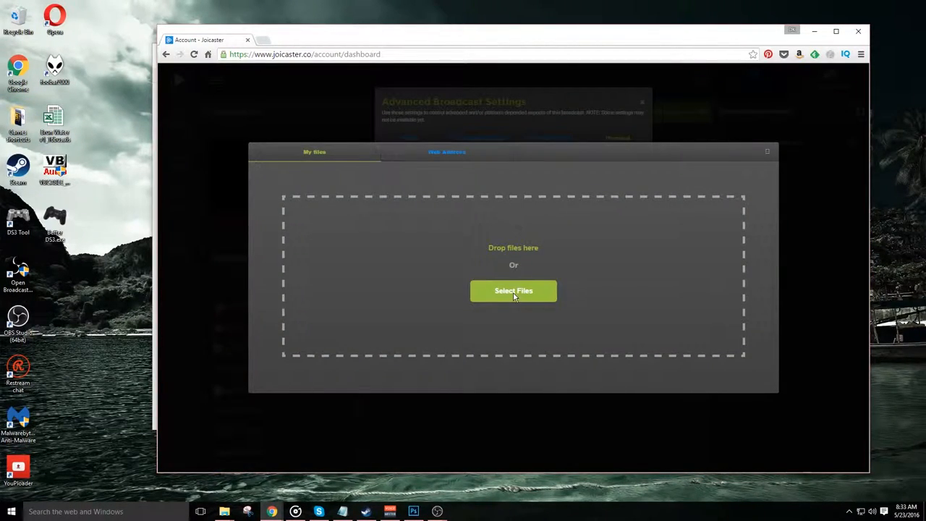
pyautogui.click(513, 290)
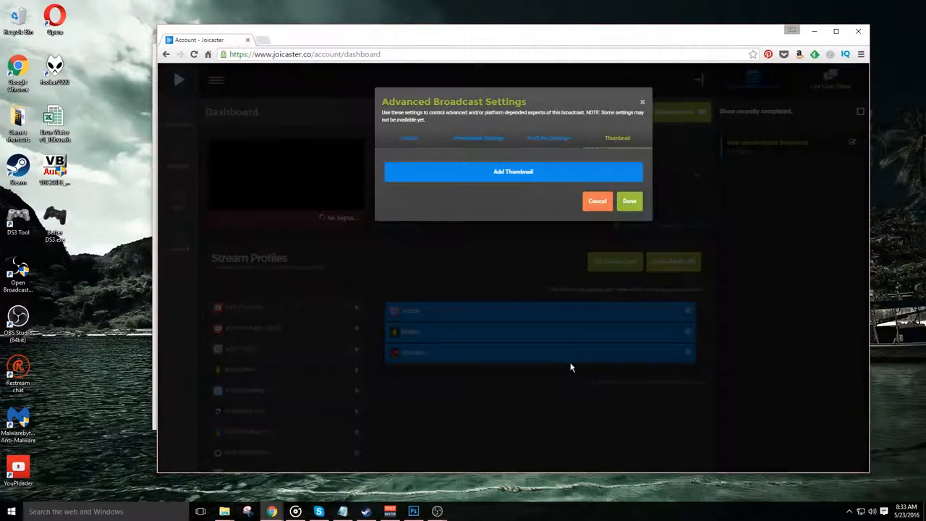
pyautogui.click(513, 172)
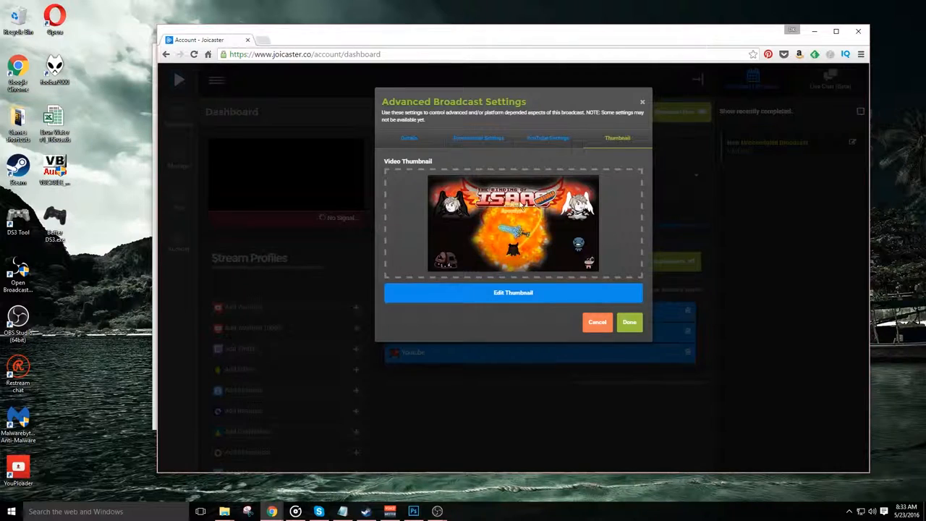
pyautogui.moveTo(590, 273)
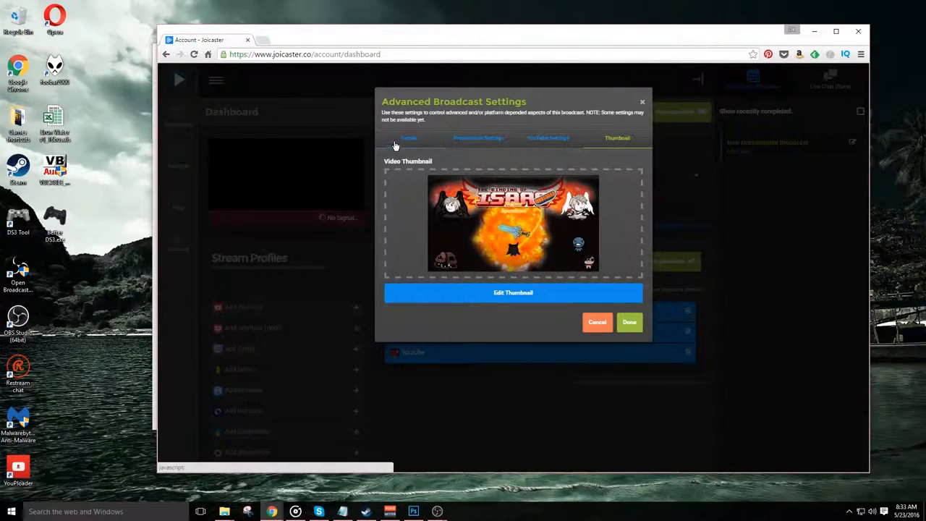
pyautogui.click(409, 138)
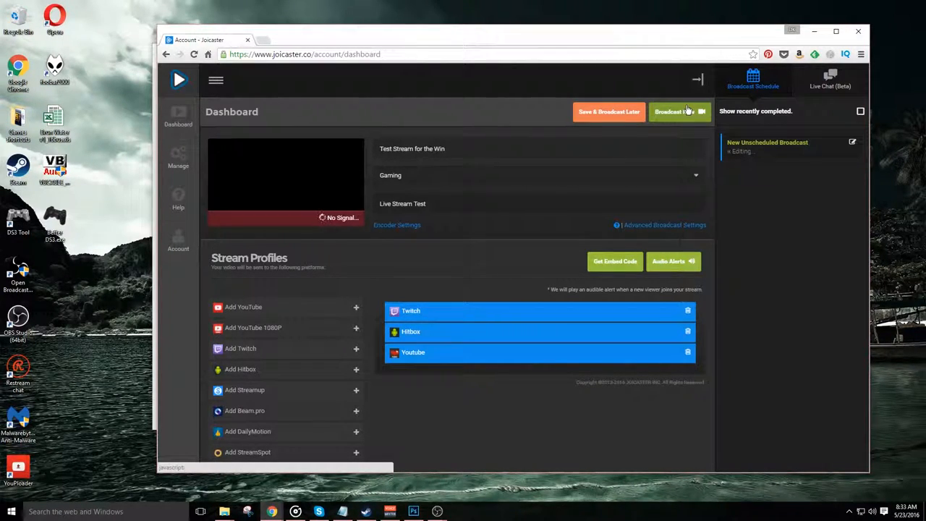
pyautogui.moveTo(680, 111)
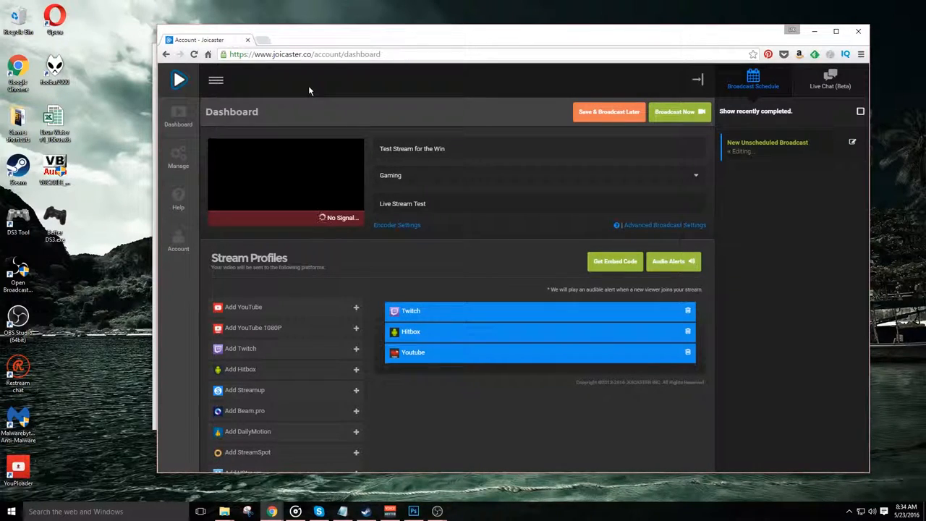
pyautogui.moveTo(373, 106)
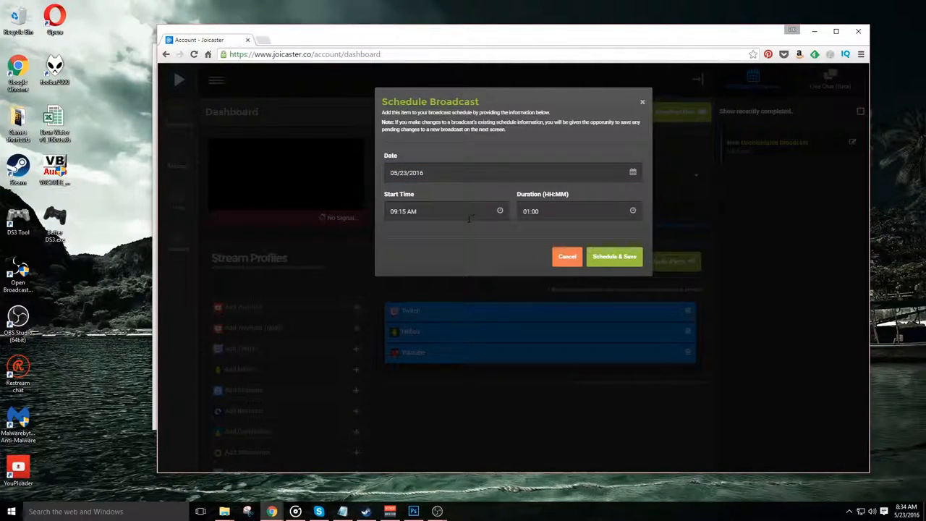
# - Schedule the broadcast for 05/23/2016 at 09:15 AM with a 01:00 duration
pyautogui.click(577, 211)
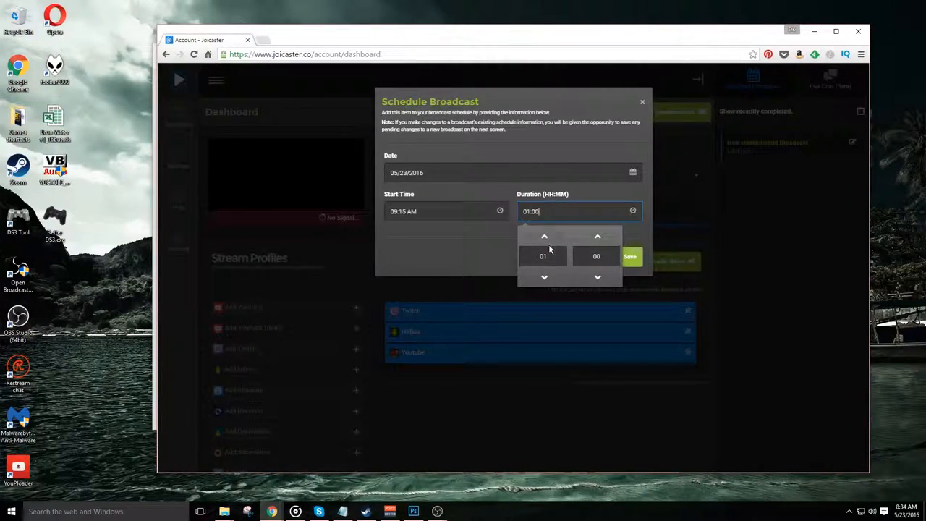
pyautogui.moveTo(246, 105)
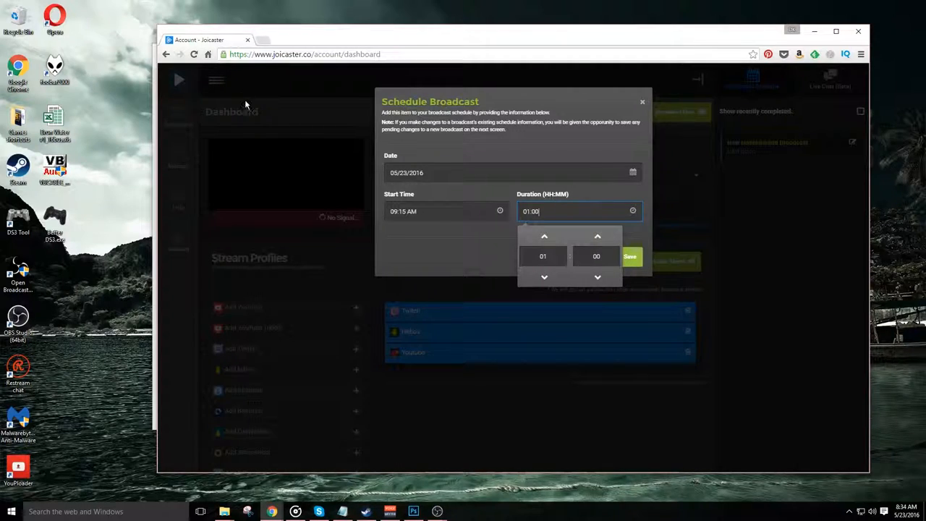
pyautogui.click(629, 256)
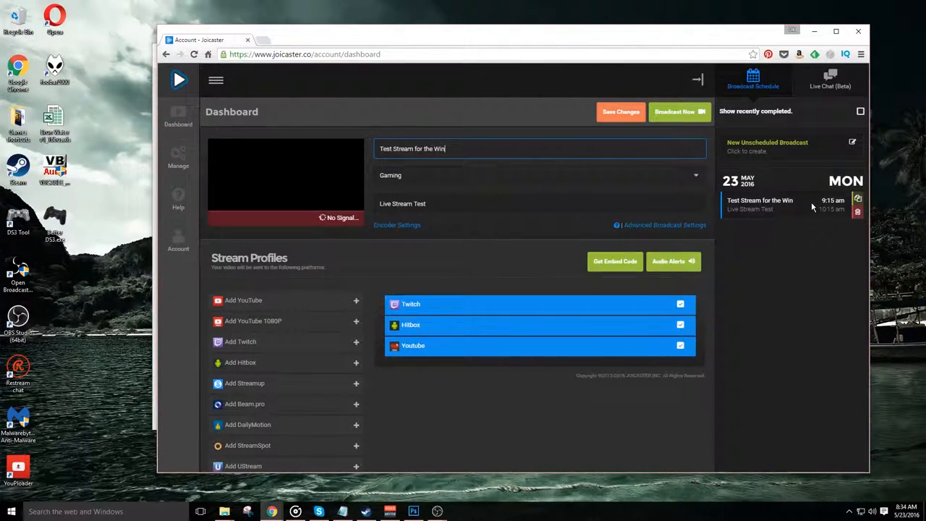
pyautogui.moveTo(781, 266)
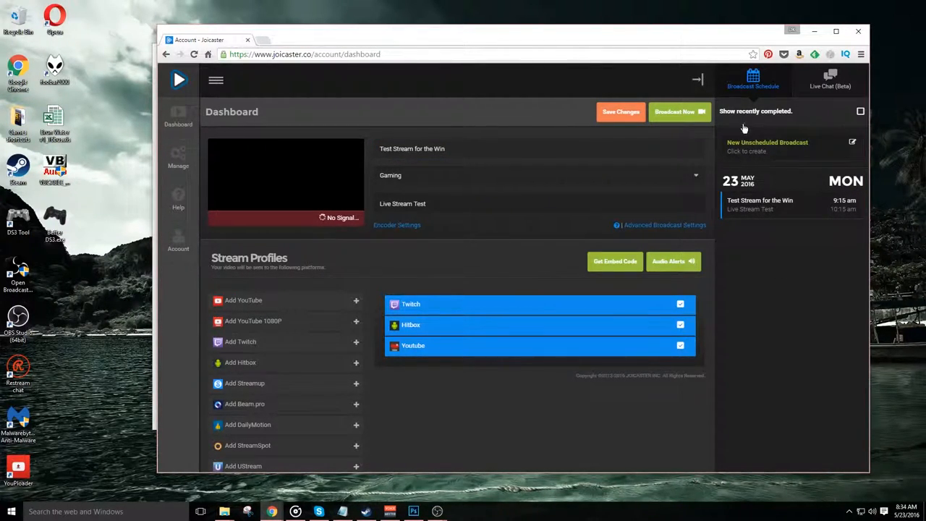
# - Show recently completed broadcasts, load GET DUNKED ON!!, and view its advanced settings without saving
pyautogui.click(860, 111)
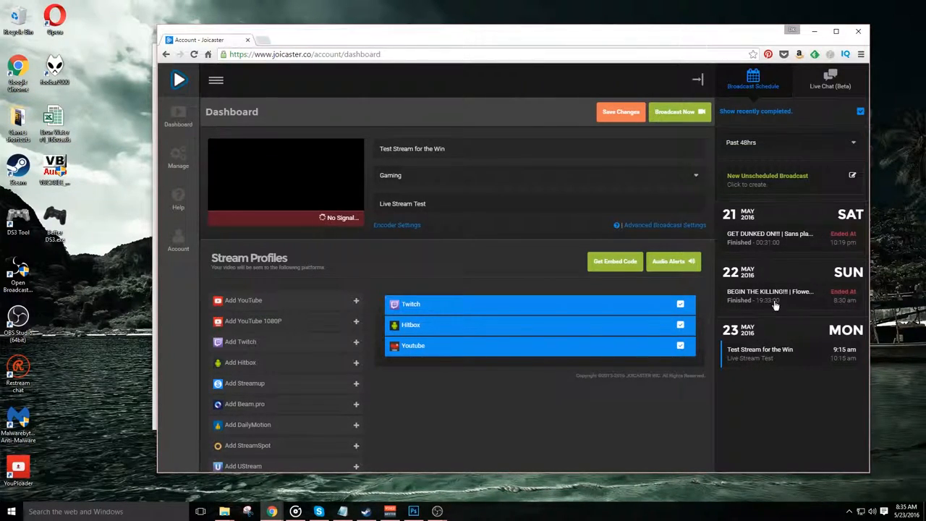
pyautogui.click(769, 233)
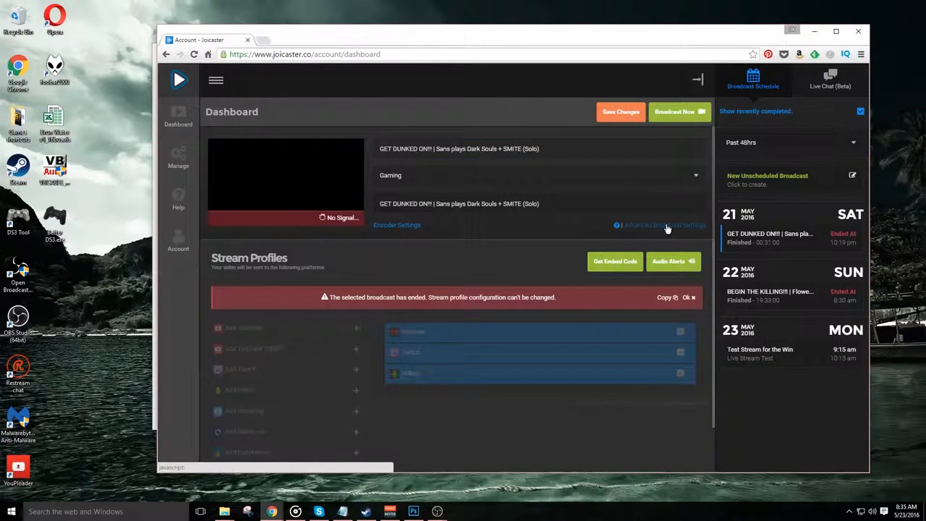
pyautogui.click(664, 225)
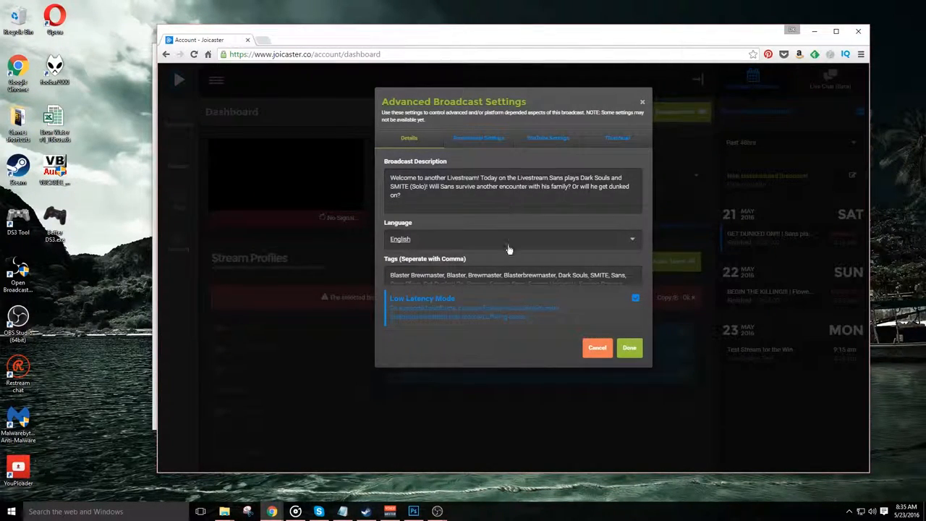
pyautogui.click(616, 138)
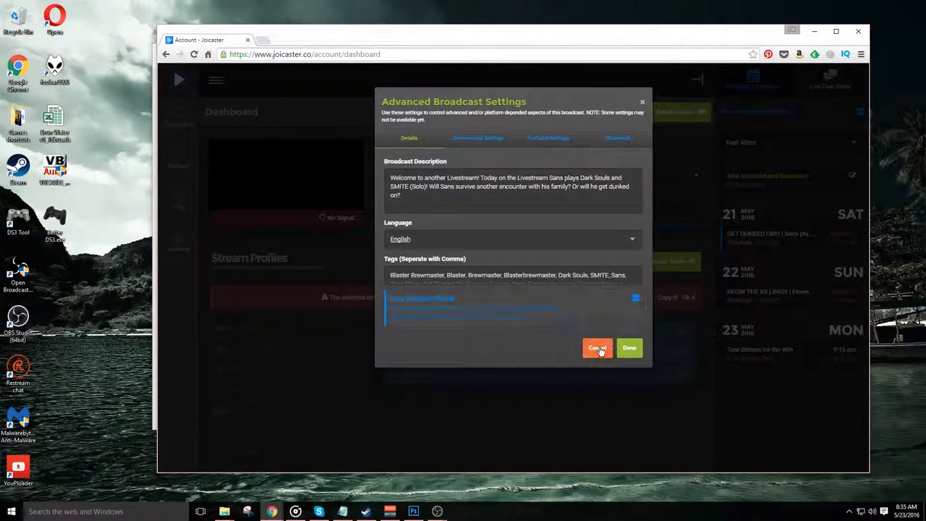
pyautogui.click(596, 348)
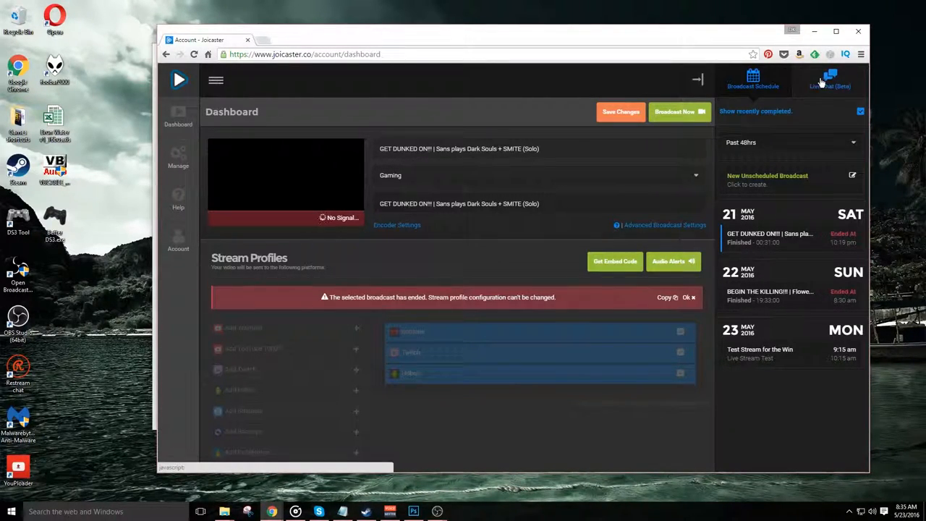
# - Pop the Joicaster Live Chat (Beta) out into a new window showing the Chat tab
pyautogui.click(830, 78)
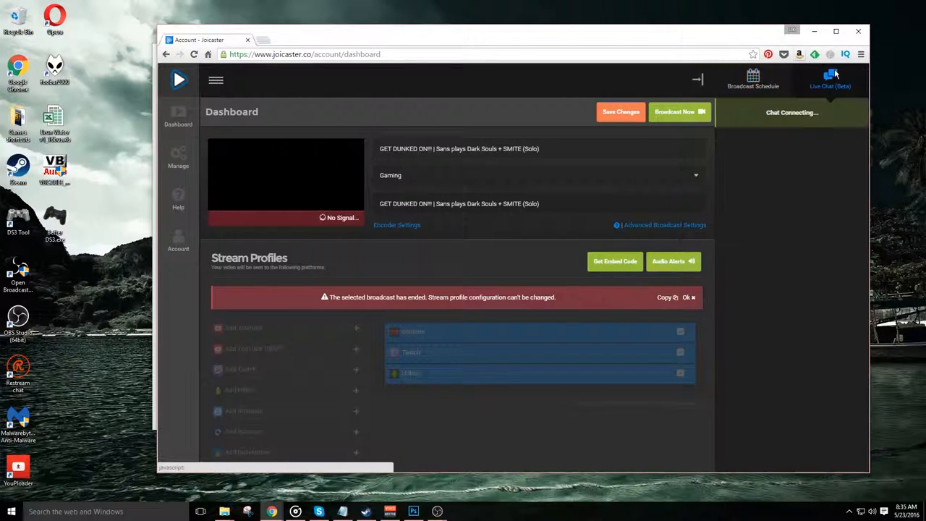
pyautogui.click(831, 78)
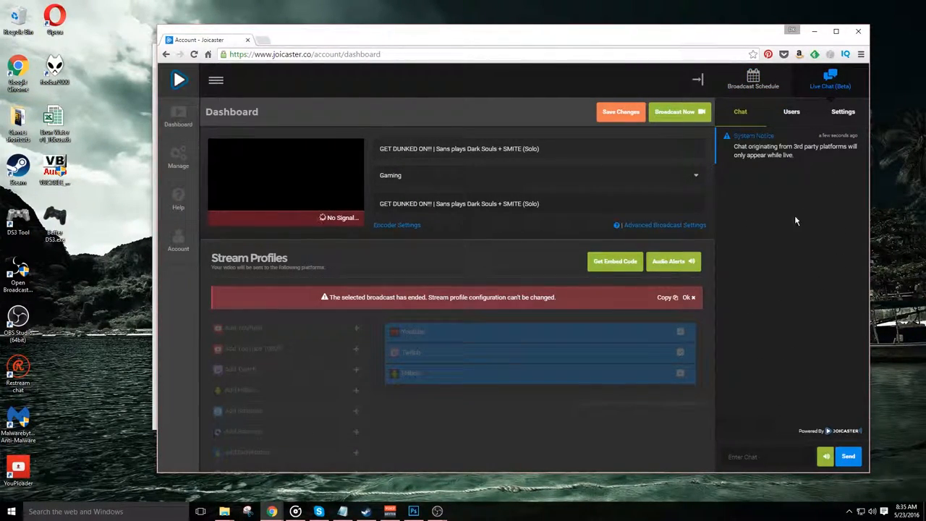
pyautogui.click(843, 112)
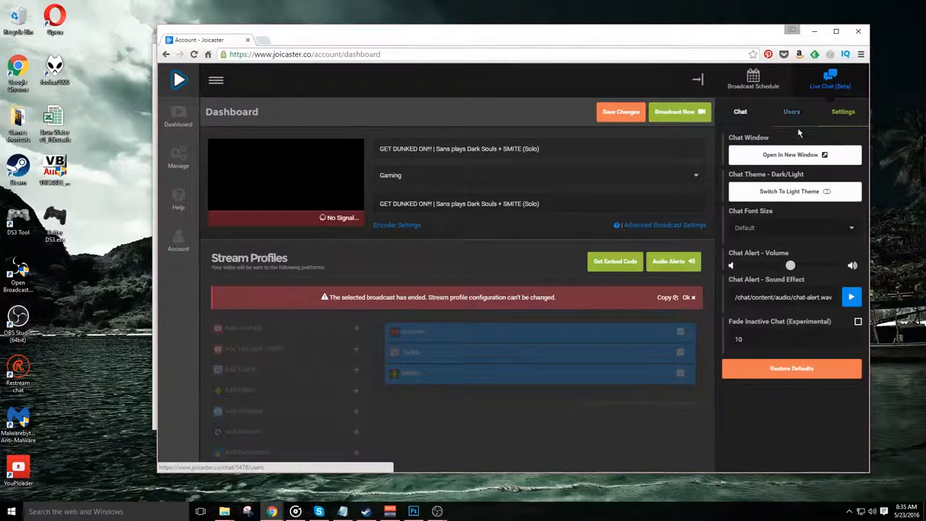
pyautogui.click(790, 154)
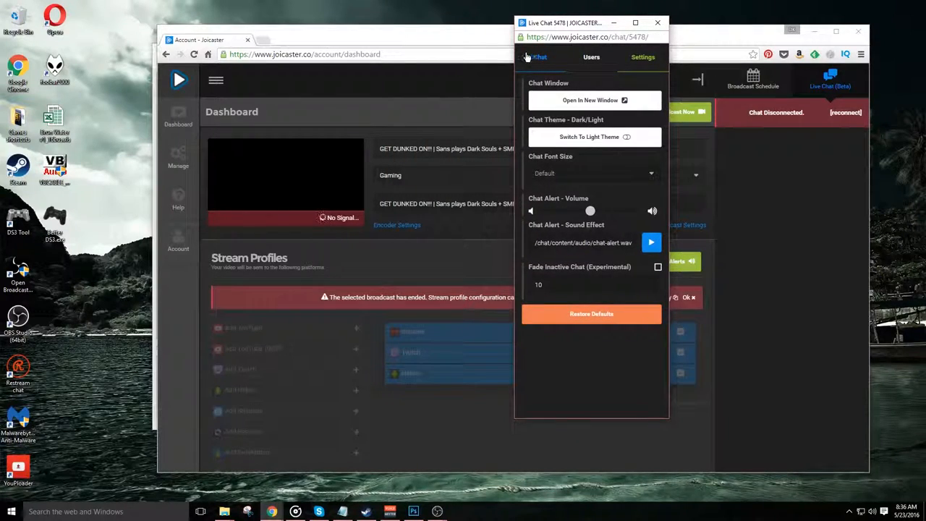
pyautogui.click(539, 57)
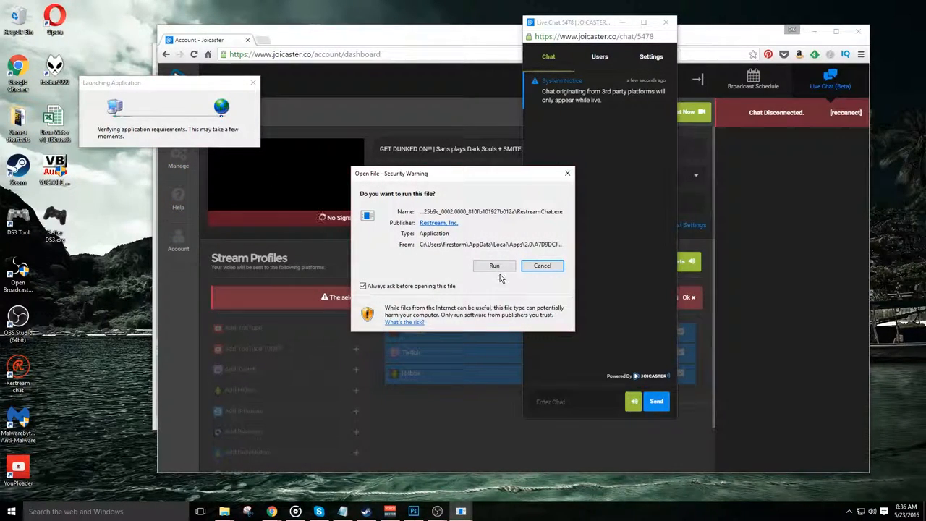
# - Allow the Restream Chat app to run from the Open File security warning
pyautogui.click(541, 265)
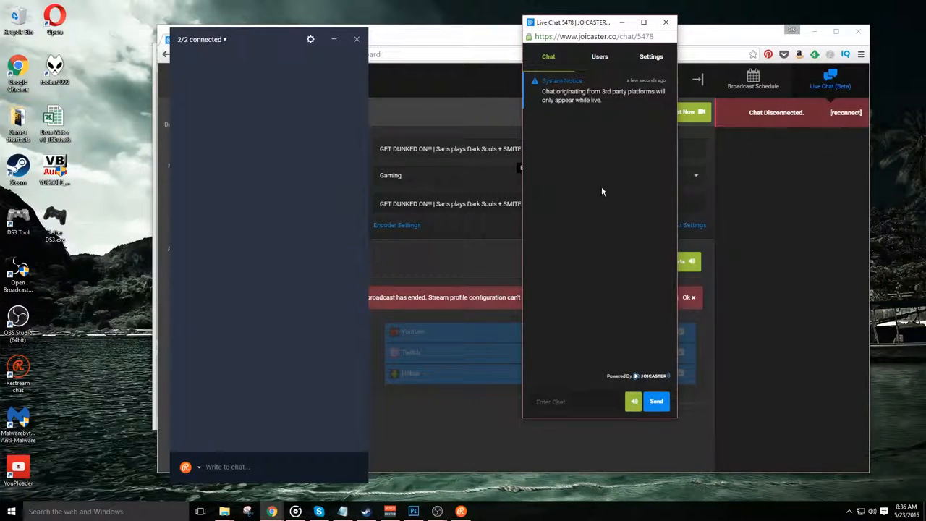
pyautogui.moveTo(591, 175)
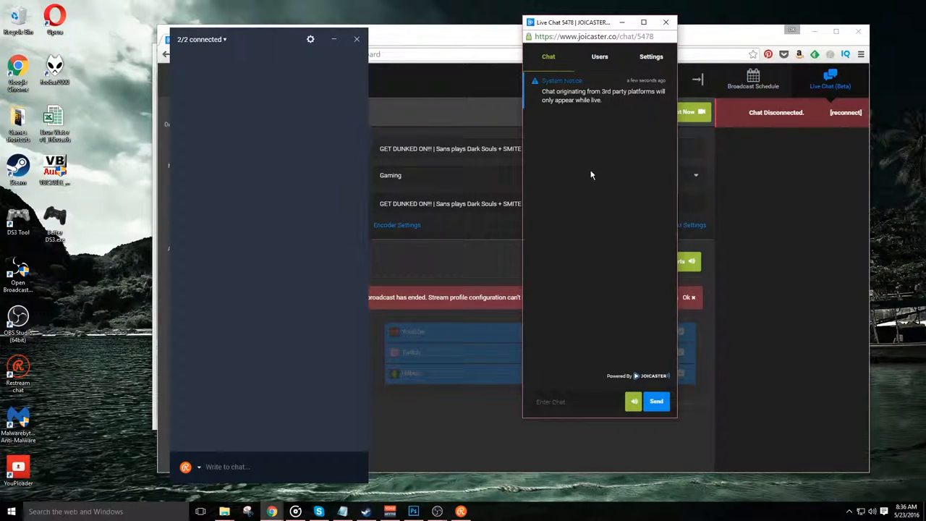
pyautogui.moveTo(570, 226)
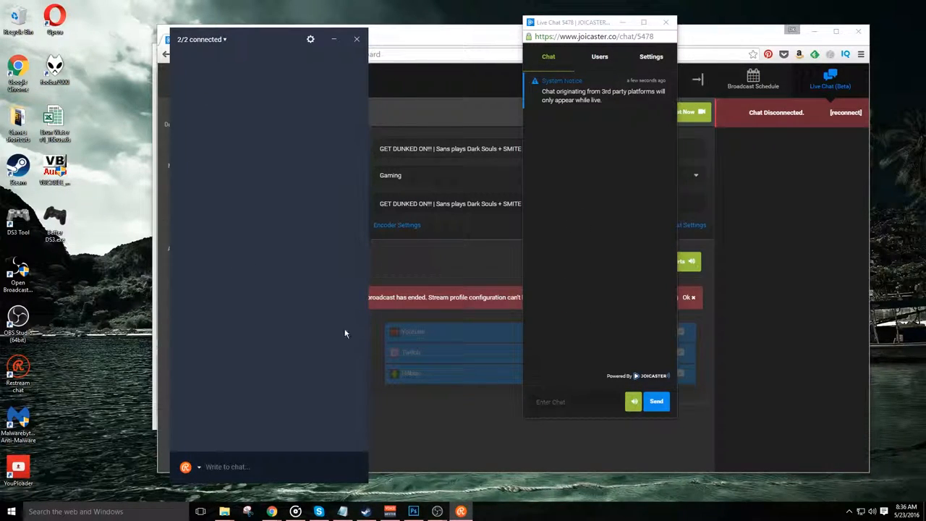
pyautogui.moveTo(232, 381)
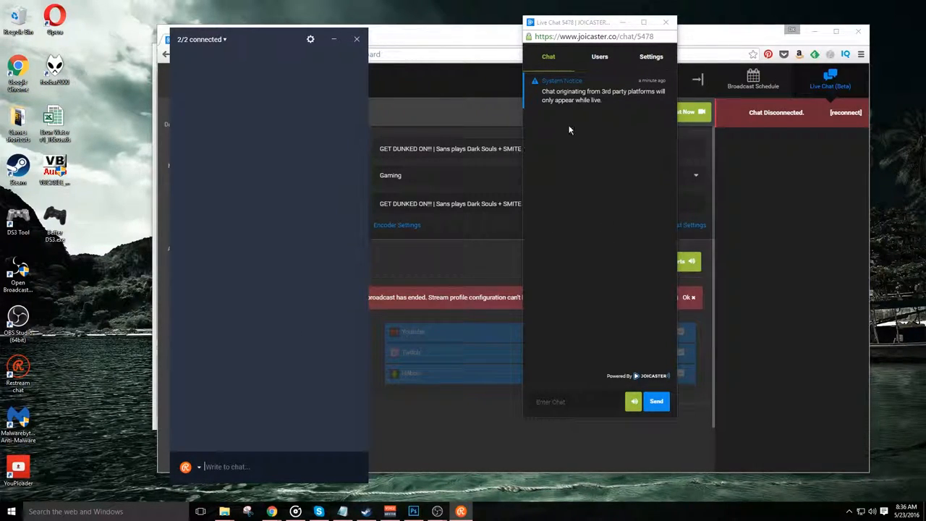
pyautogui.moveTo(555, 188)
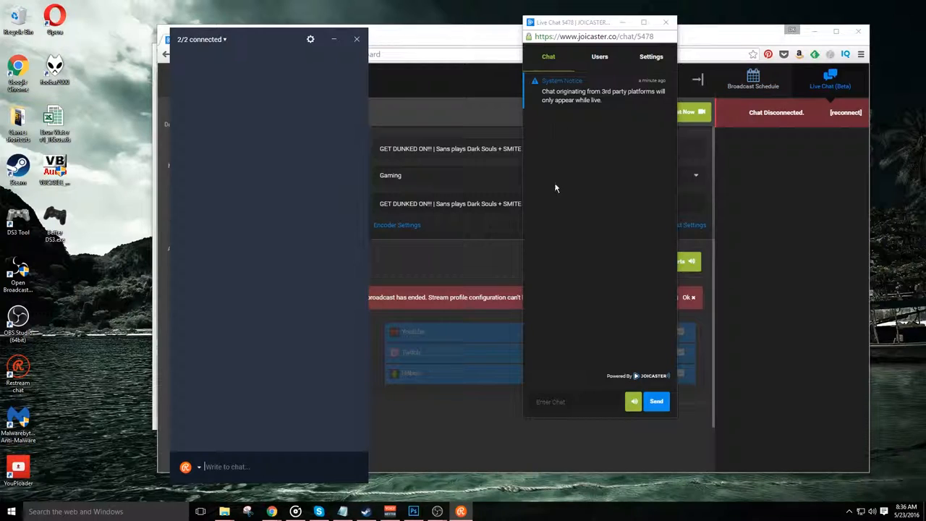
pyautogui.moveTo(564, 211)
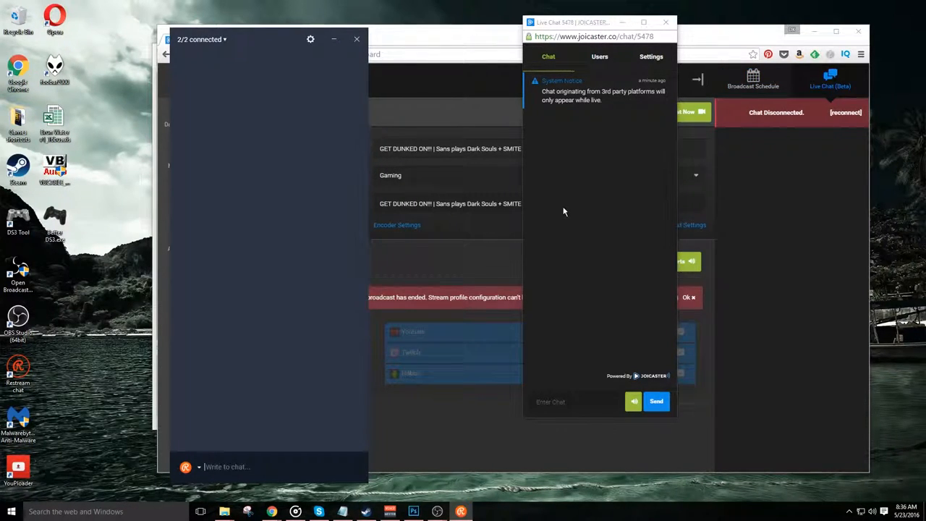
pyautogui.moveTo(207, 347)
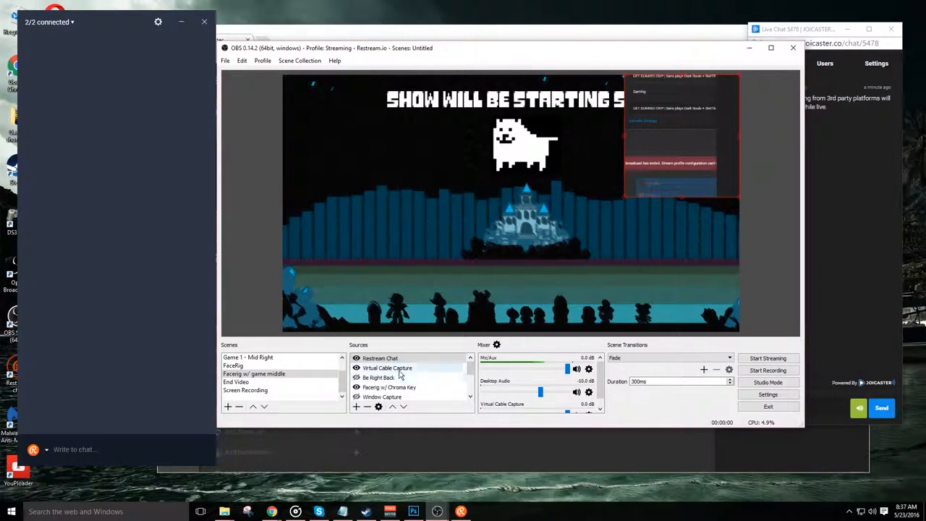
# - Return to OBS and select the Restream Chat source in the starting-soon scene
pyautogui.click(380, 358)
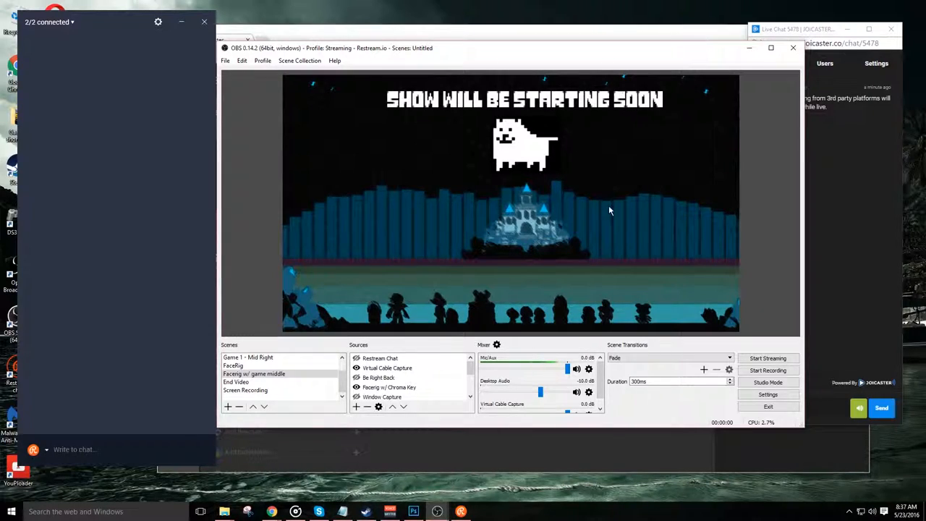
pyautogui.moveTo(653, 294)
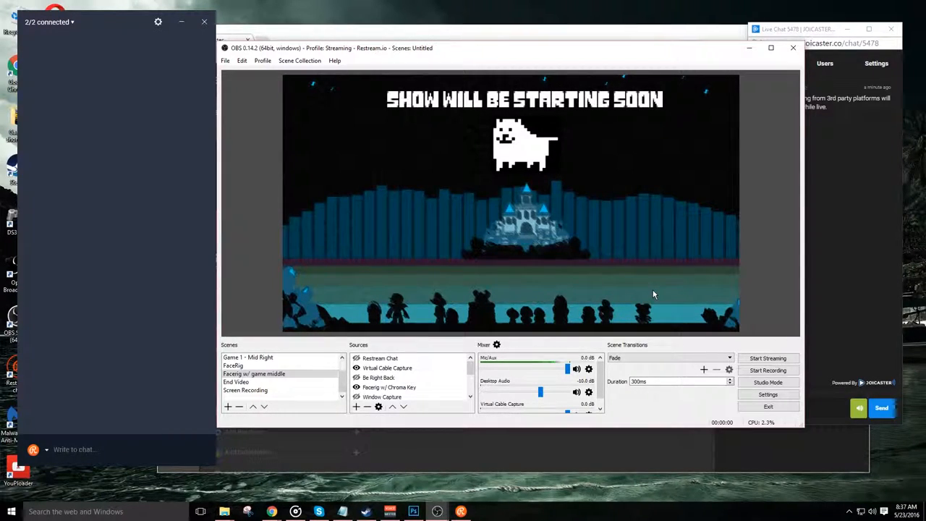
pyautogui.moveTo(659, 278)
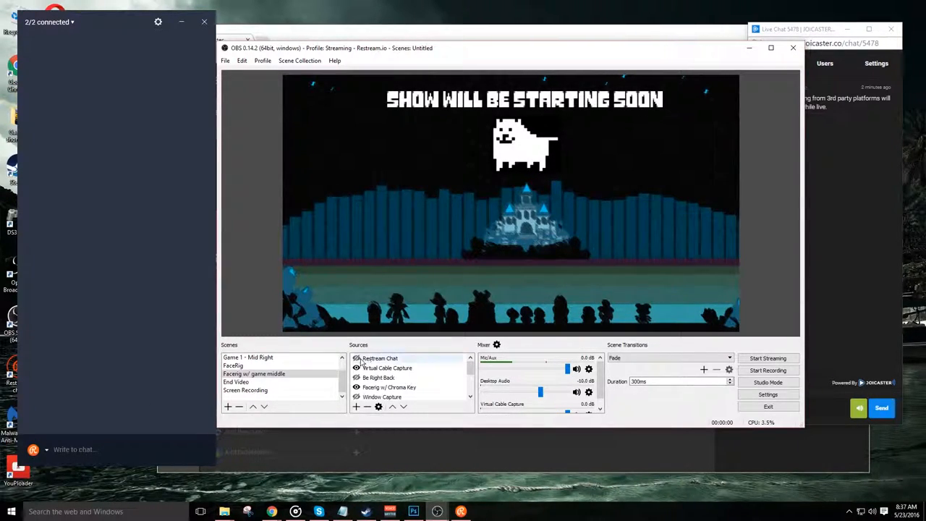
pyautogui.click(387, 368)
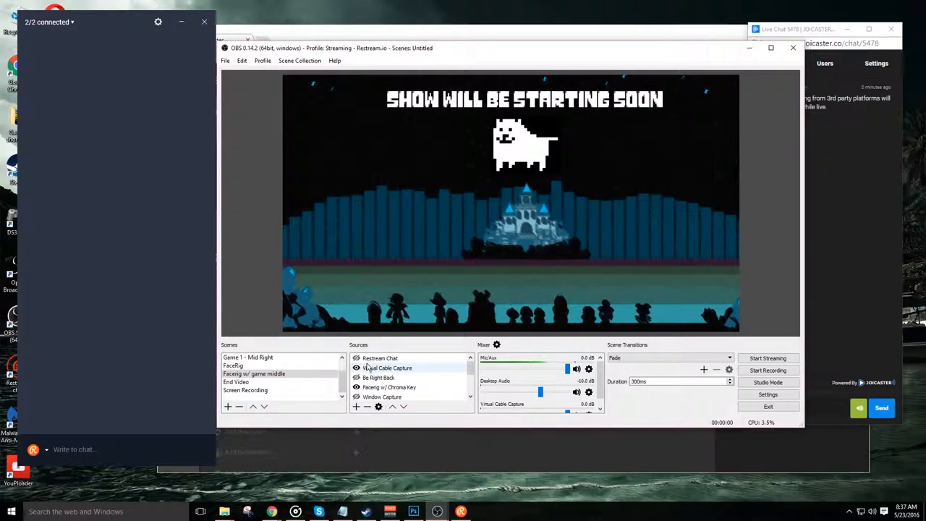
# - Remove the existing Restream Chat source from the Sources list, confirming the deletion
pyautogui.rightClick(379, 358)
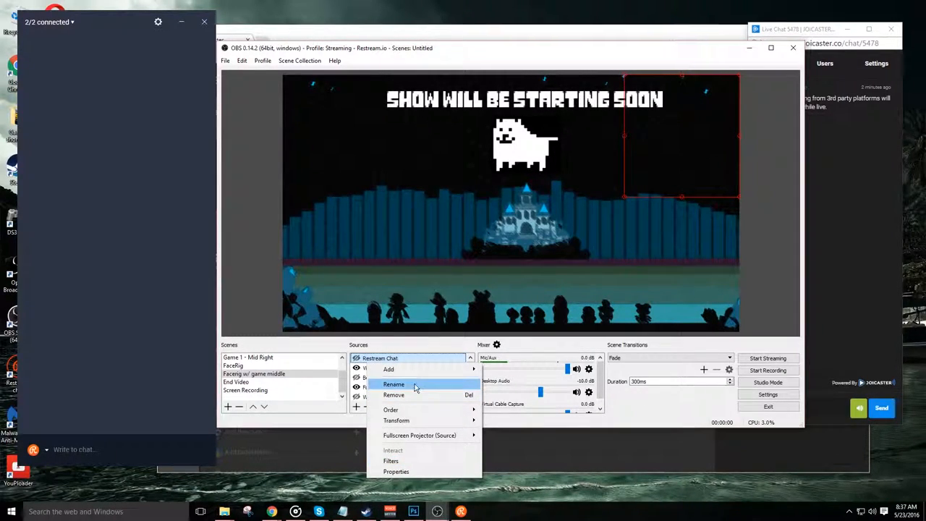
pyautogui.click(393, 395)
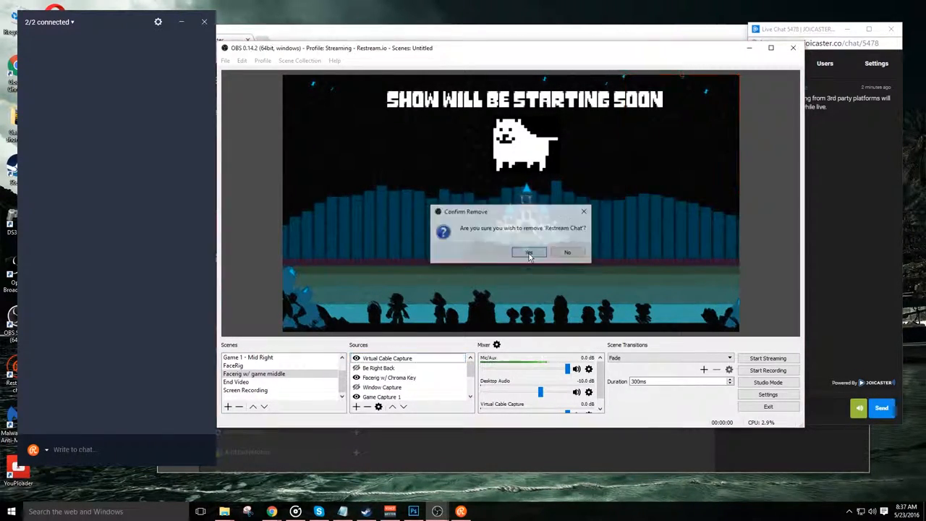
pyautogui.click(528, 253)
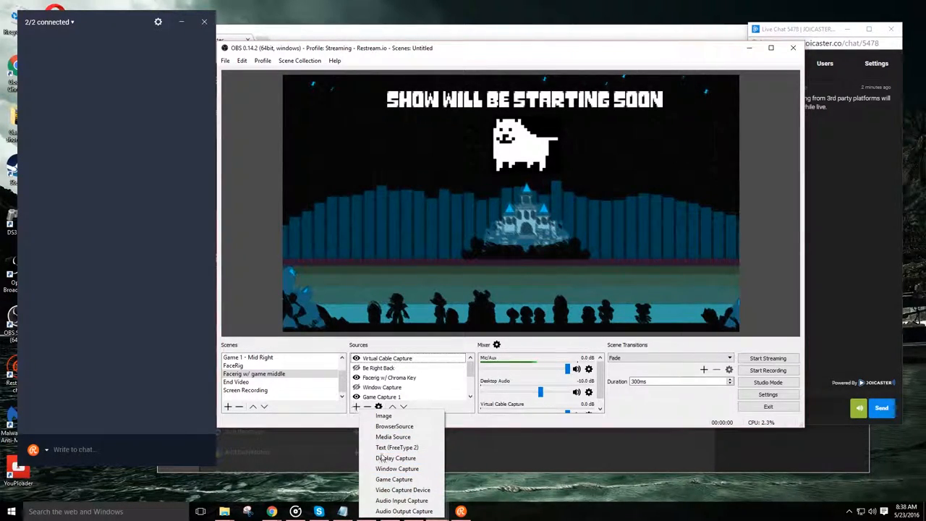
# - Add a Window Capture source named 'Restream Chat'
pyautogui.click(397, 468)
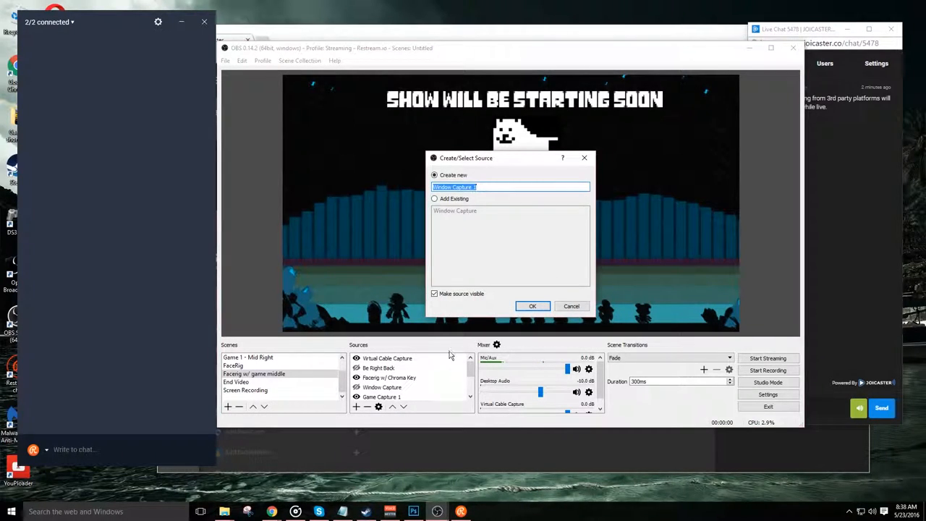
pyautogui.write('Re')
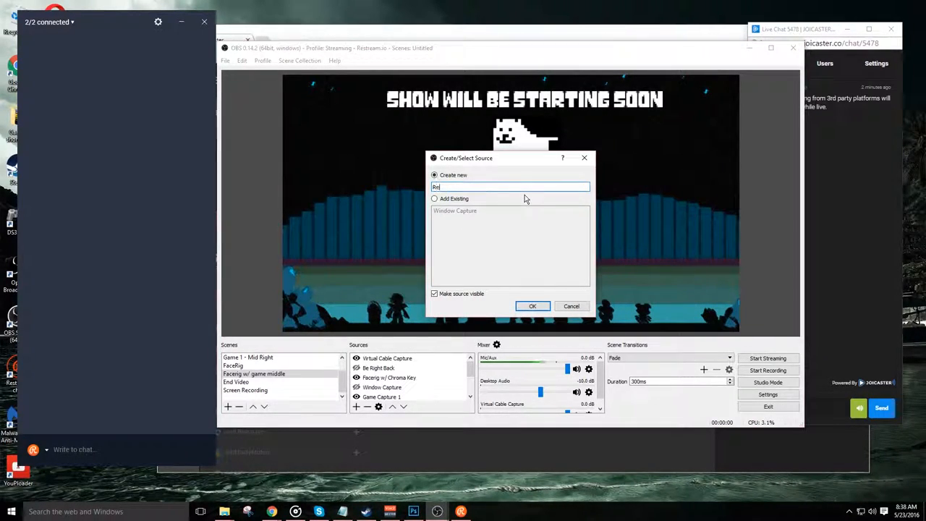
pyautogui.write('Restream Chat')
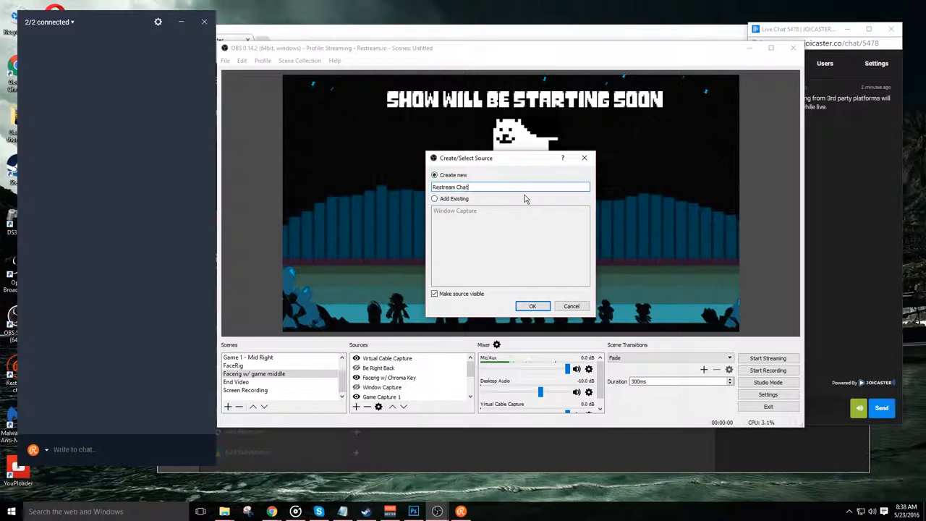
pyautogui.moveTo(758, 109)
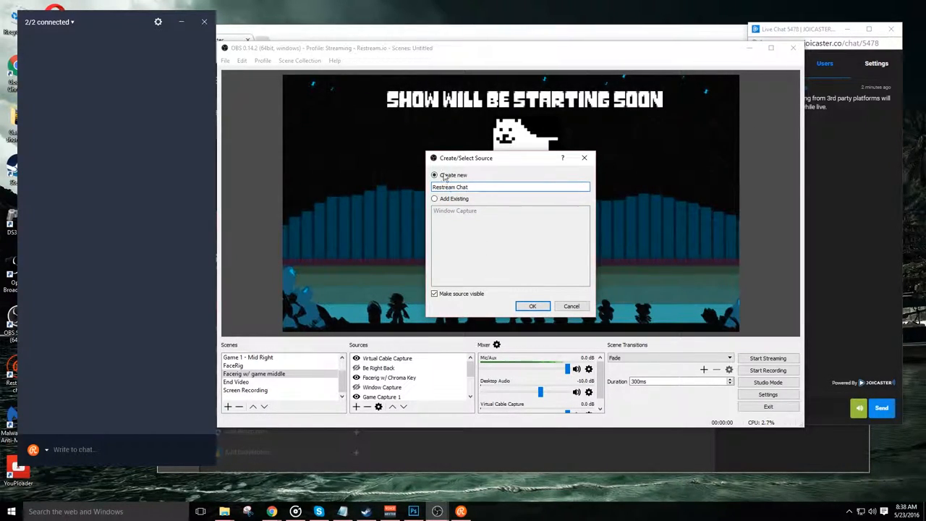
pyautogui.click(533, 306)
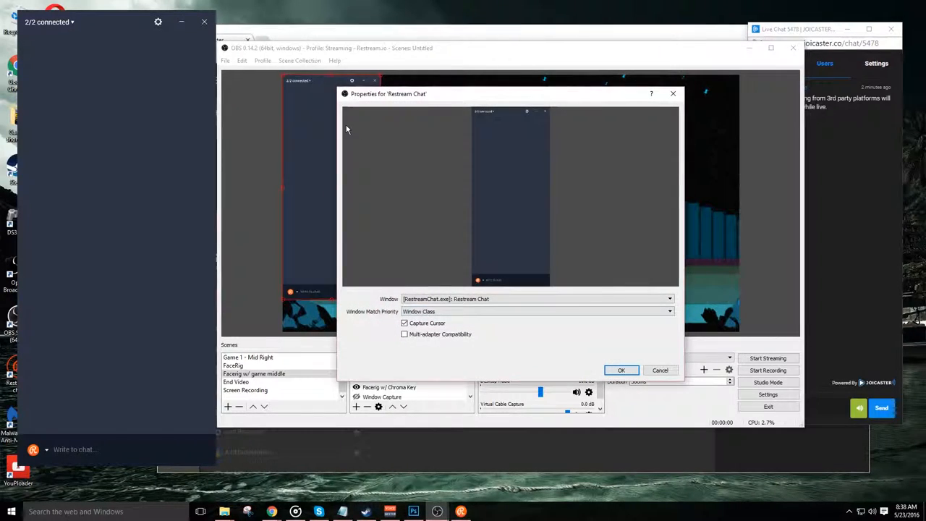
# - Enable multi-adapter compatibility and turn off Capture Cursor for the Restream Chat capture
pyautogui.click(535, 299)
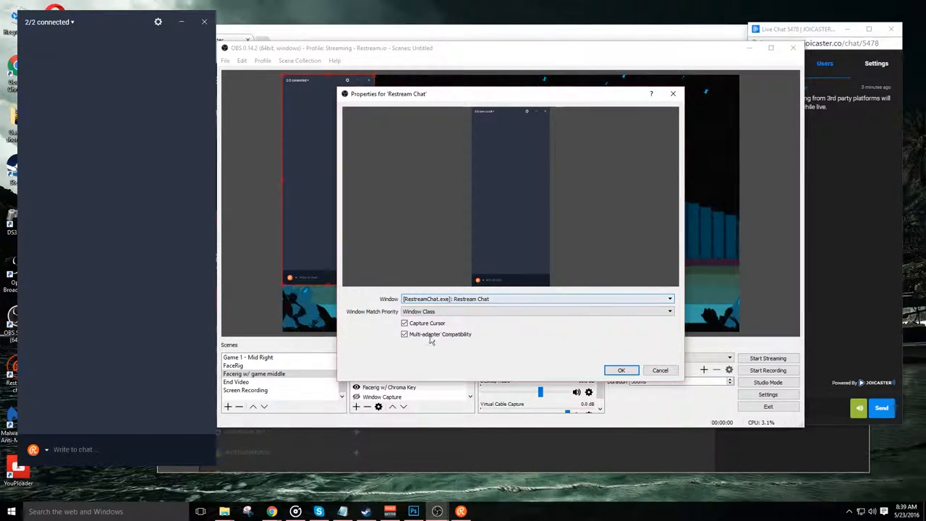
pyautogui.click(404, 334)
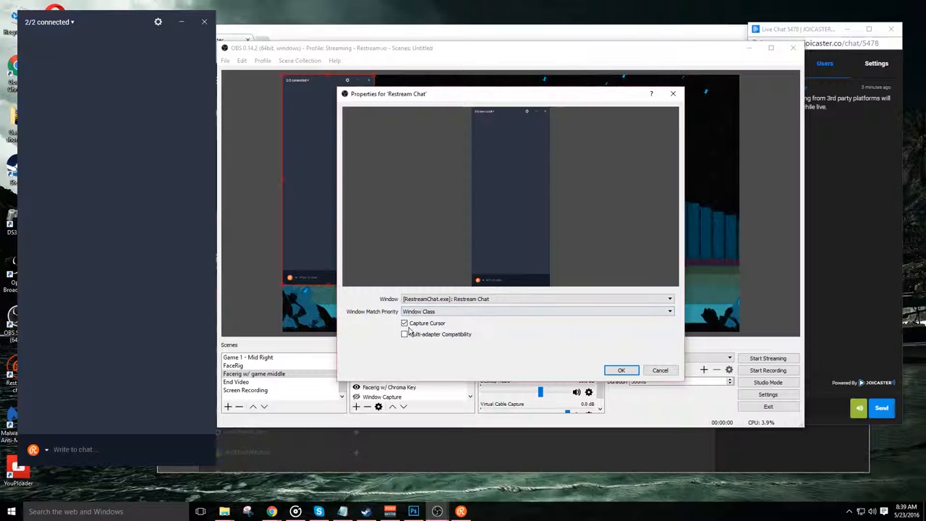
pyautogui.click(404, 324)
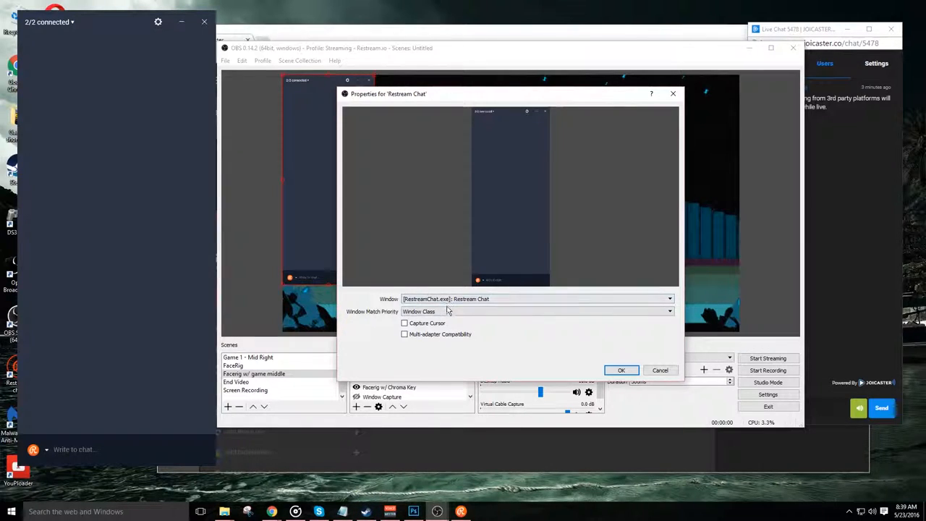
pyautogui.click(620, 369)
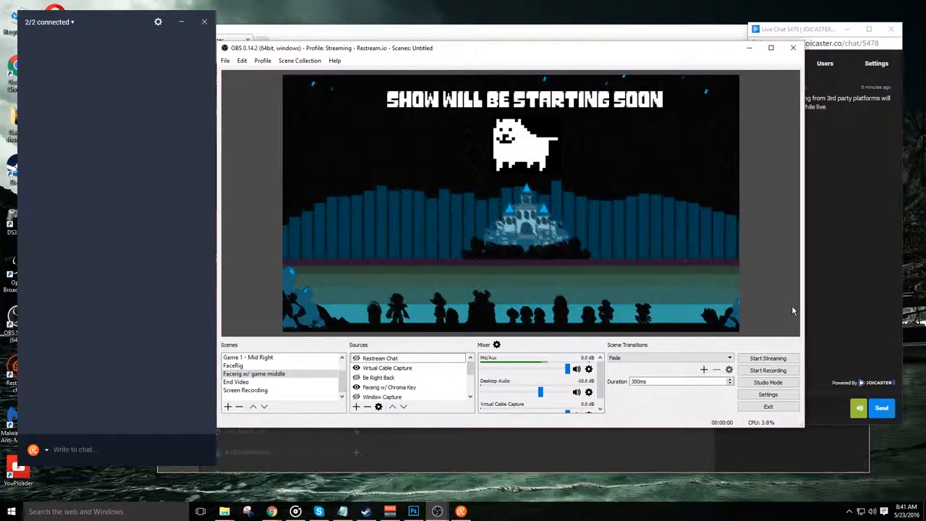
pyautogui.moveTo(881, 288)
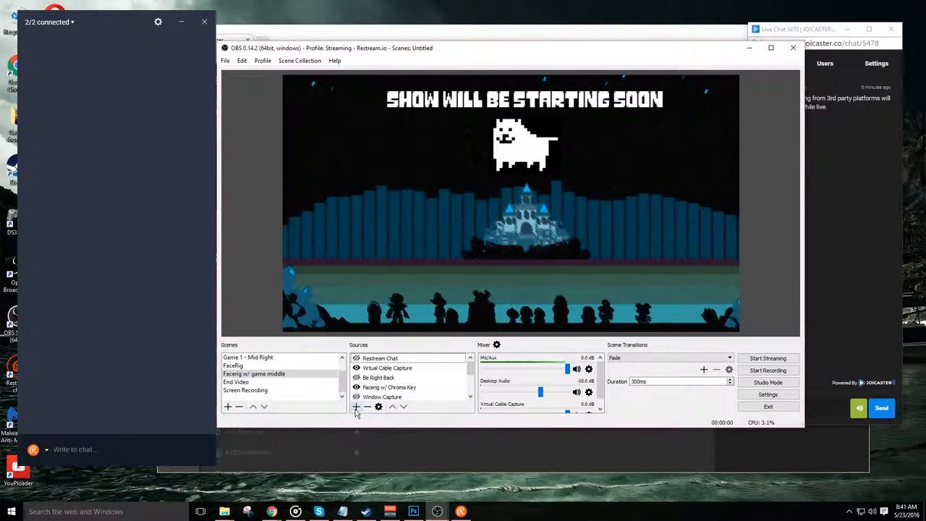
# - Add a BrowserSource named 'Joicaster Chat' to the scene
pyautogui.click(355, 406)
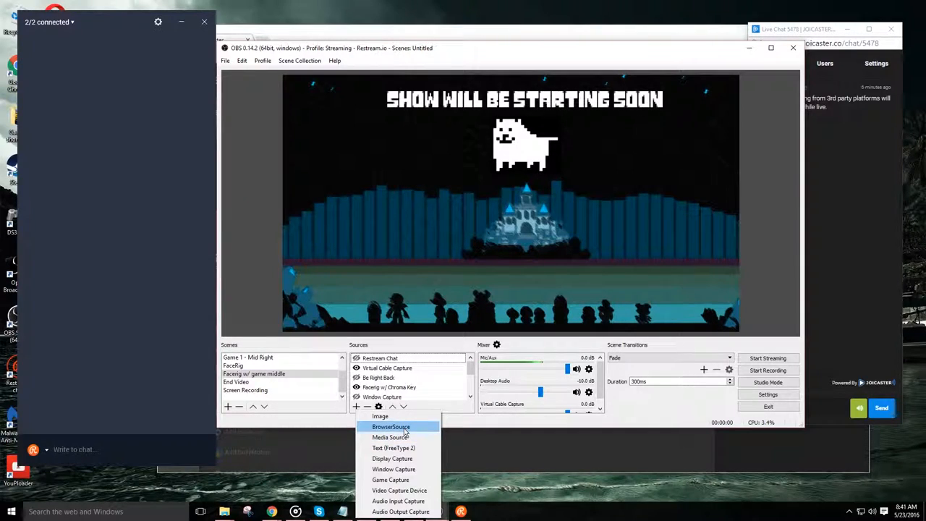
pyautogui.moveTo(394, 469)
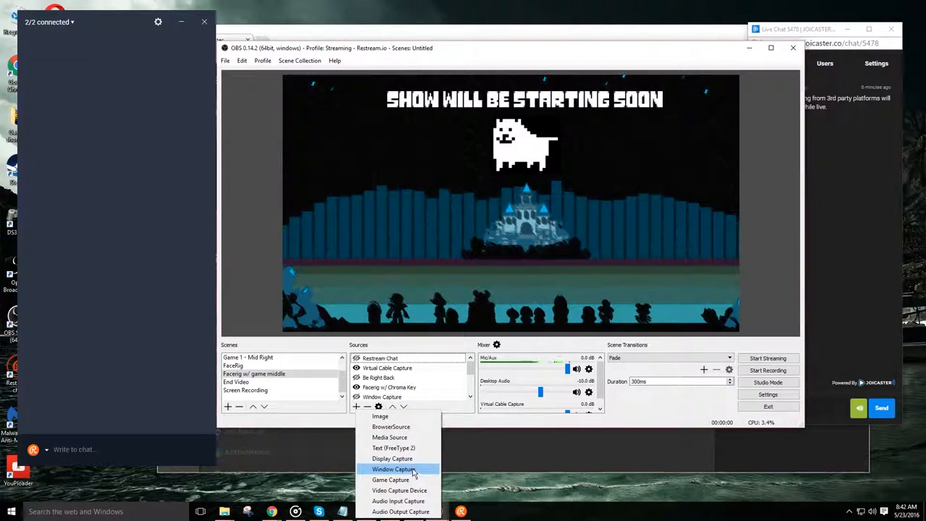
pyautogui.moveTo(390, 437)
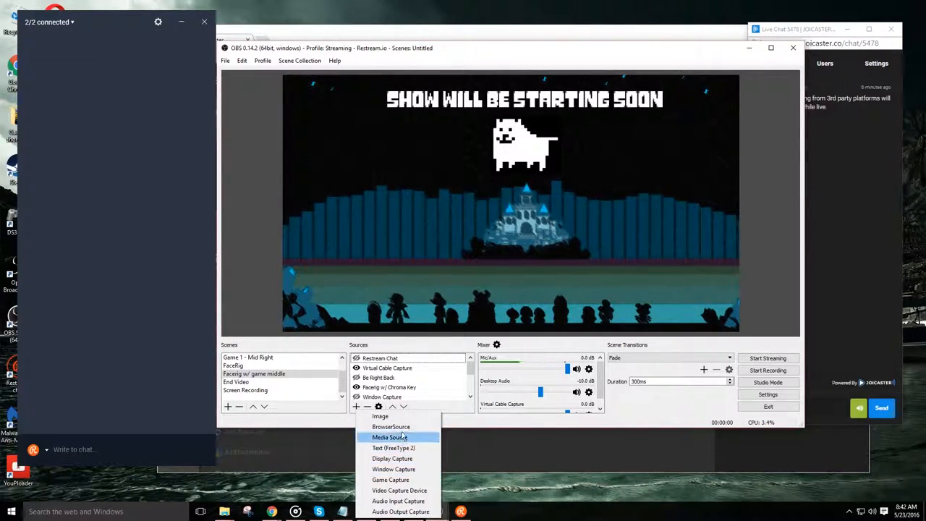
pyautogui.click(391, 426)
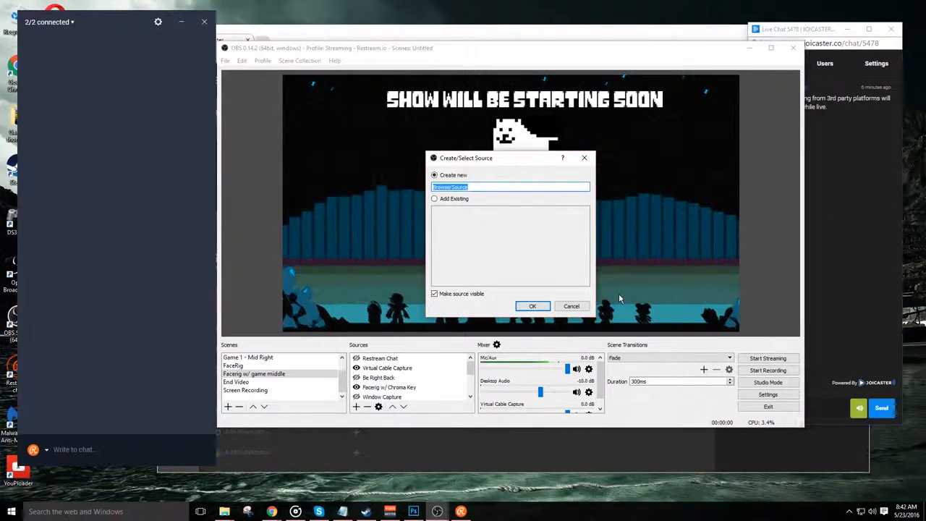
pyautogui.write('Joicaster')
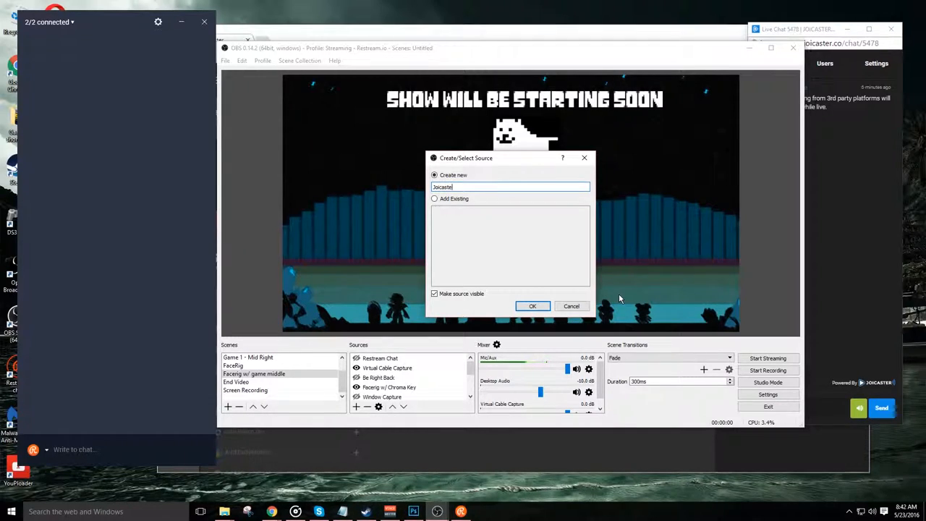
pyautogui.click(532, 306)
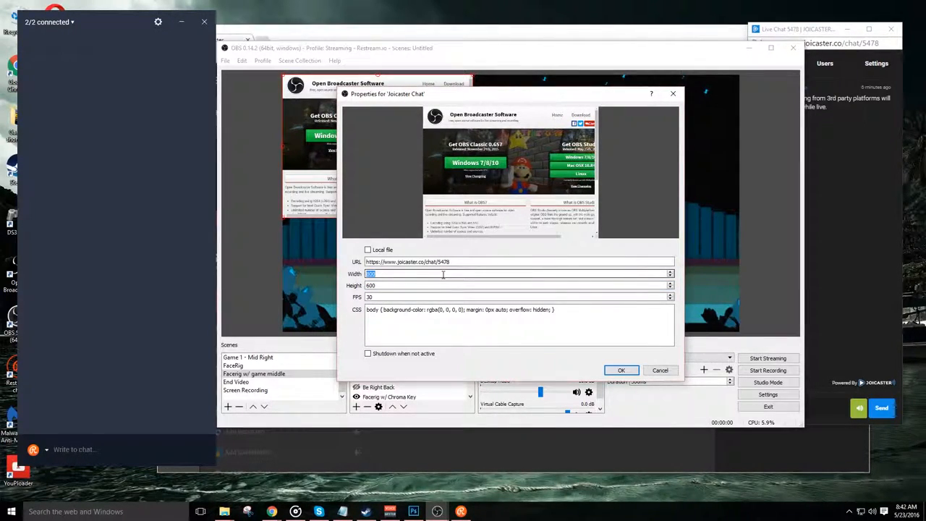
# - Set the Joicaster Chat browser source width to 200, review the custom CSS, and confirm
pyautogui.write('200')
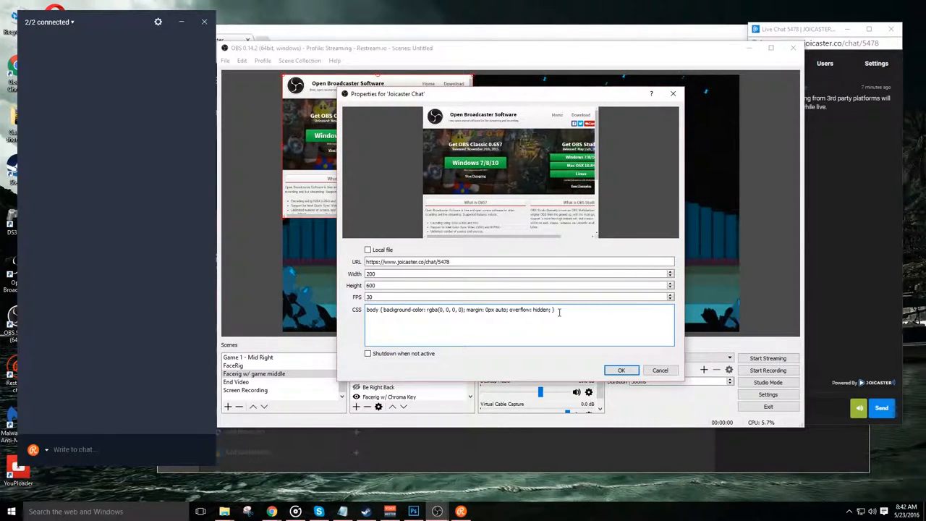
pyautogui.tripleClick(460, 309)
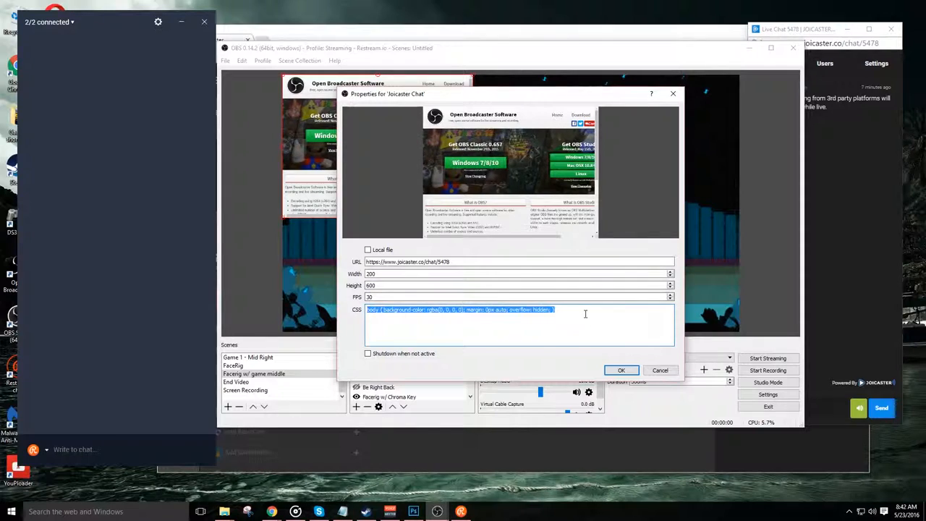
pyautogui.click(621, 369)
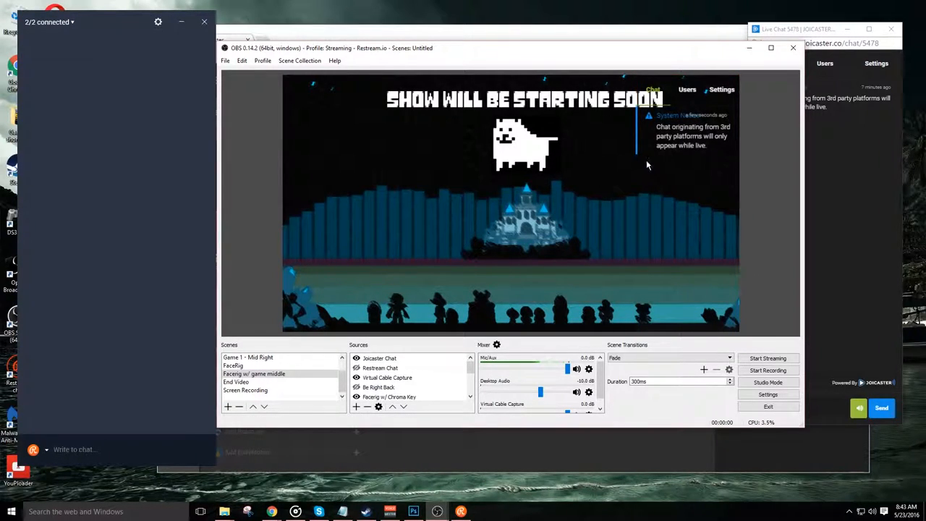
pyautogui.moveTo(696, 261)
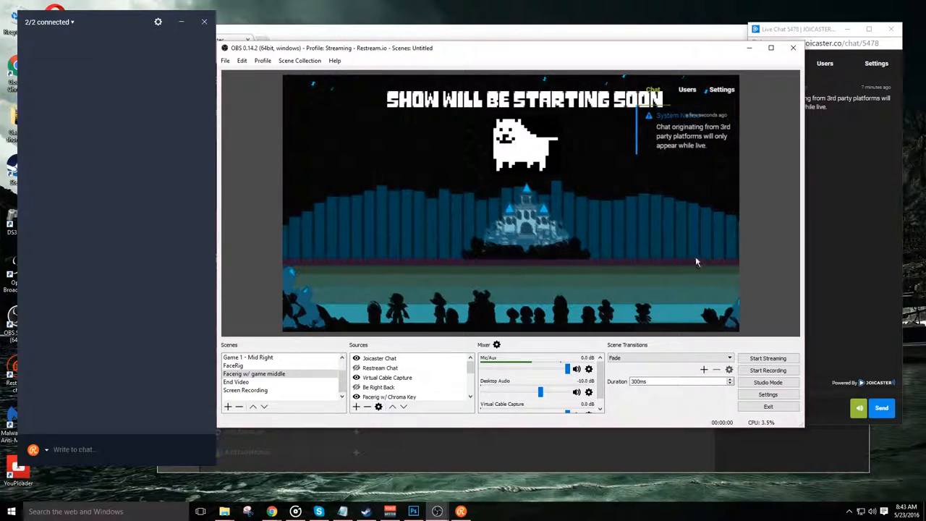
pyautogui.moveTo(444, 335)
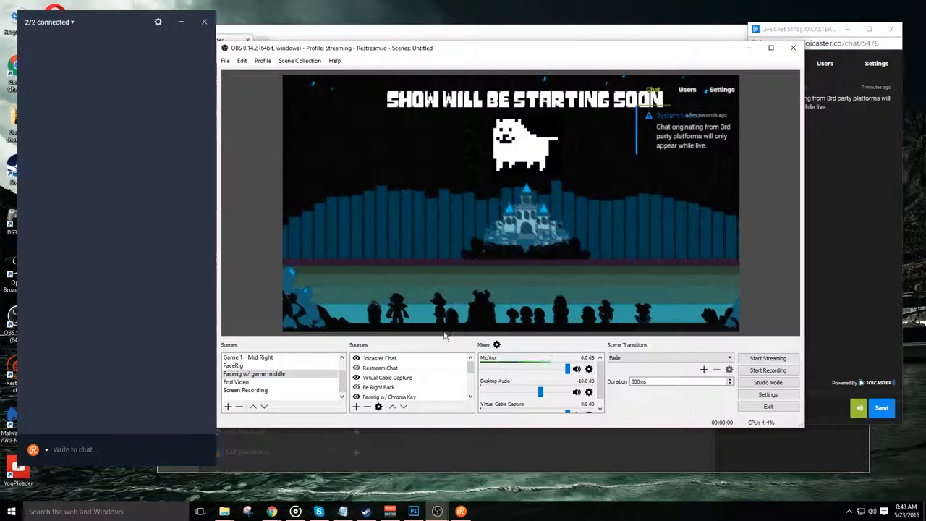
# - Reopen the Joicaster Chat browser source's Properties from its context menu
pyautogui.rightClick(379, 358)
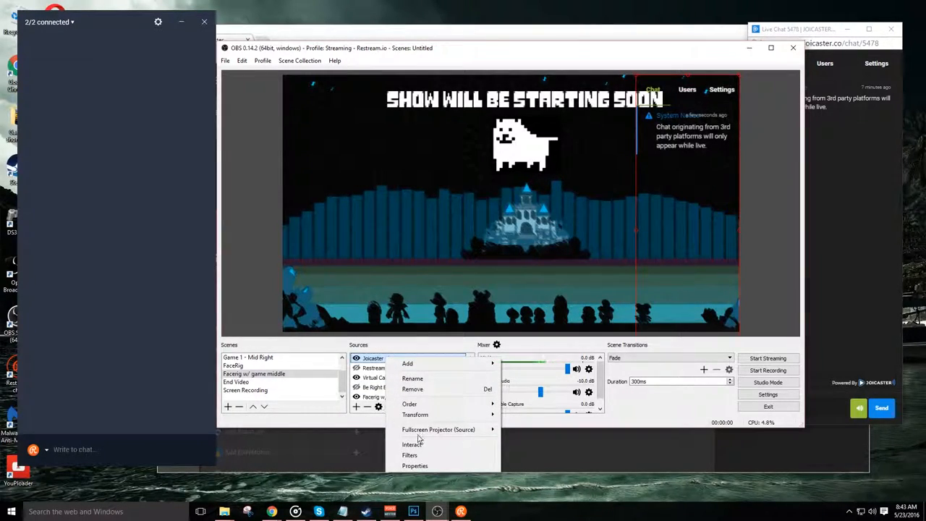
pyautogui.click(415, 465)
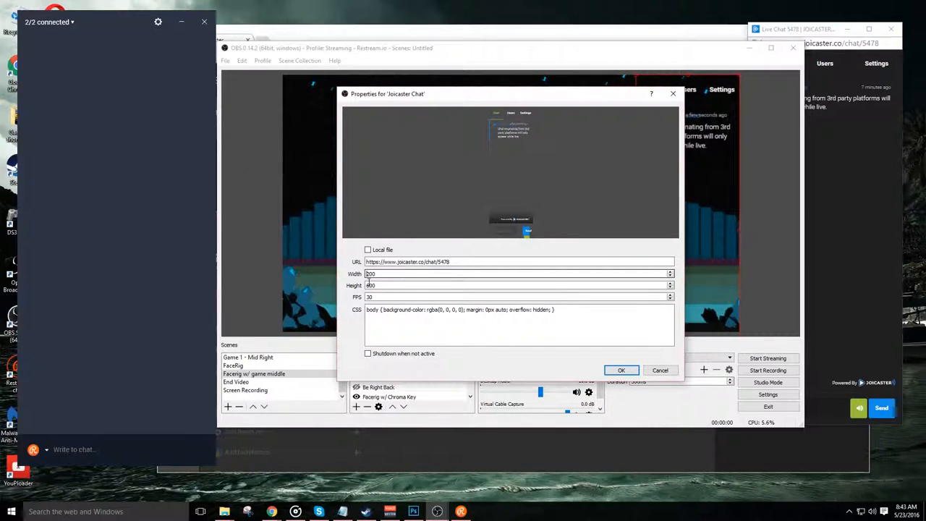
# - Set the Joicaster Chat browser source width to 300 and confirm
pyautogui.click(371, 273)
pyautogui.write('300')
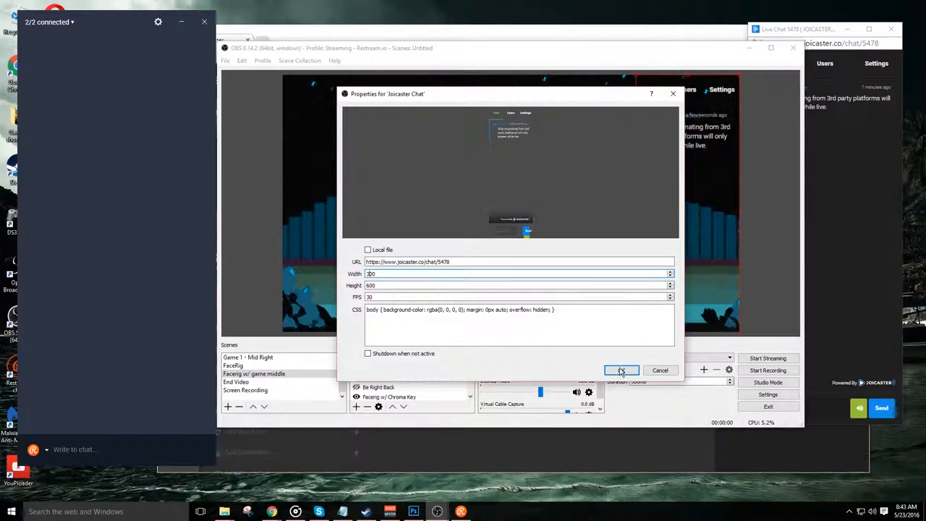
pyautogui.click(621, 369)
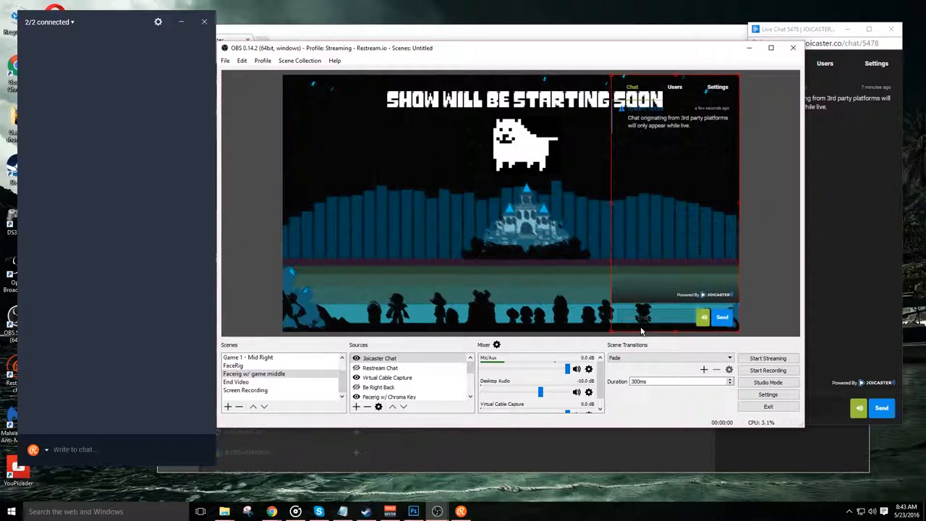
# - Reopen Joicaster Chat properties and change its width to 250
pyautogui.rightClick(379, 358)
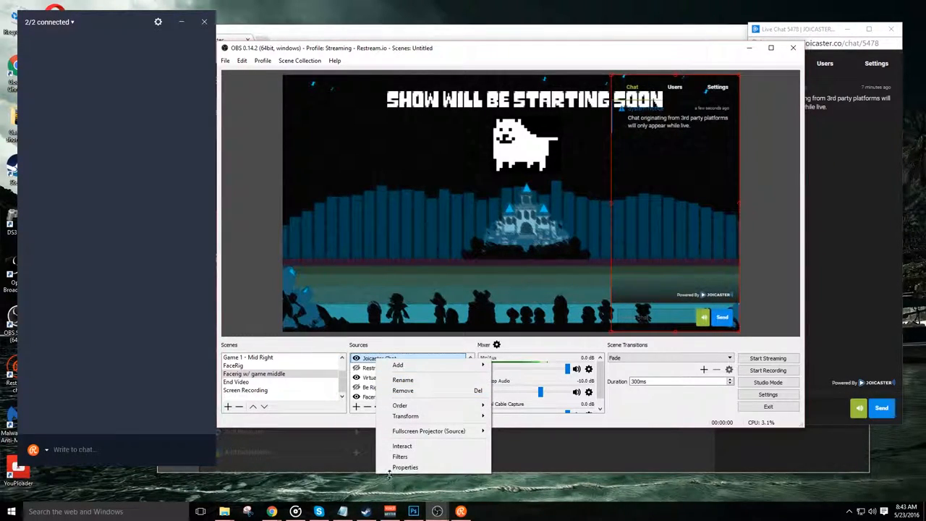
pyautogui.click(406, 466)
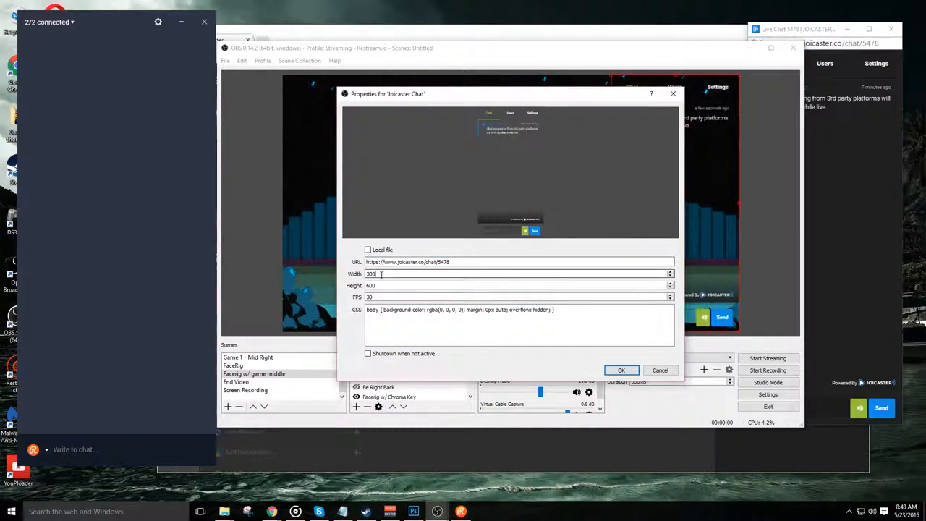
pyautogui.write('250')
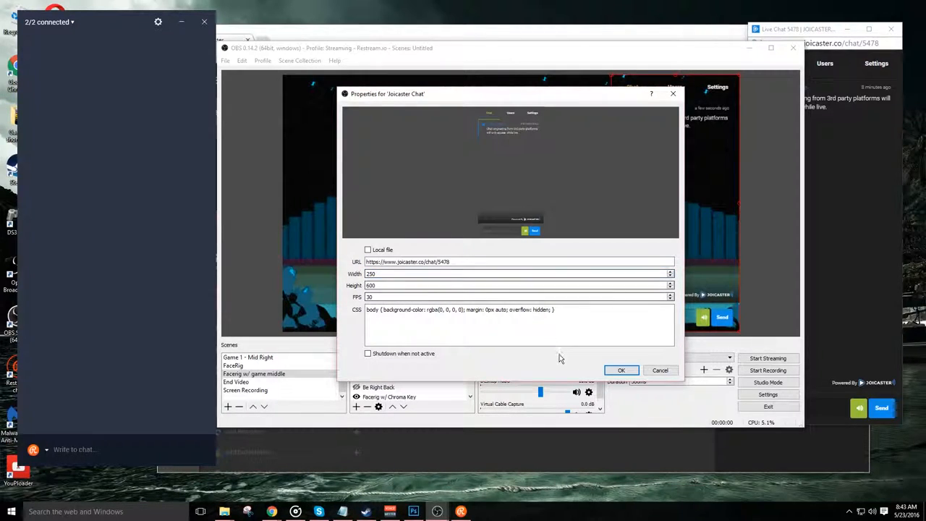
pyautogui.click(621, 369)
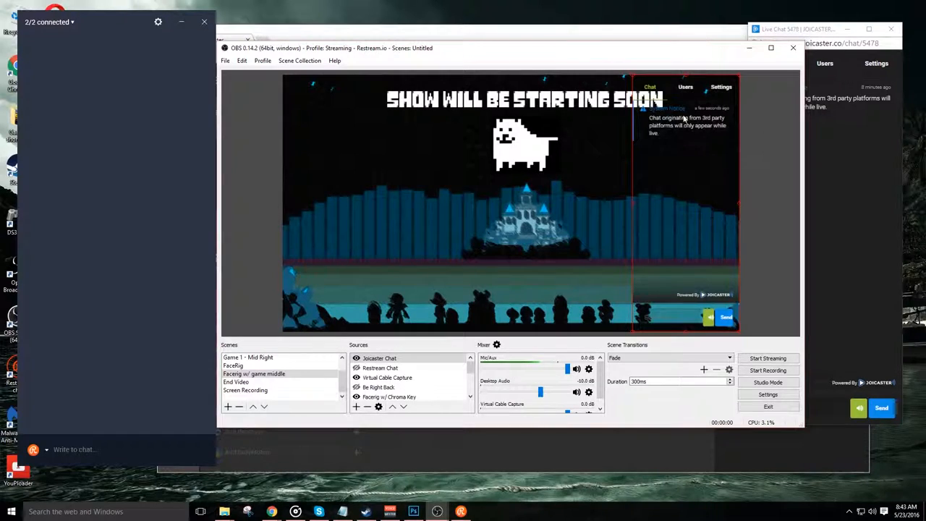
pyautogui.moveTo(633, 336)
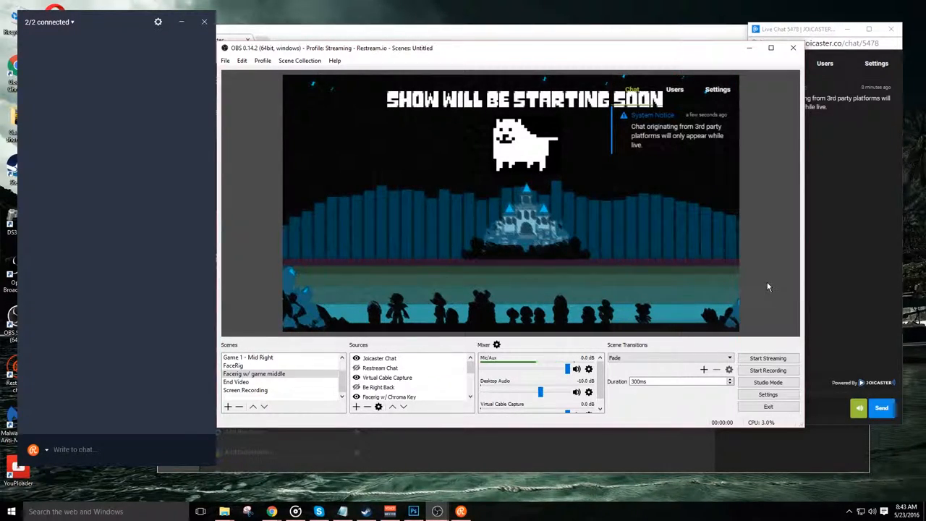
pyautogui.moveTo(701, 222)
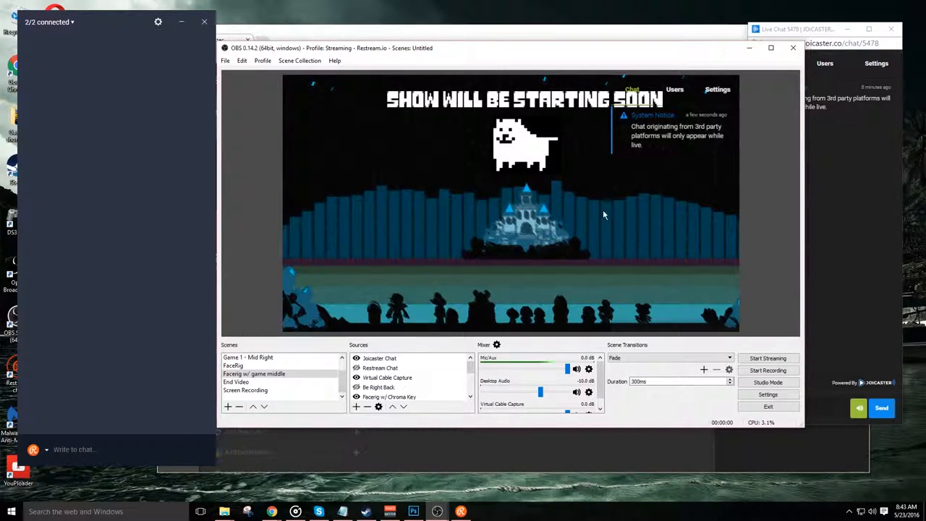
pyautogui.moveTo(636, 167)
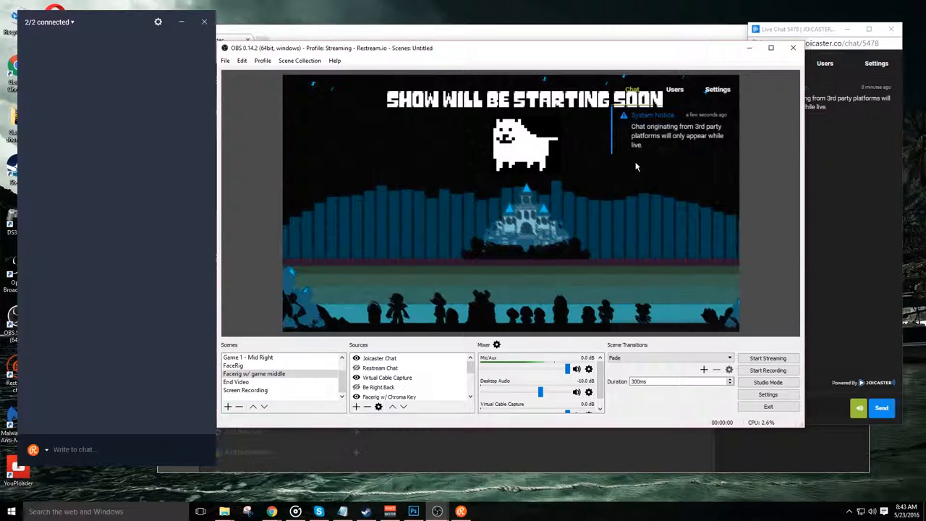
pyautogui.moveTo(800, 271)
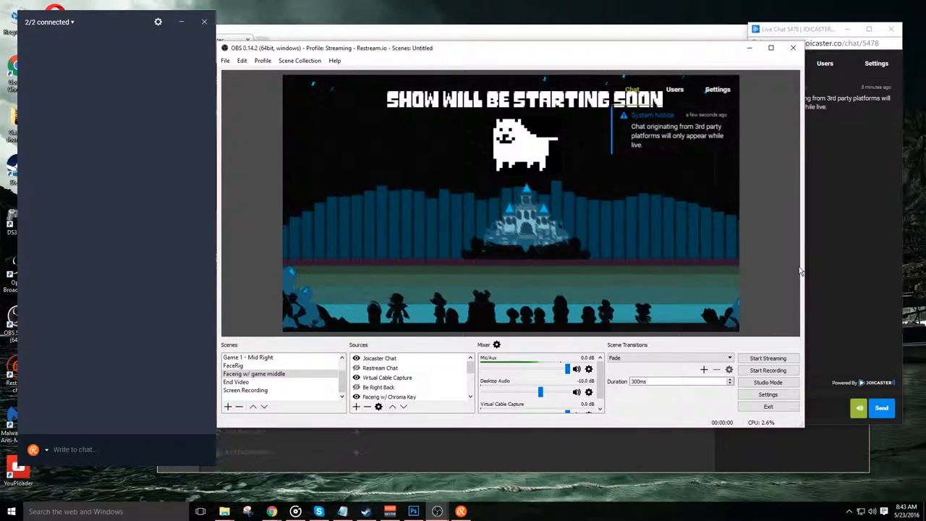